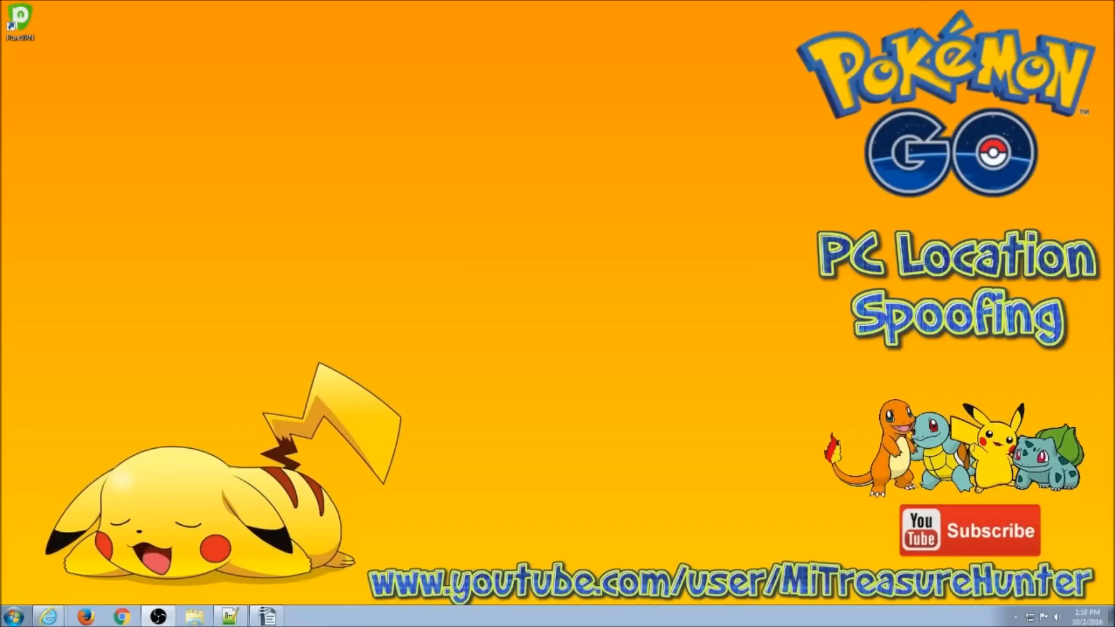
mouse_move(388, 457)
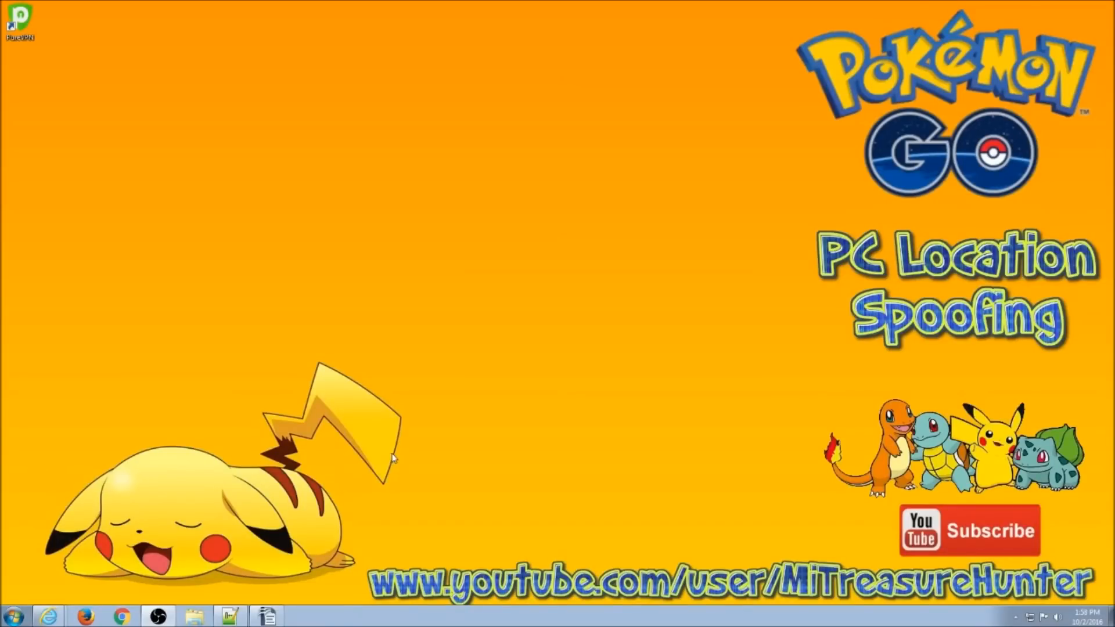
mouse_move(756, 403)
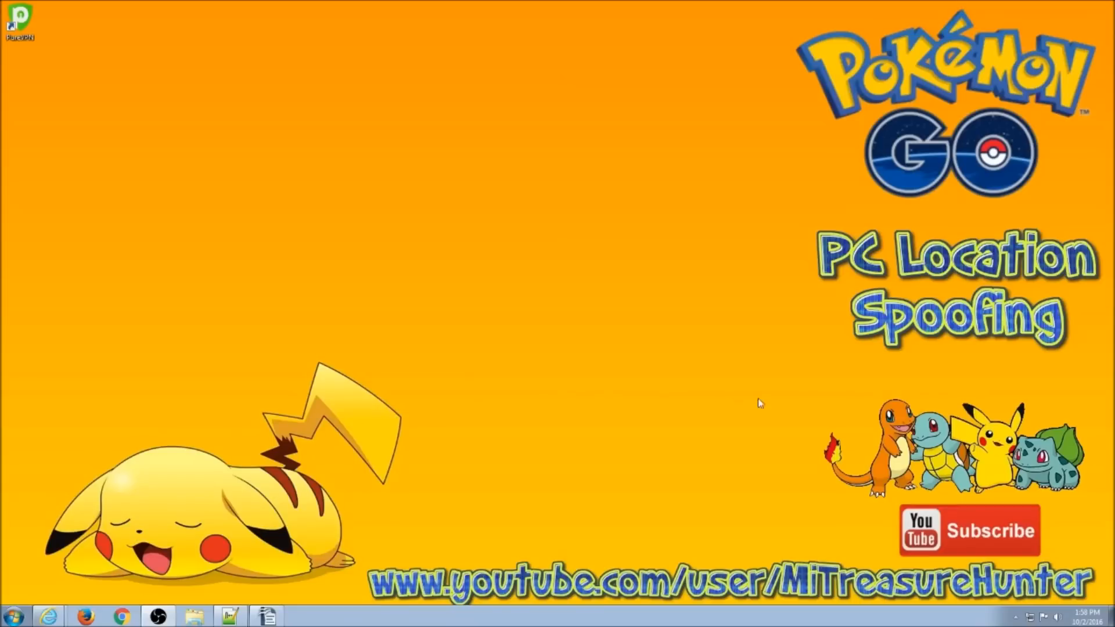
mouse_move(822, 366)
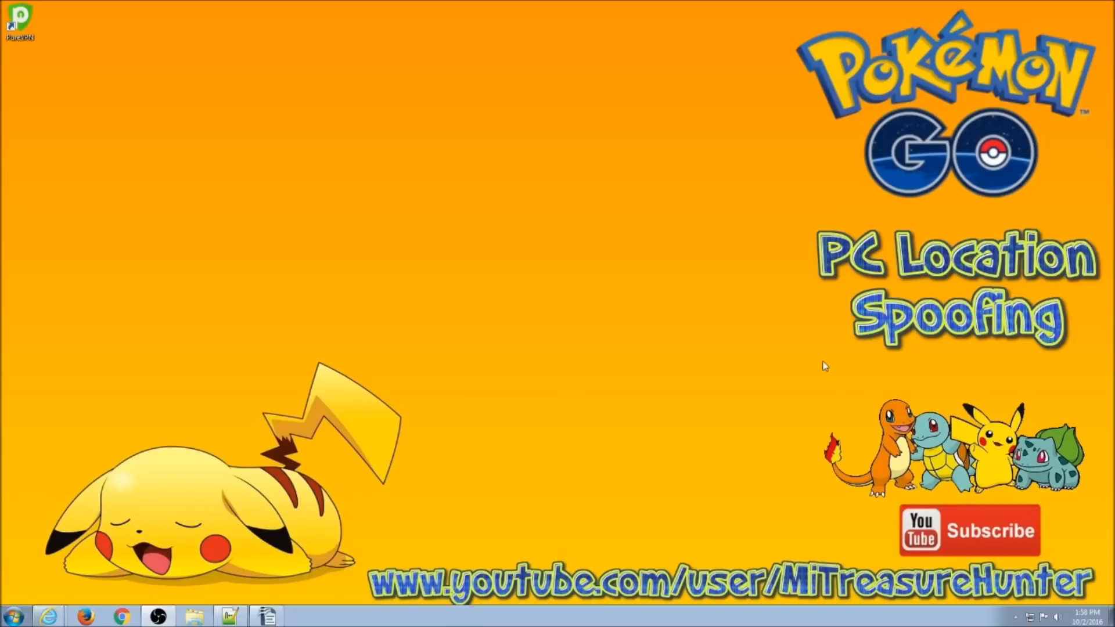
mouse_move(814, 358)
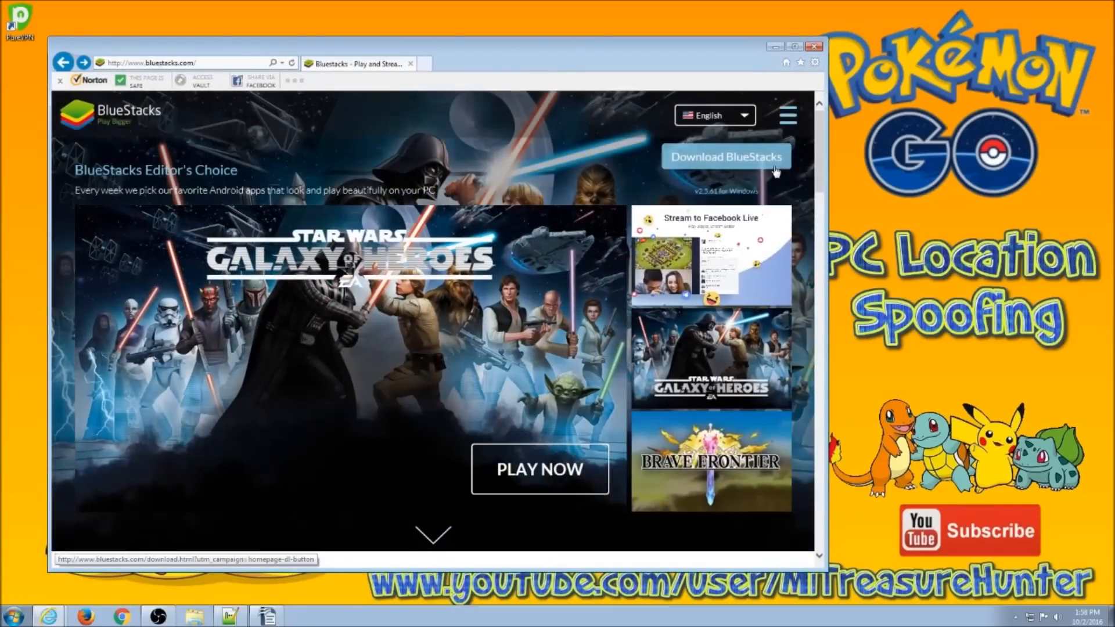
- Download the BlueStacks installer from bluestacks.com and save the file
click(726, 157)
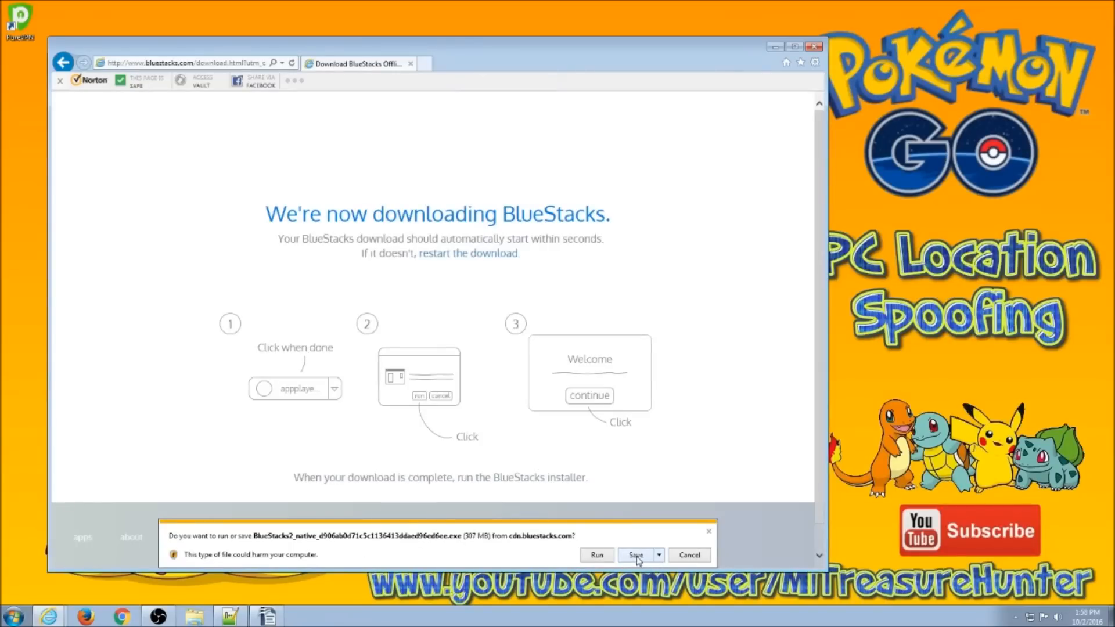
click(637, 555)
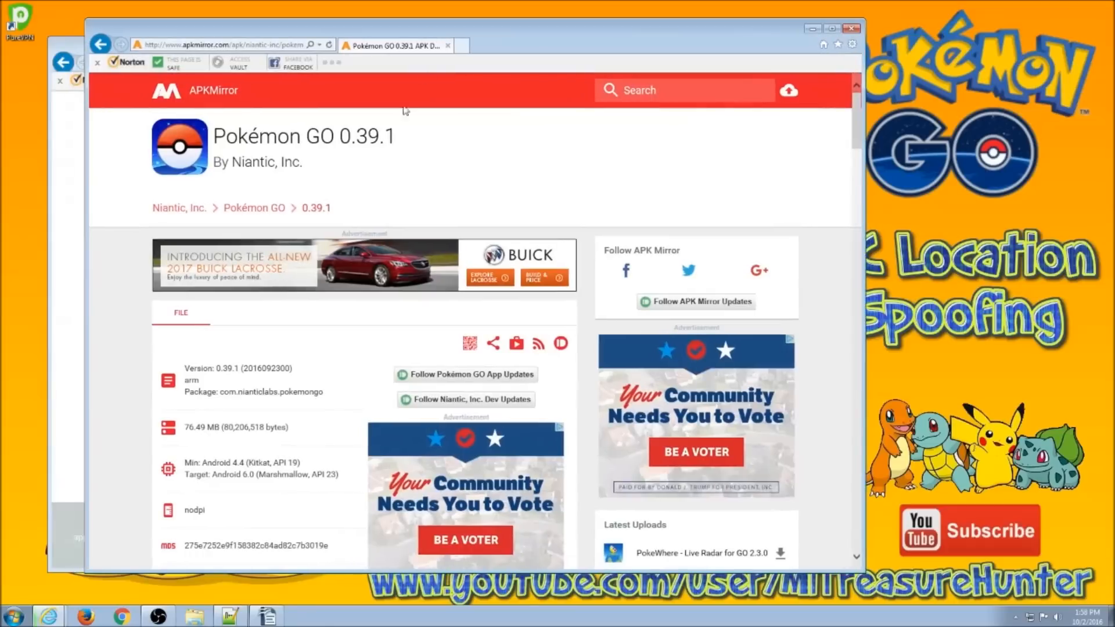
- Download the Pokémon GO 0.39.1 APK from its APKMirror page
scroll(down, 3)
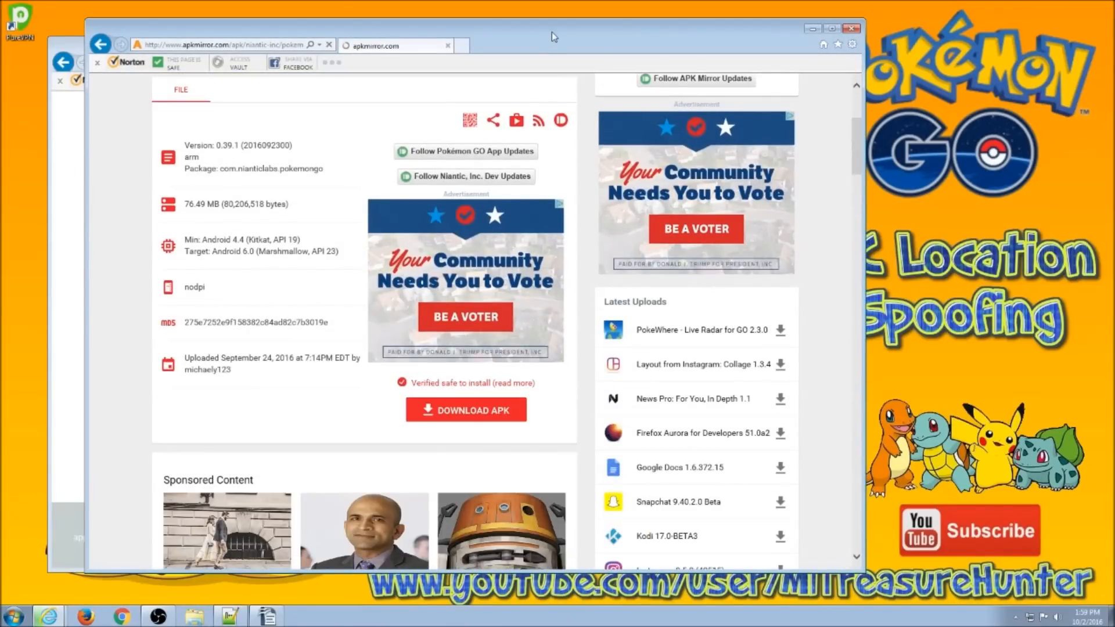
click(465, 409)
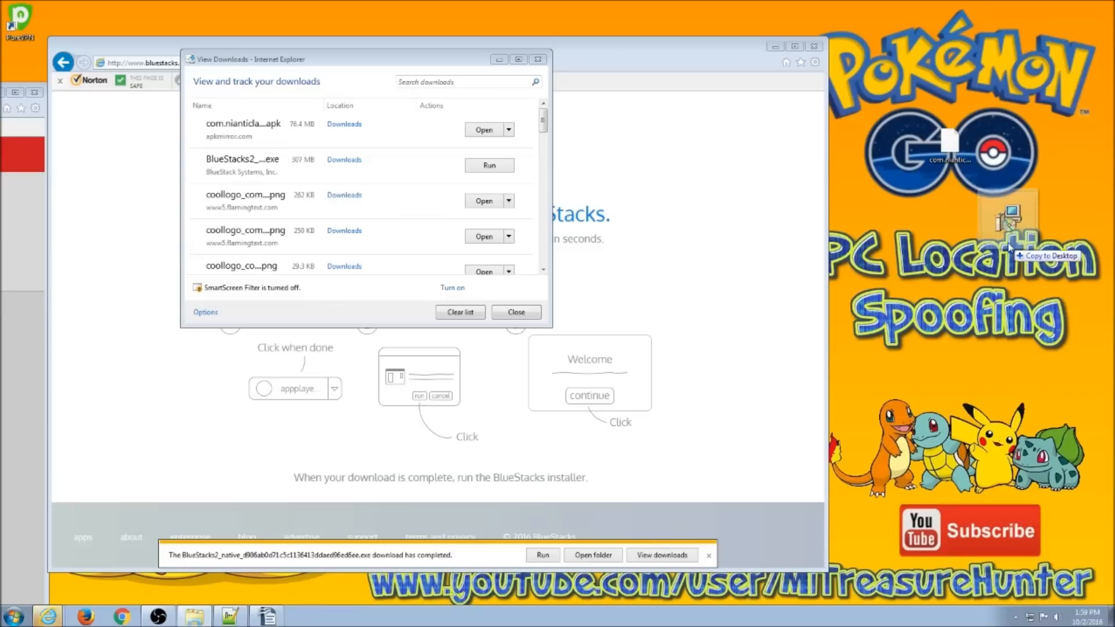
- Close Internet Explorer's downloads list after copying both files to the desktop
click(515, 312)
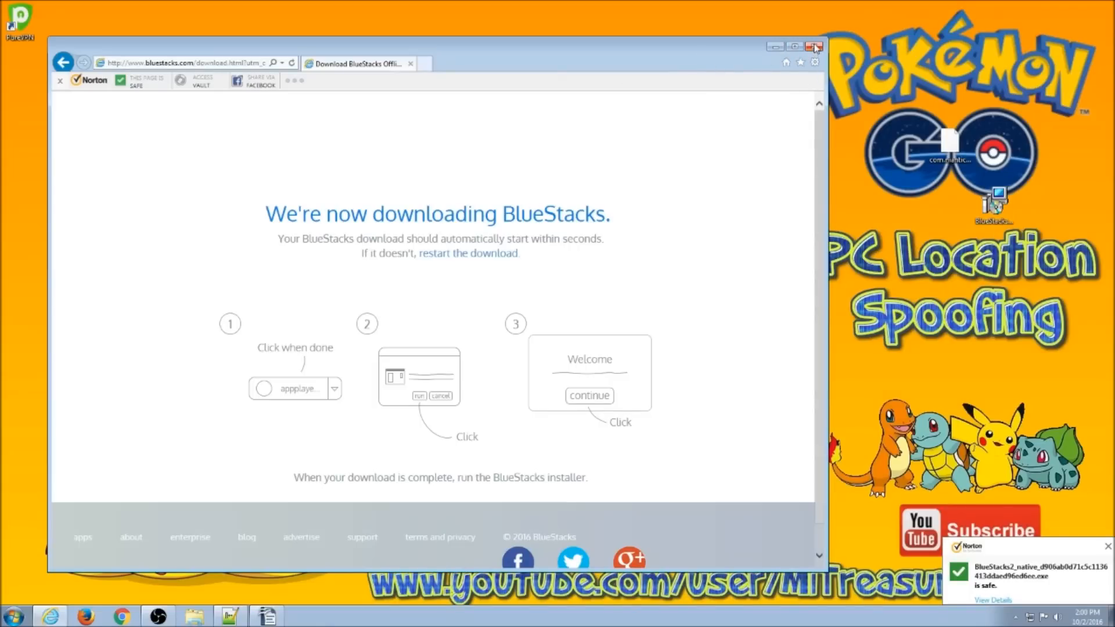
mouse_move(814, 45)
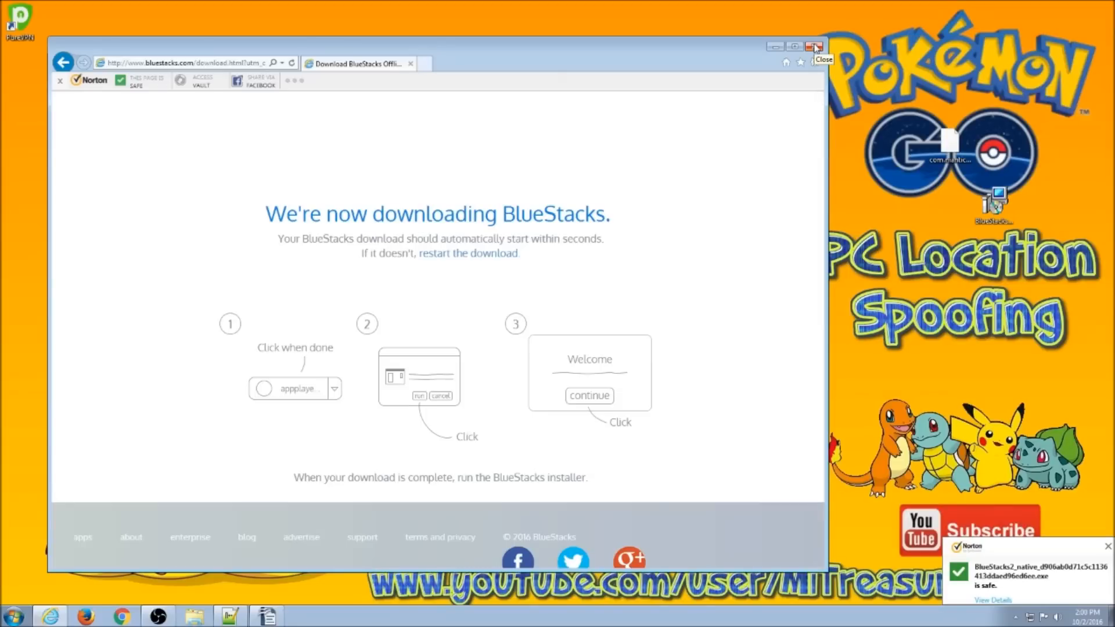
mouse_move(787, 62)
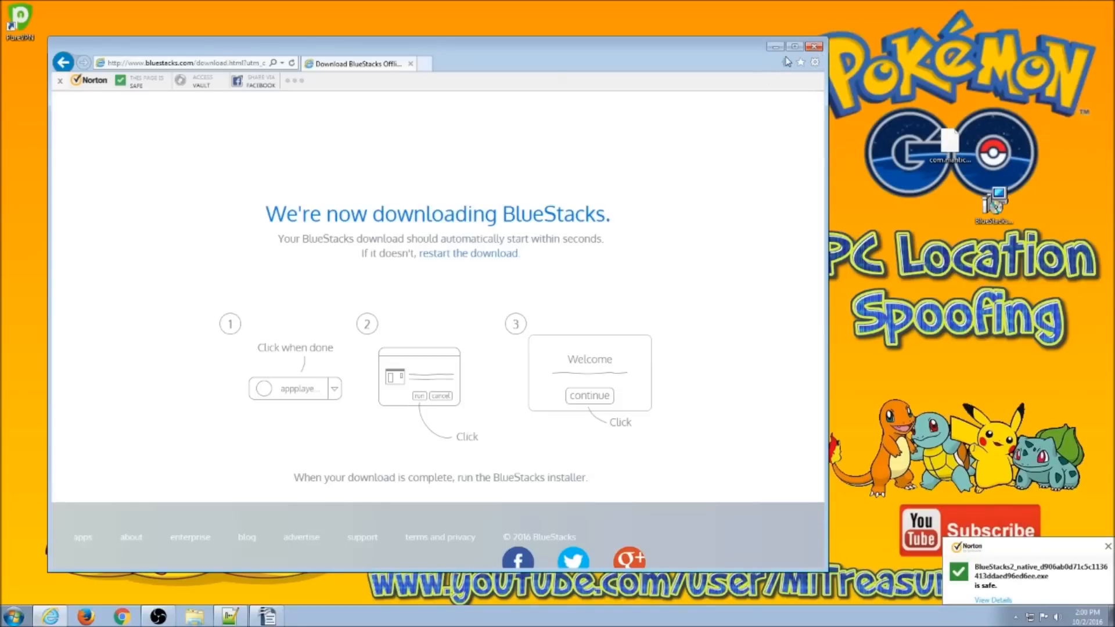
- Close the browser, run the desktop BlueStacks installer, and finish with BlueStacks launching
click(814, 44)
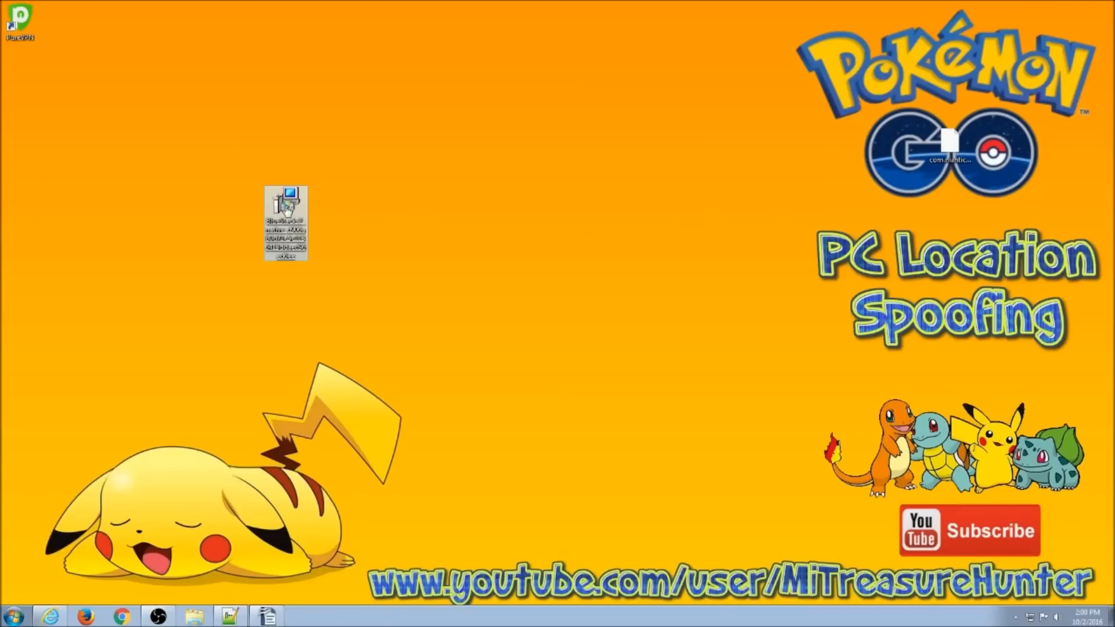
double_click(287, 207)
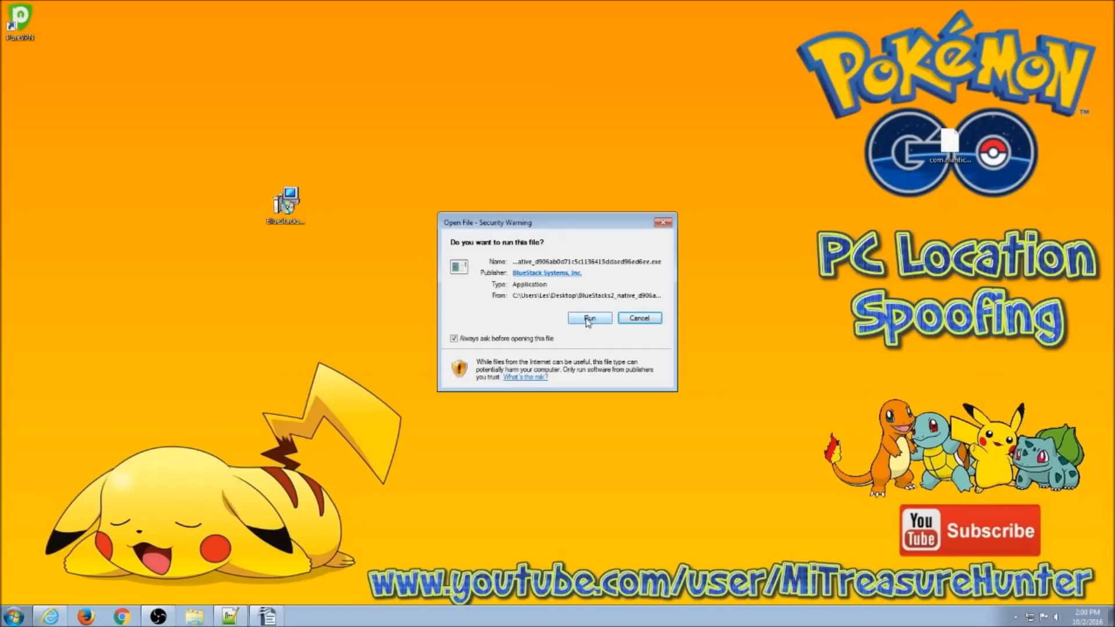
click(589, 319)
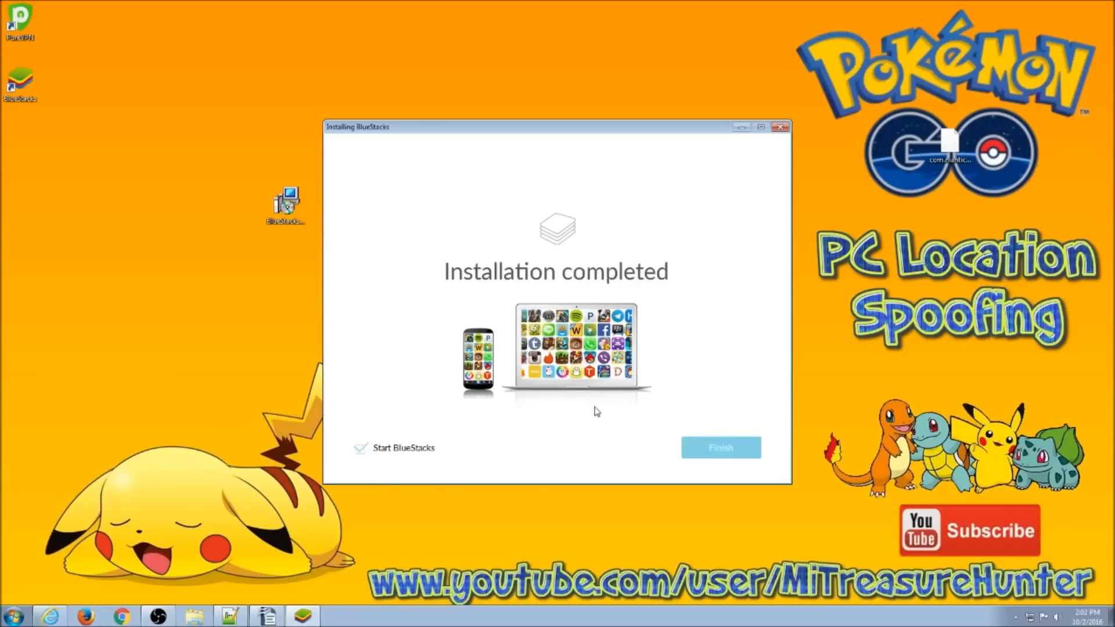
click(720, 447)
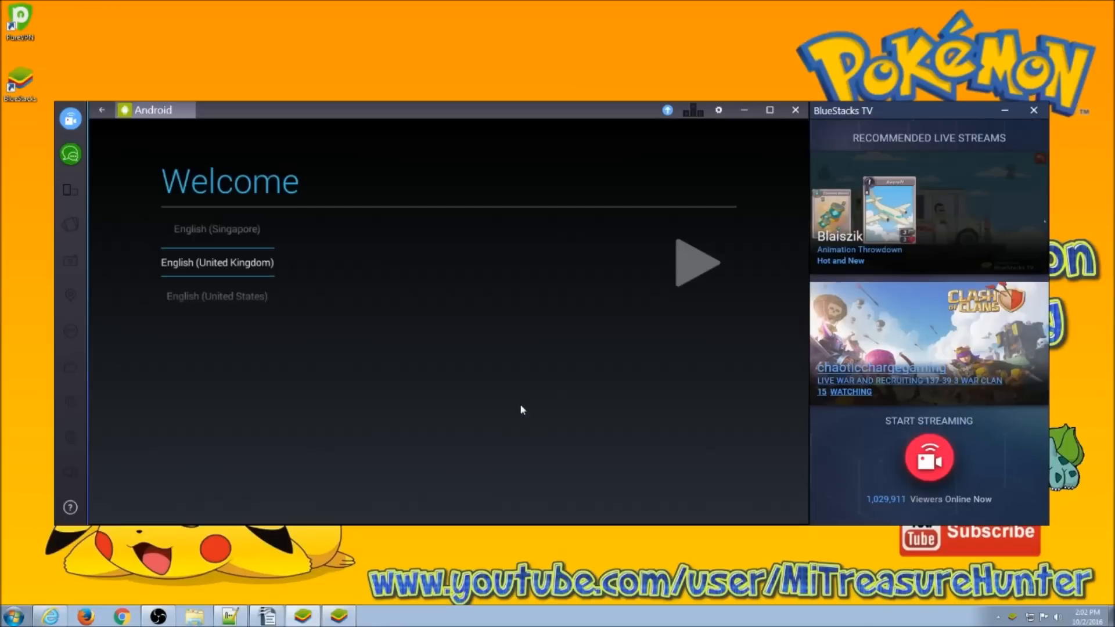
mouse_move(234, 295)
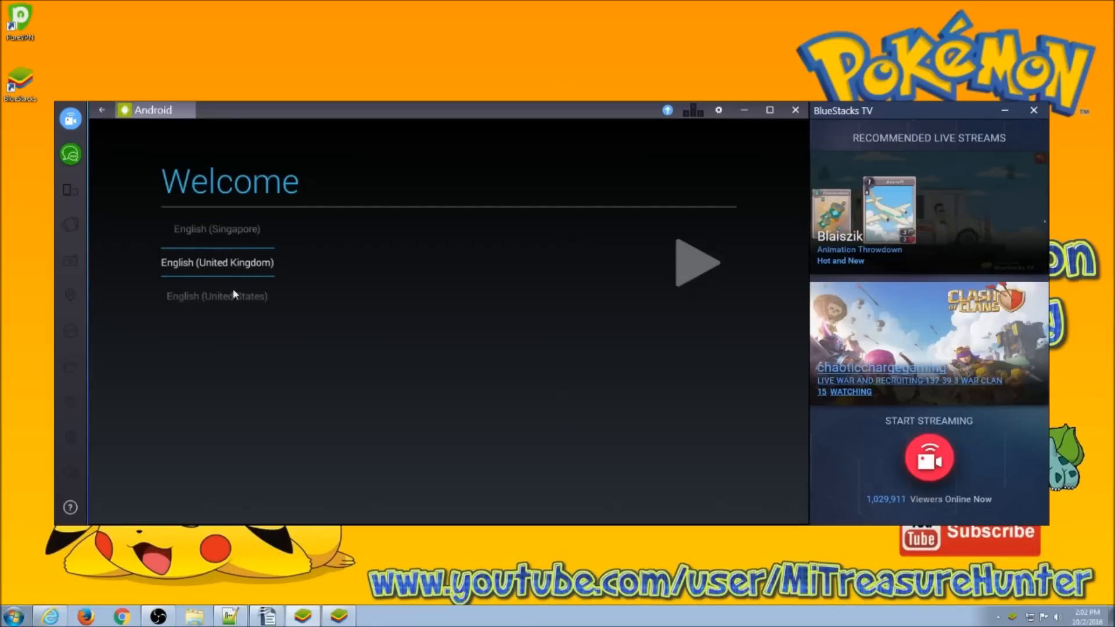
mouse_move(275, 286)
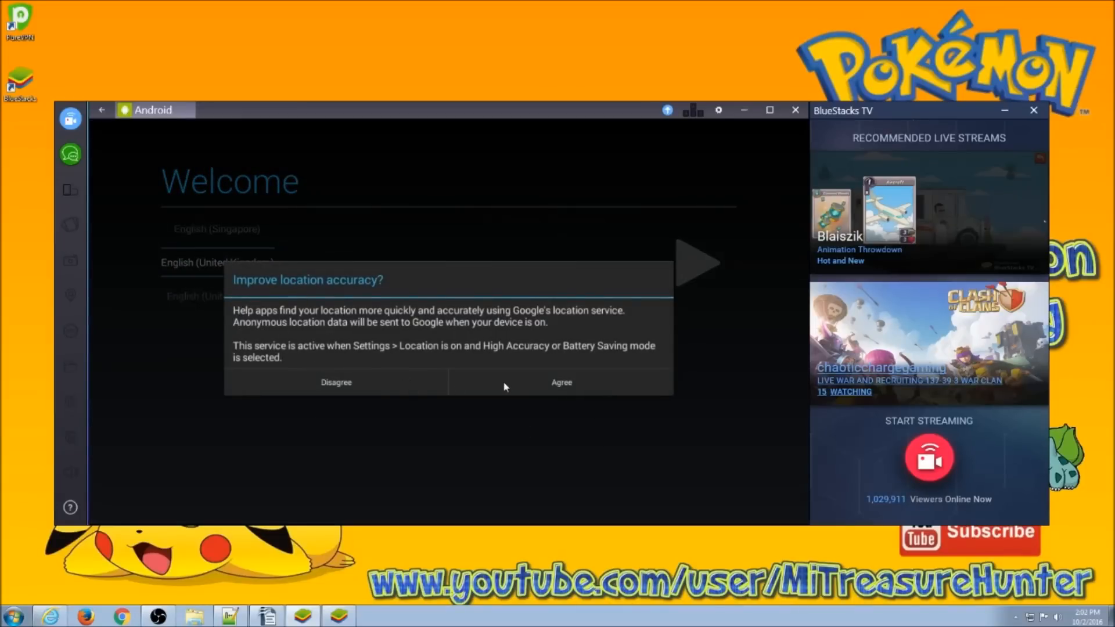
mouse_move(515, 389)
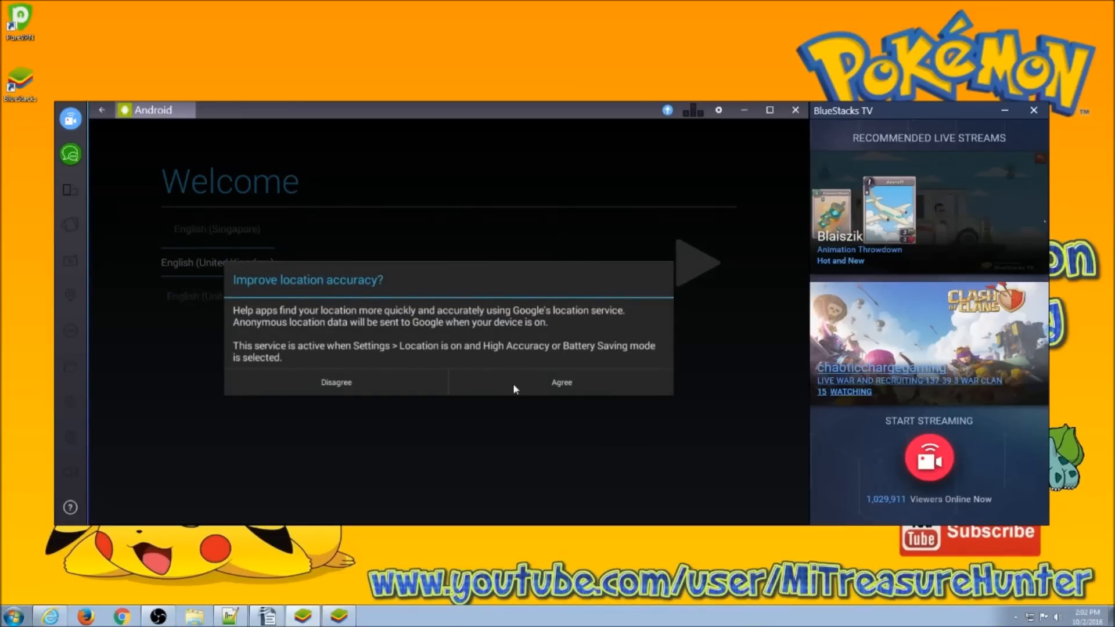
- Agree to location accuracy, decline Google apps location access, and begin Google sign-in
click(562, 382)
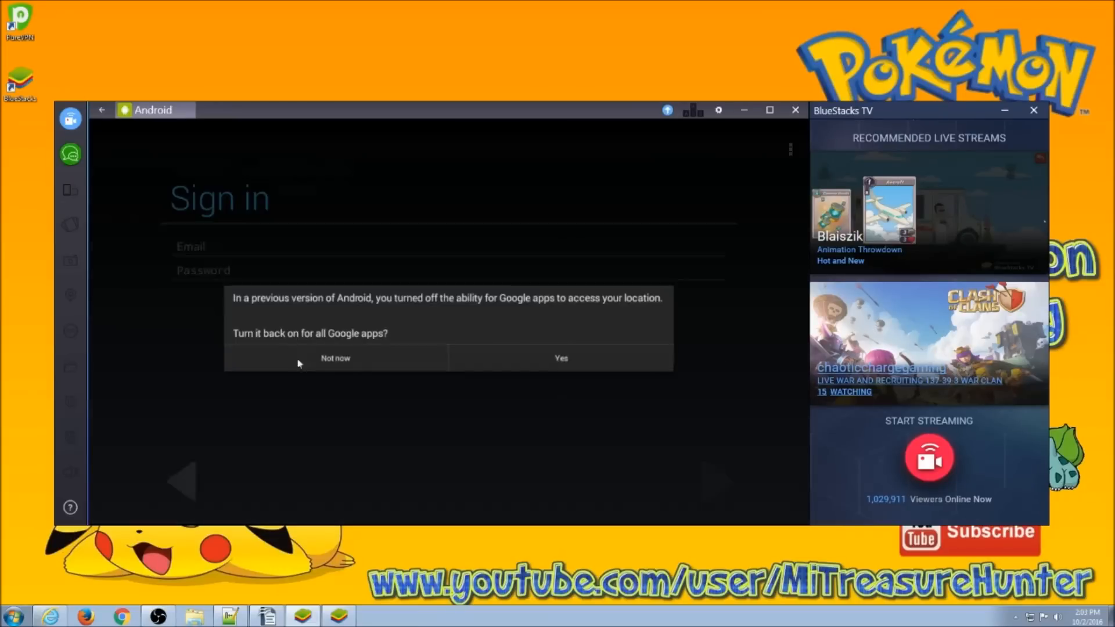
click(334, 358)
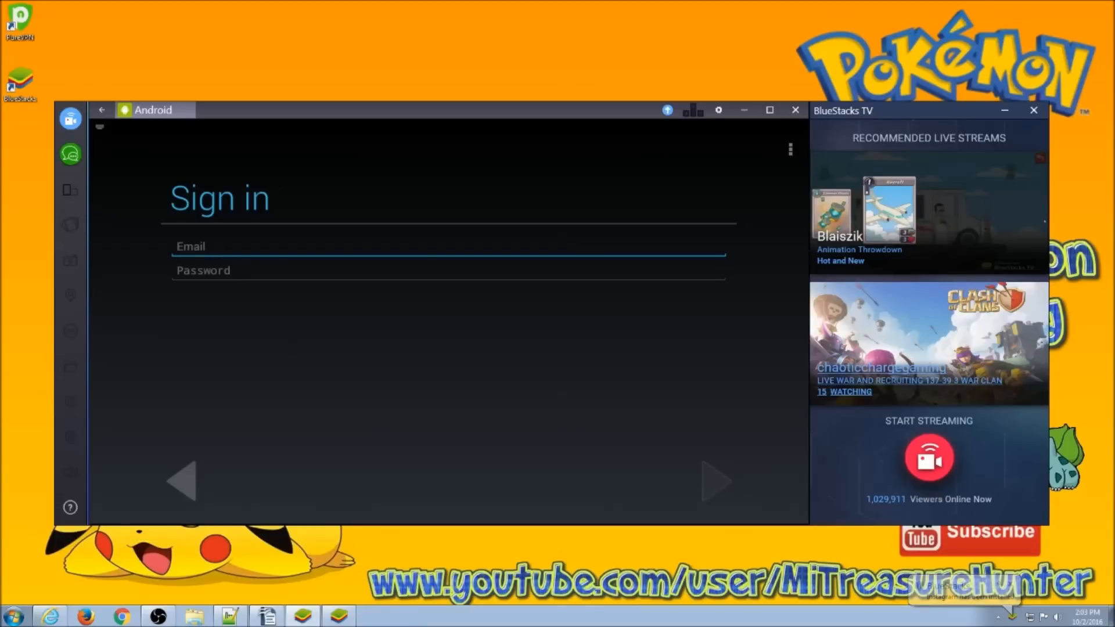
click(714, 487)
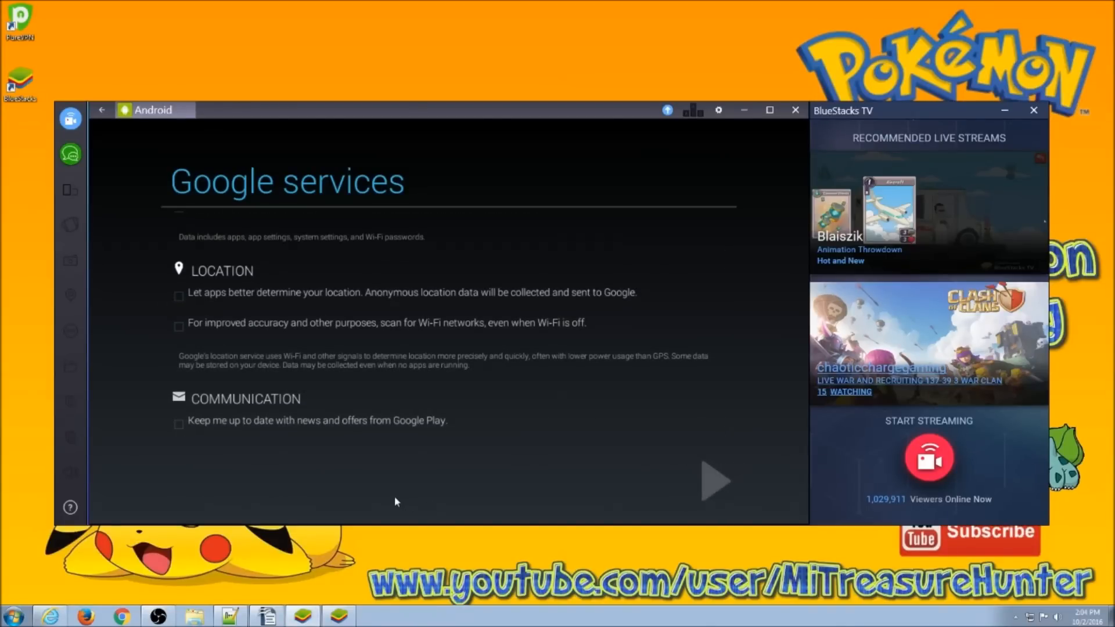
- Accept Google services, skip payment info, and confirm the tablet owner name
click(711, 487)
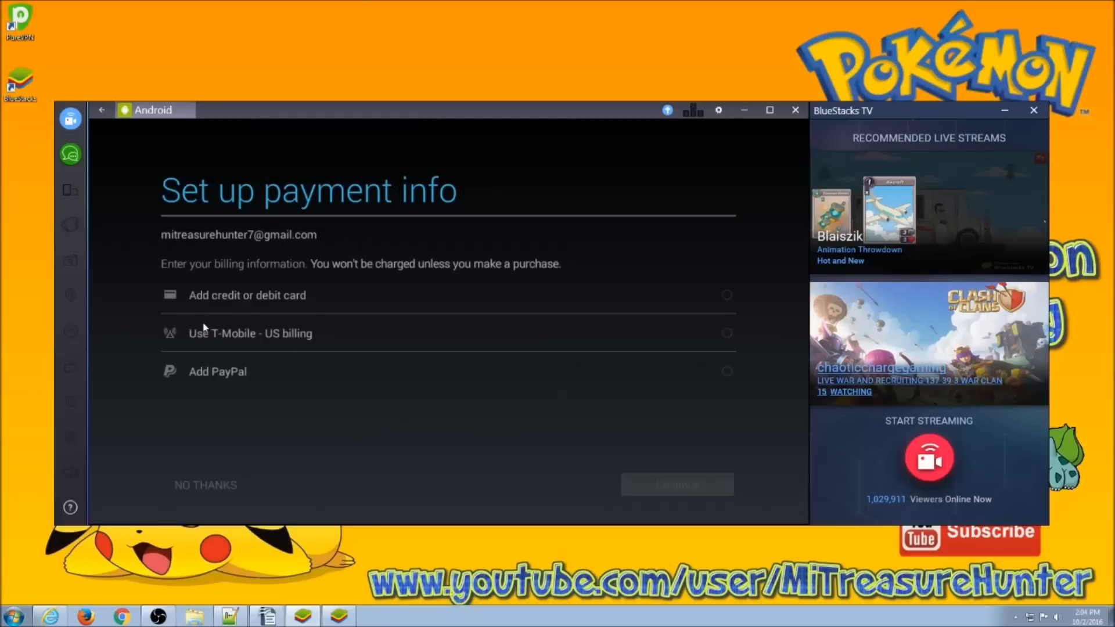
mouse_move(217, 493)
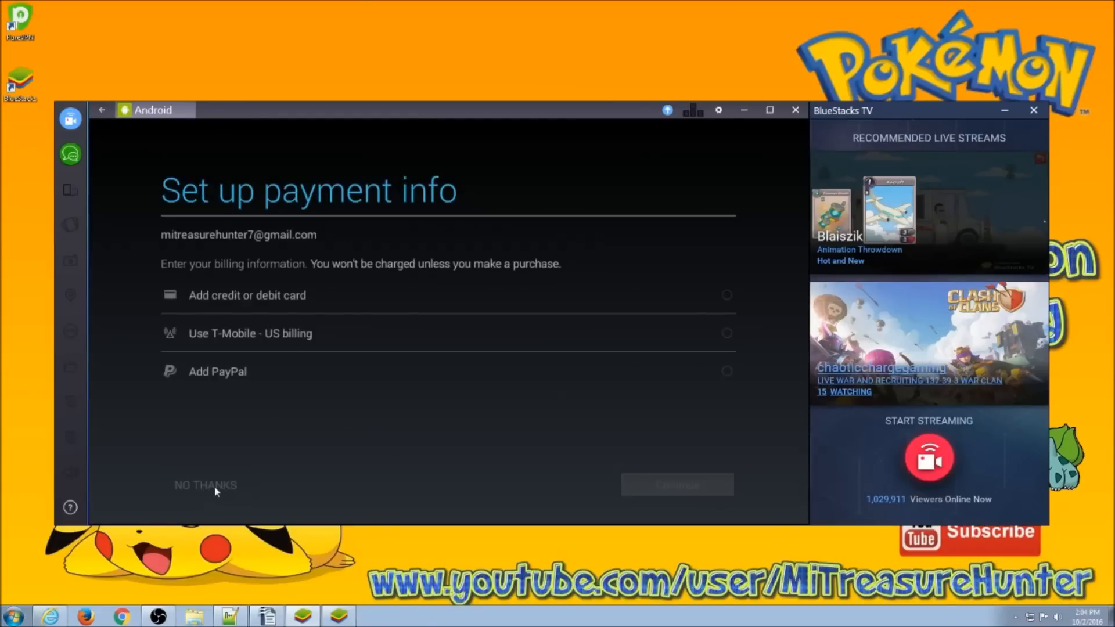
click(205, 485)
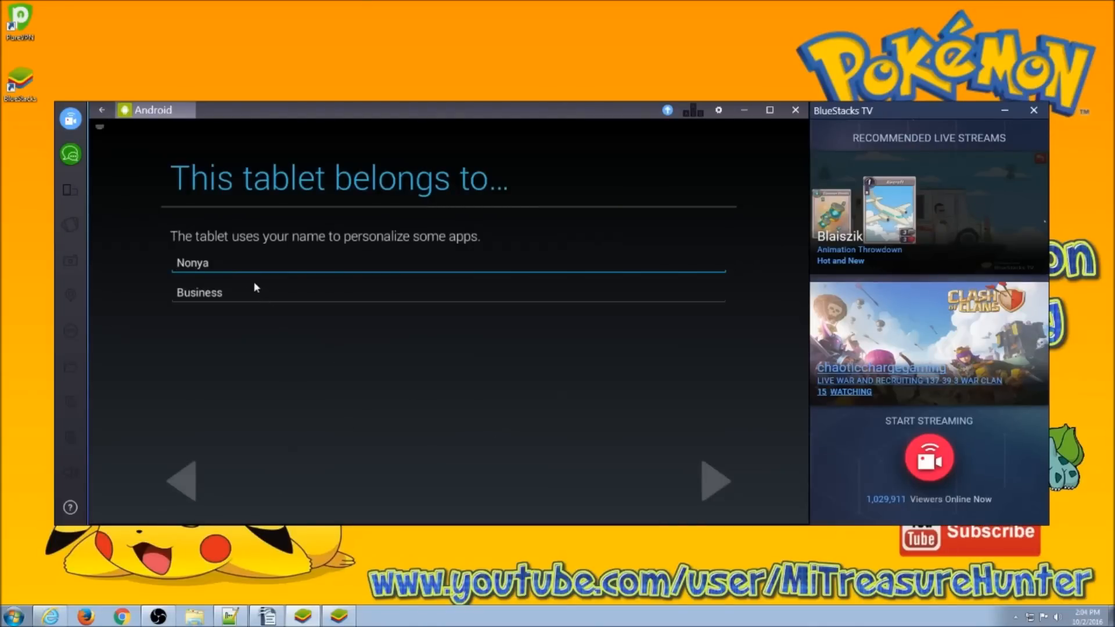
mouse_move(644, 383)
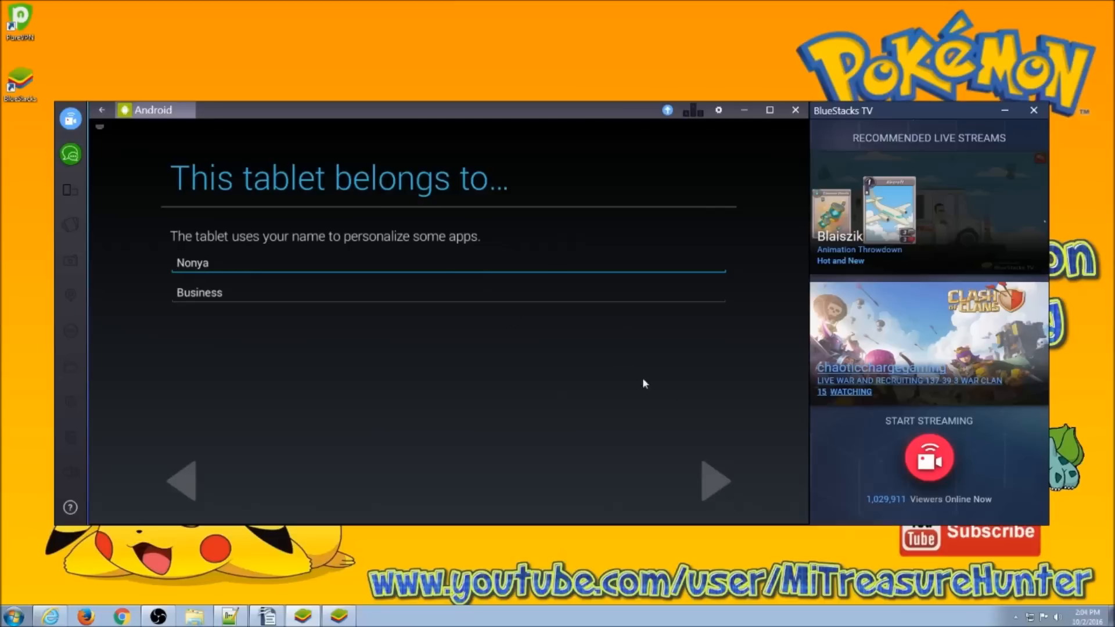
mouse_move(708, 478)
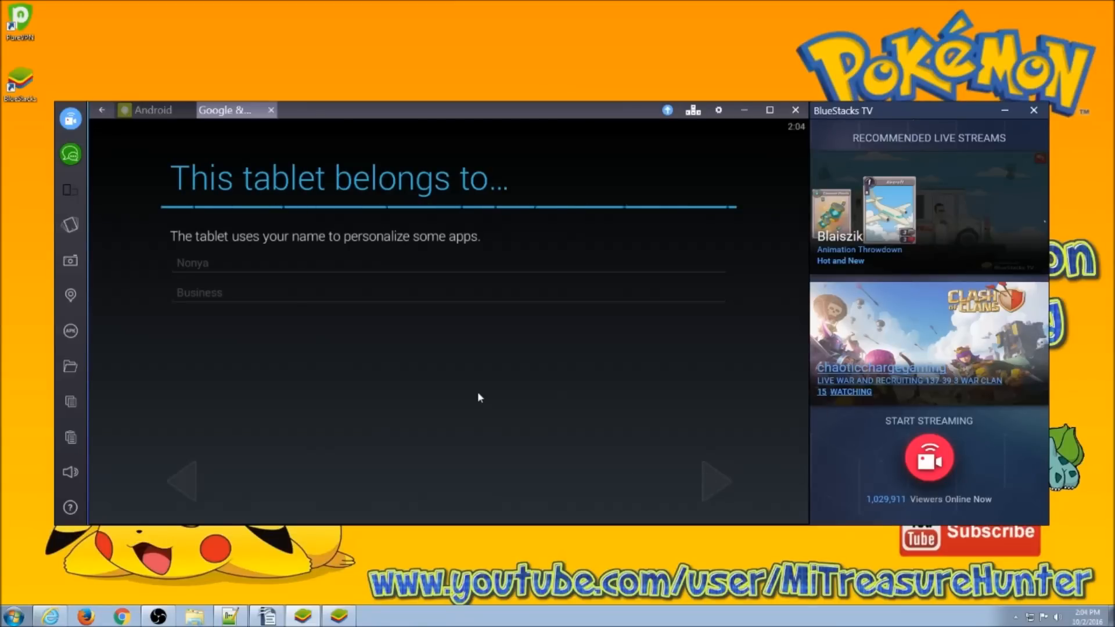
click(269, 110)
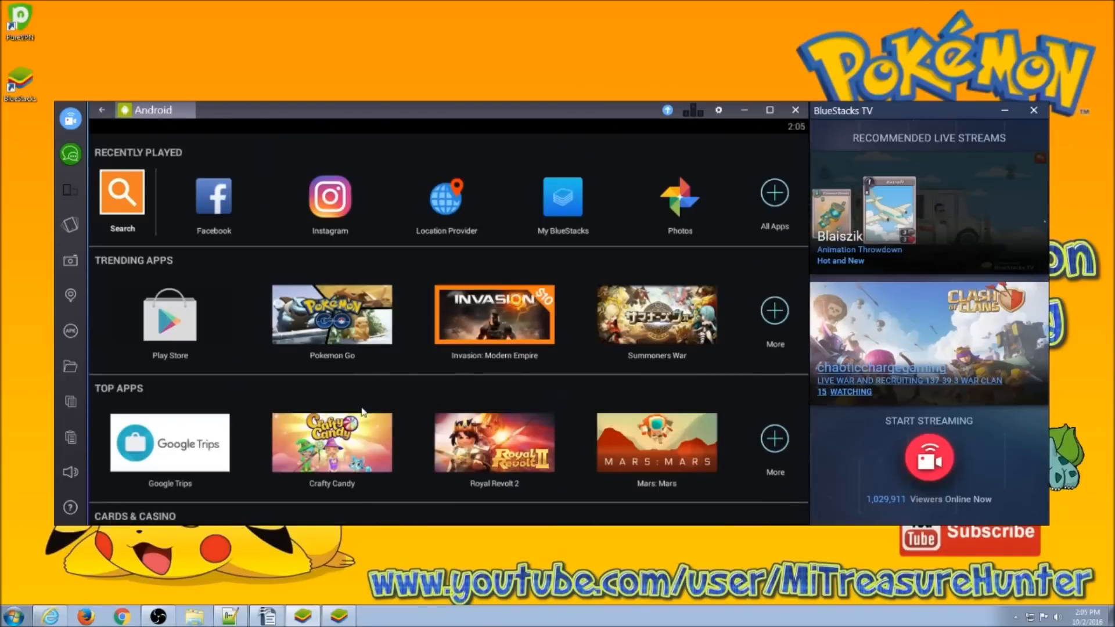
mouse_move(335, 316)
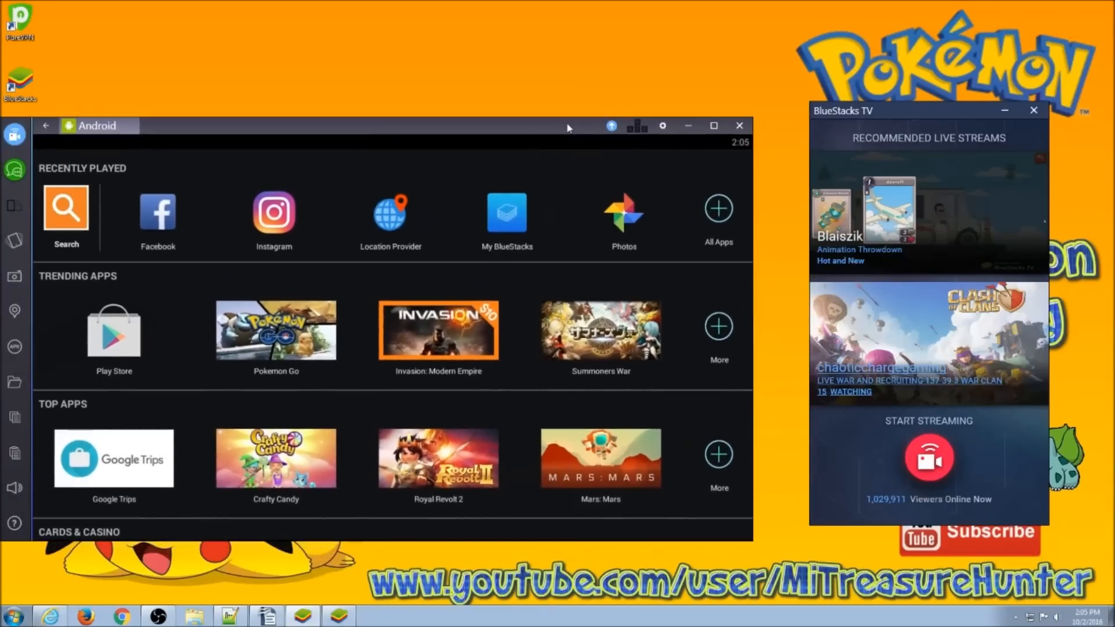
mouse_move(1031, 111)
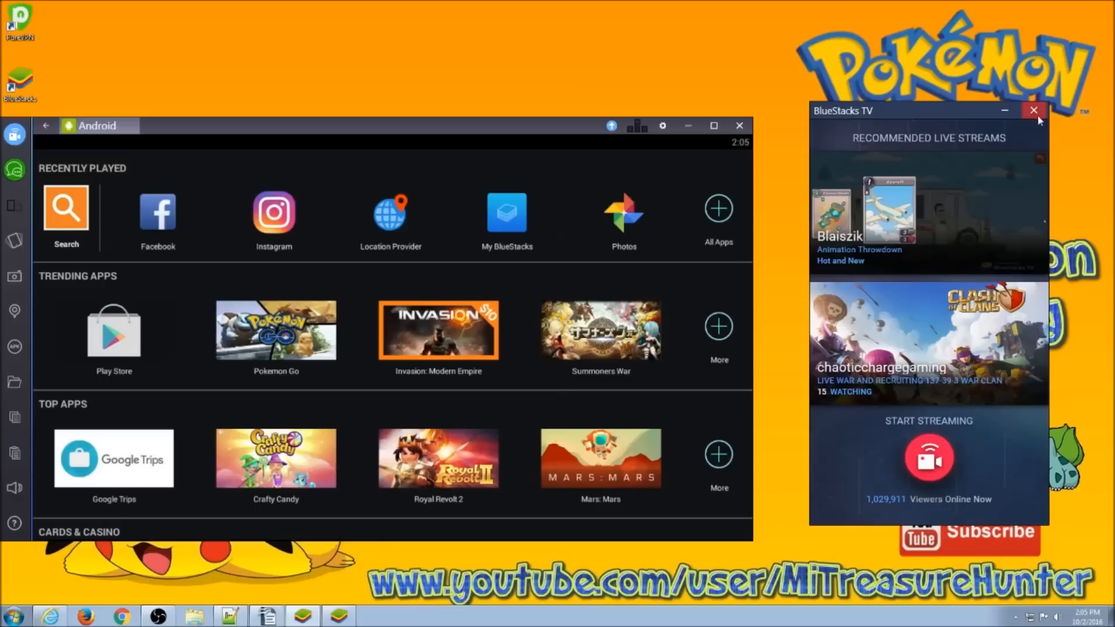
- Close the BlueStacks TV live streams window
click(1031, 110)
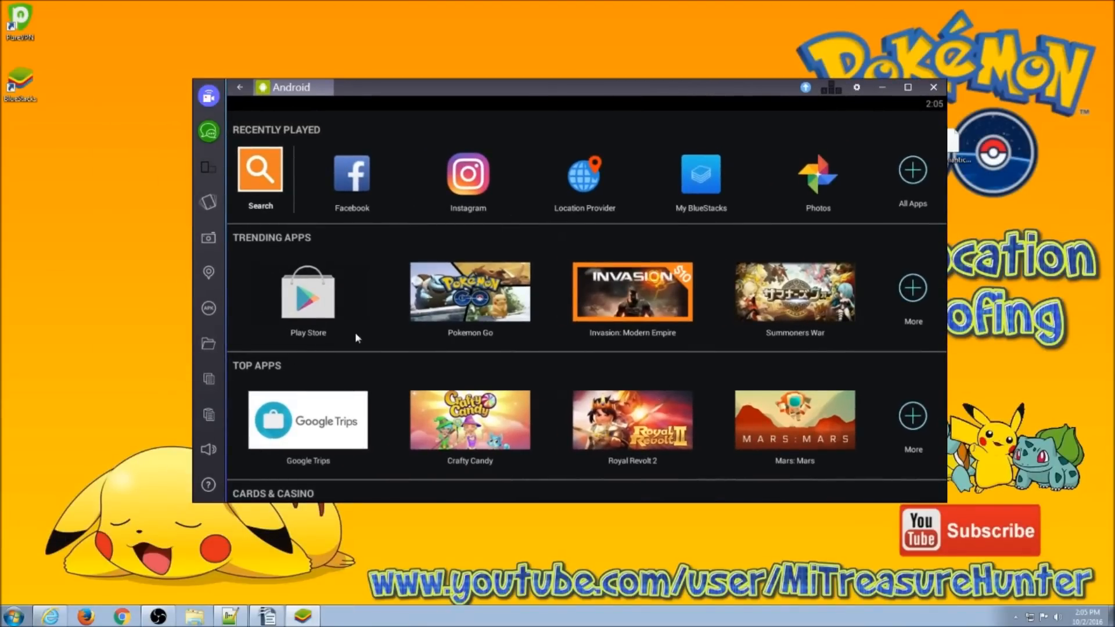
mouse_move(203, 322)
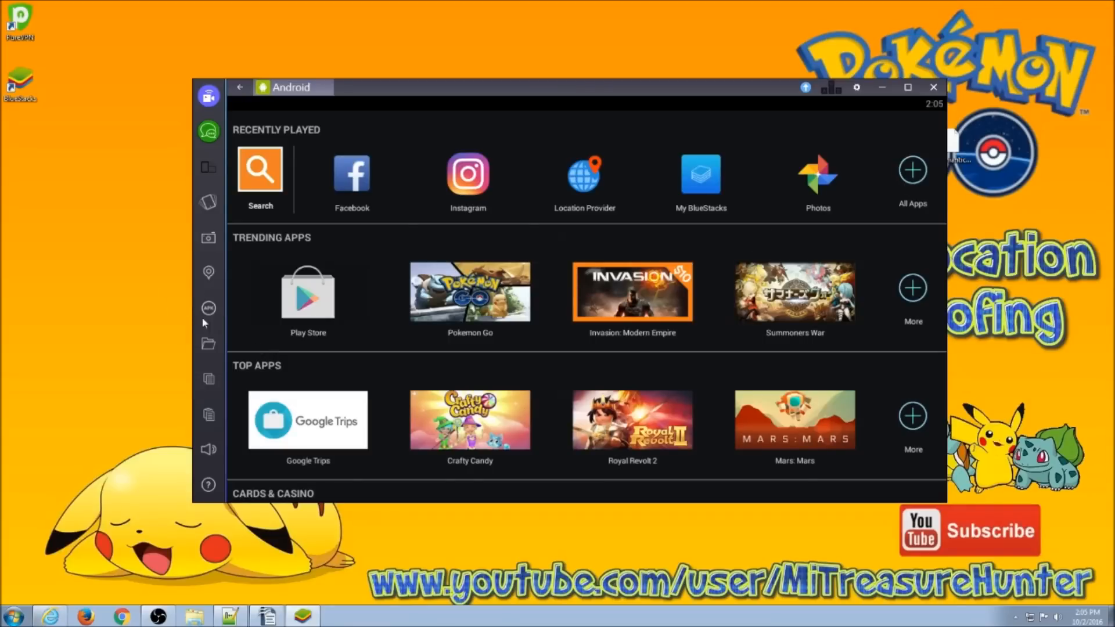
mouse_move(208, 272)
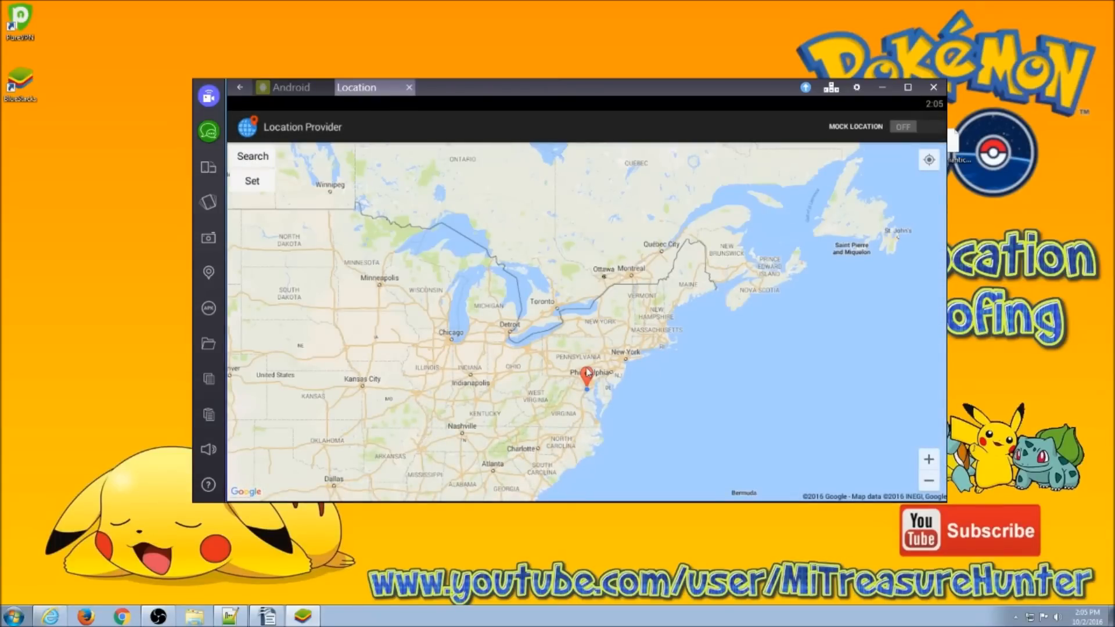
mouse_move(533, 350)
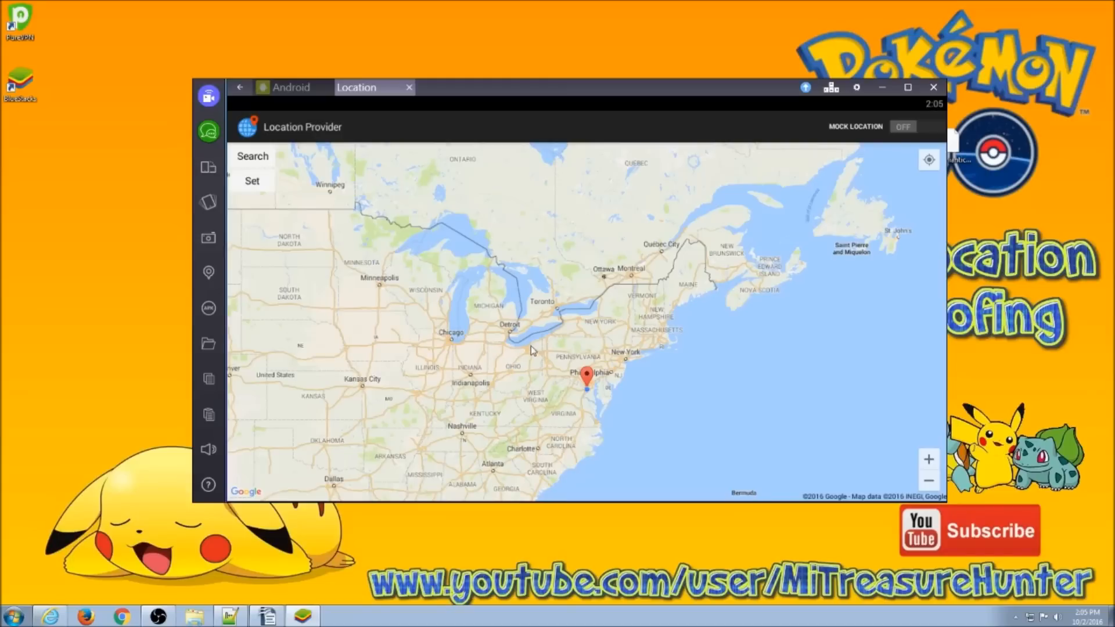
mouse_move(581, 381)
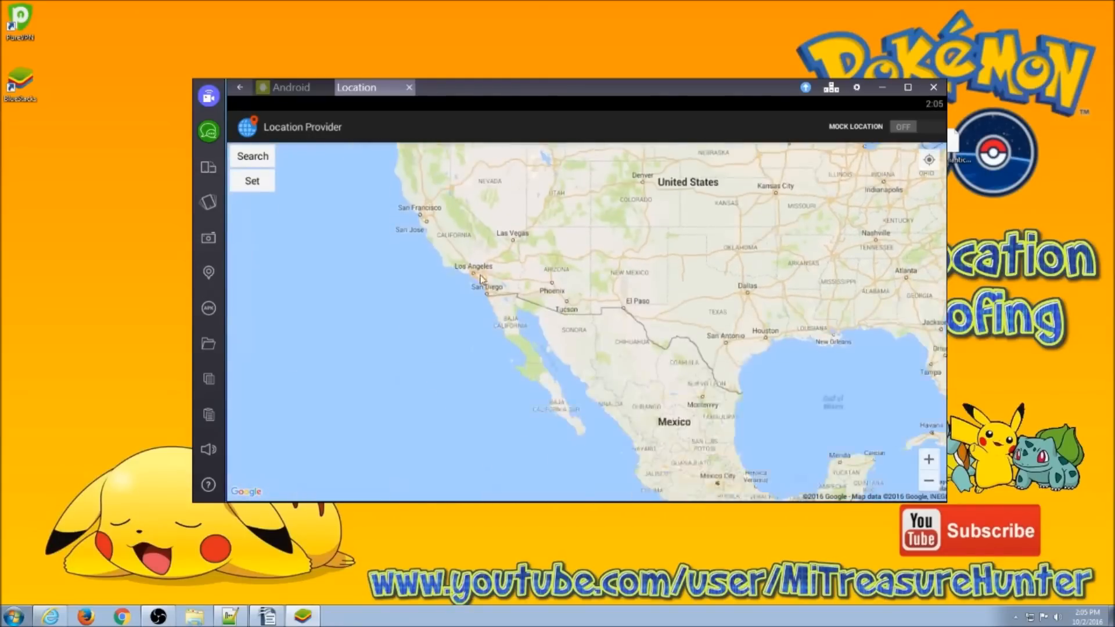
- Switch Mock Location on in Location Provider, pinned near San Francisco's Pier 33
click(903, 126)
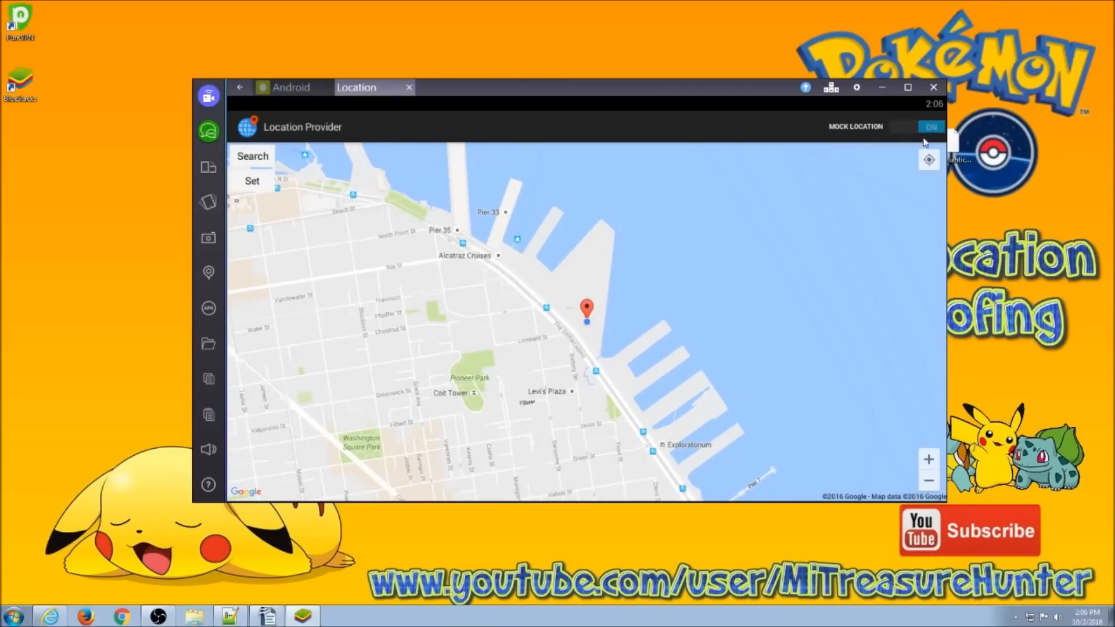
mouse_move(510, 261)
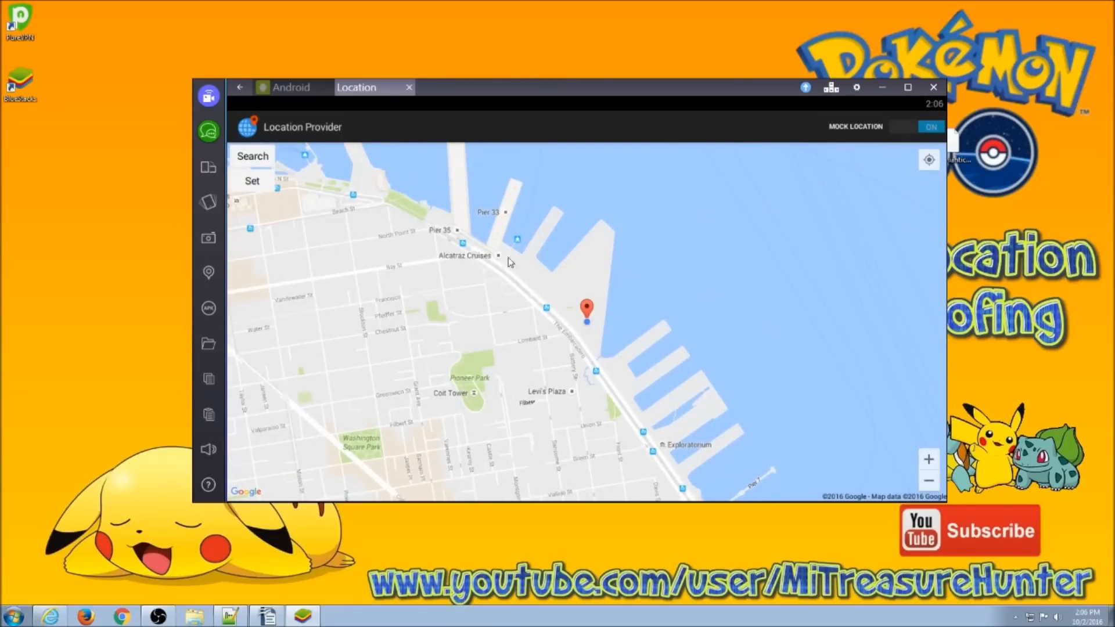
mouse_move(373, 288)
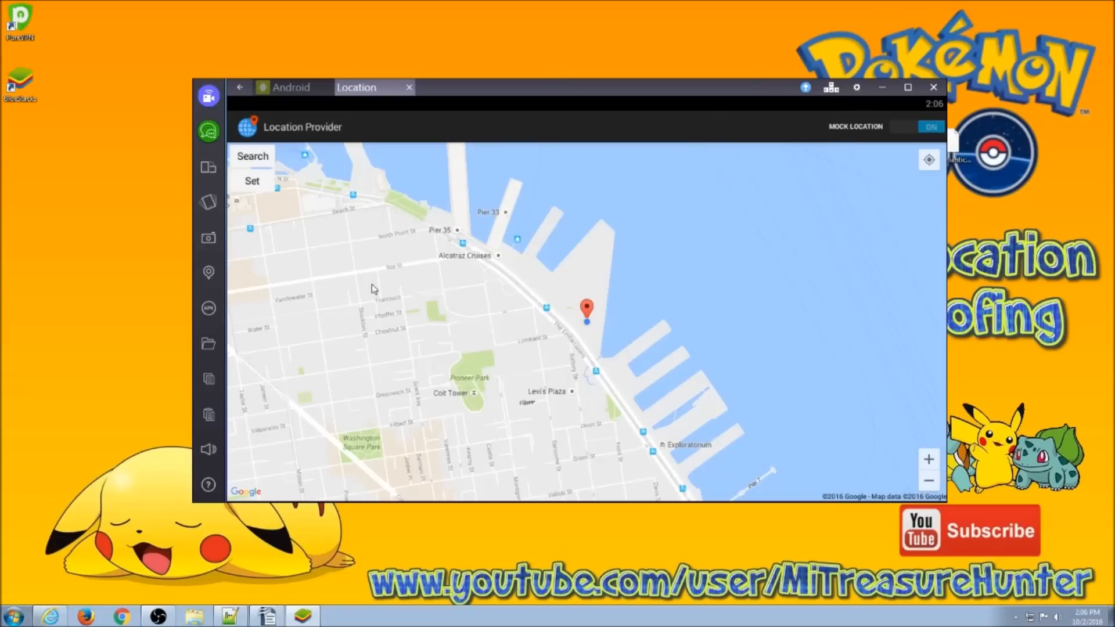
mouse_move(207, 308)
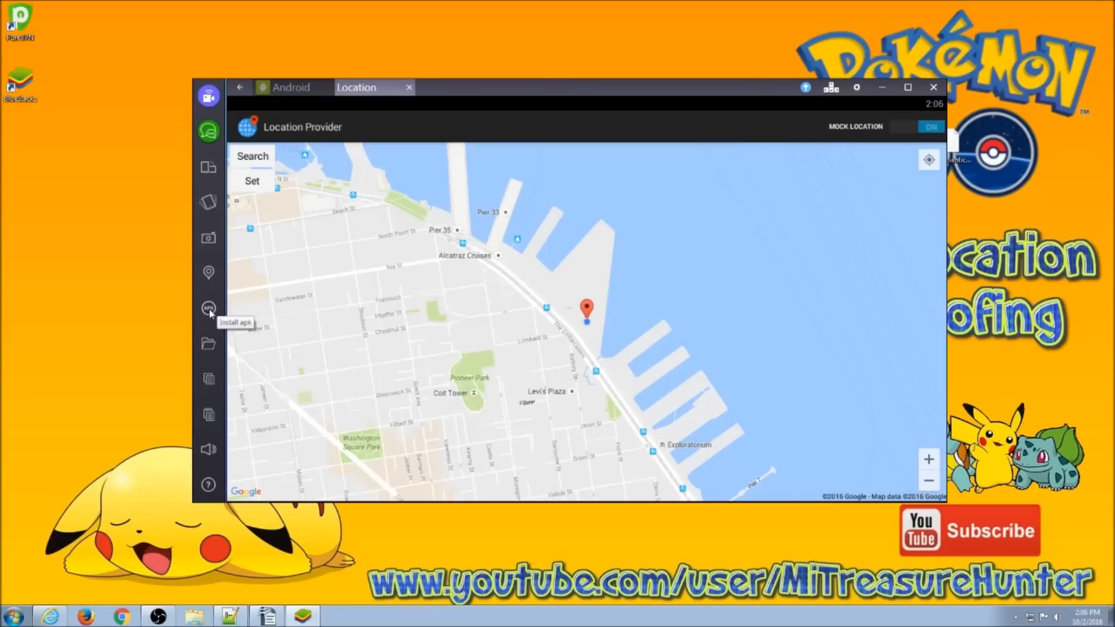
- Install the Pokémon GO .apk from the Desktop through the Install apk button
click(208, 308)
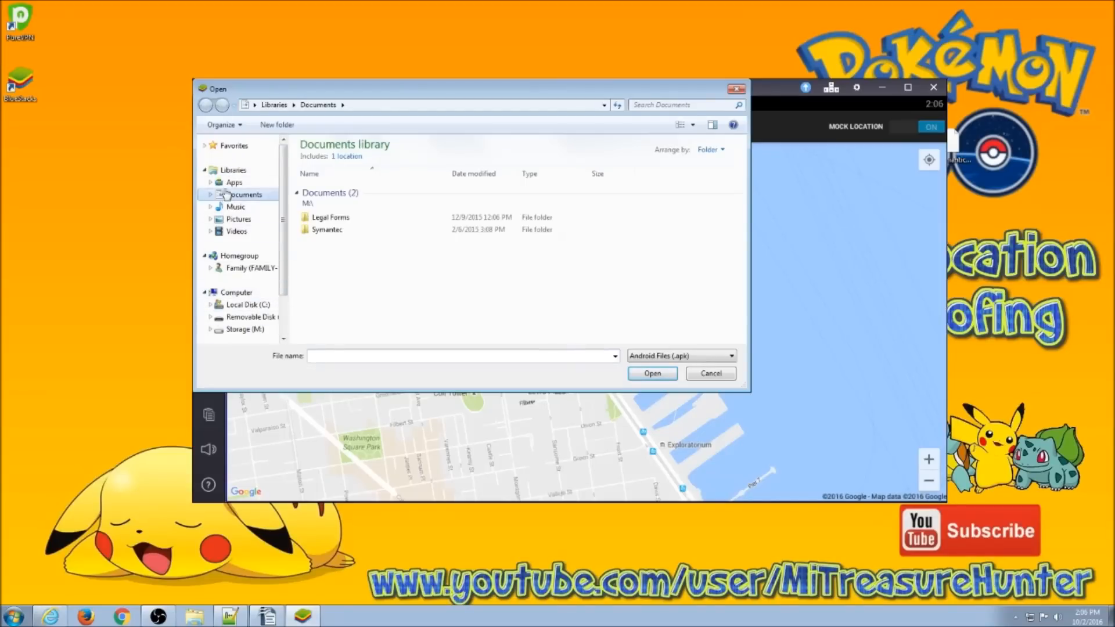
click(231, 145)
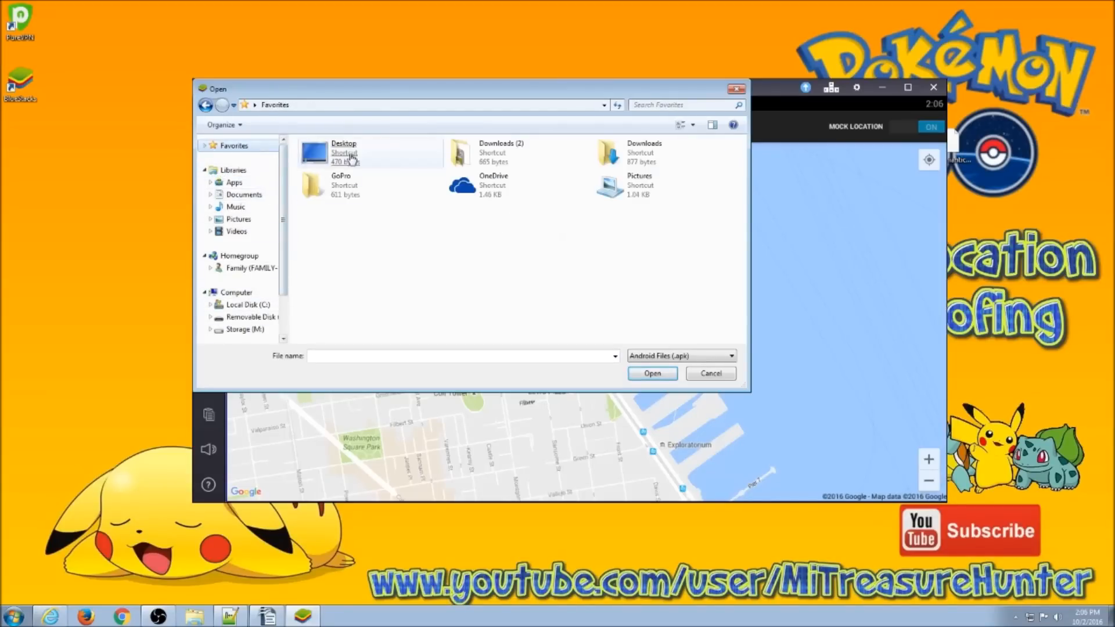
double_click(343, 151)
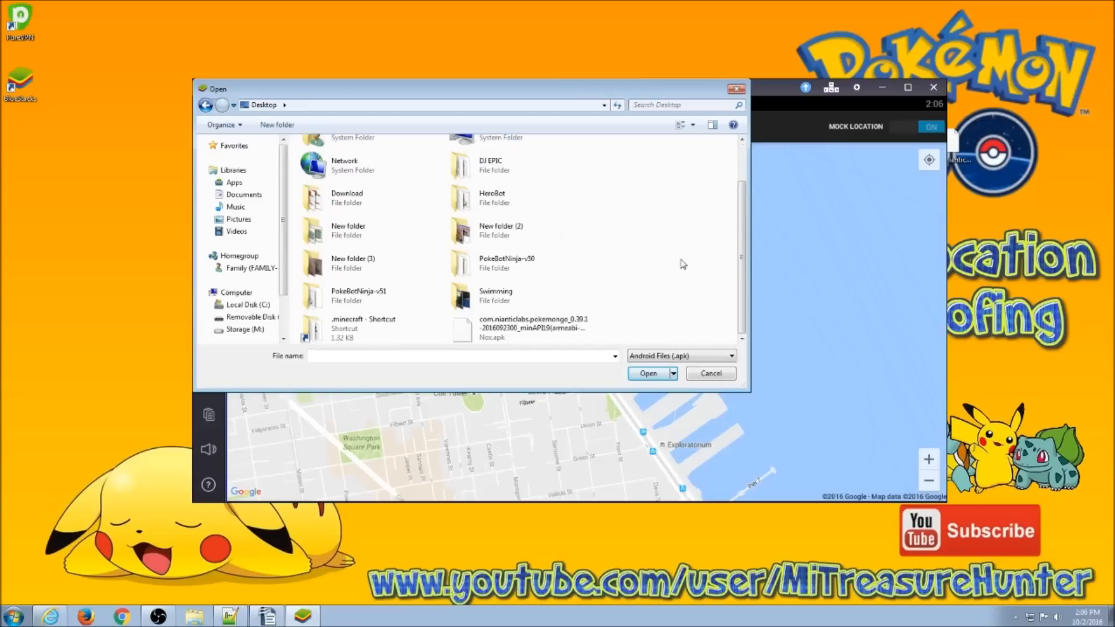
click(647, 374)
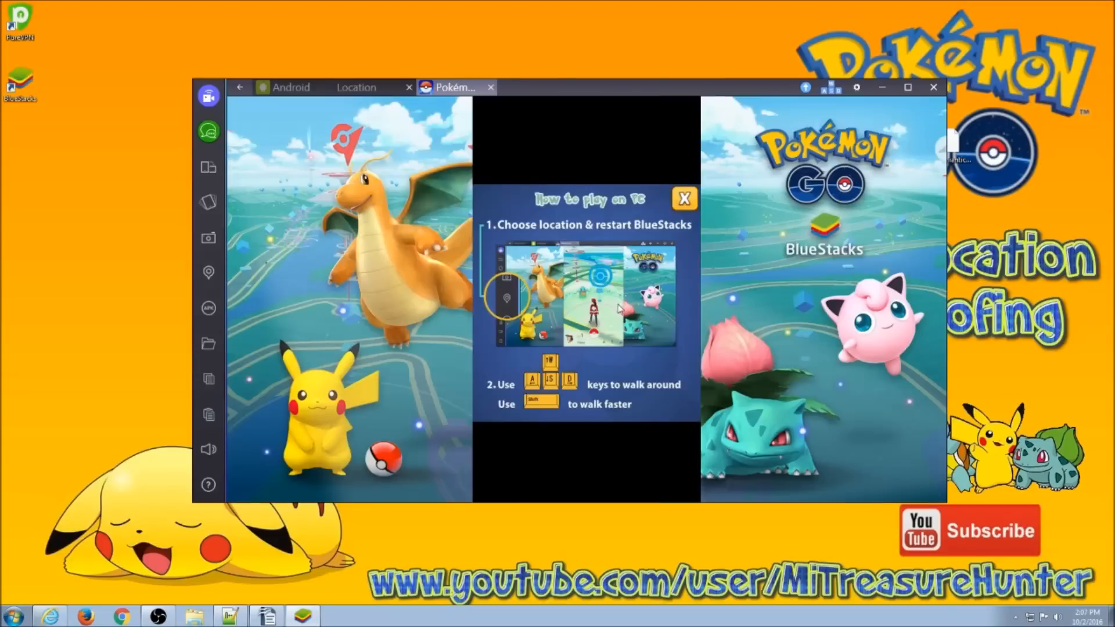
- Dismiss how-to-play, close the Pokémon GO tab, and show All Apps from the Android home
click(684, 199)
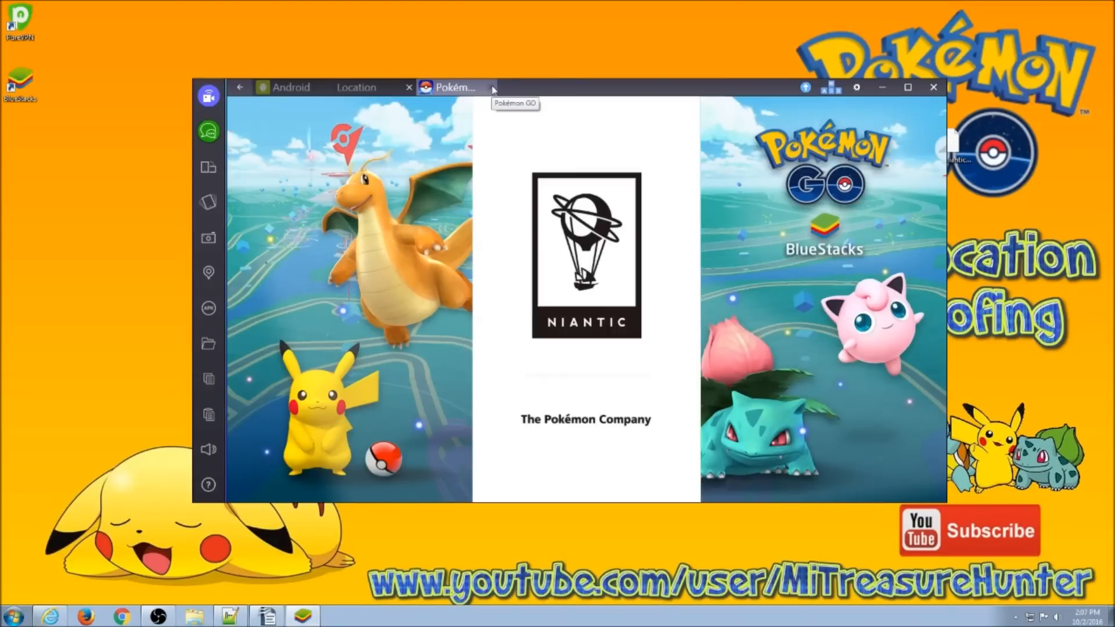
click(409, 86)
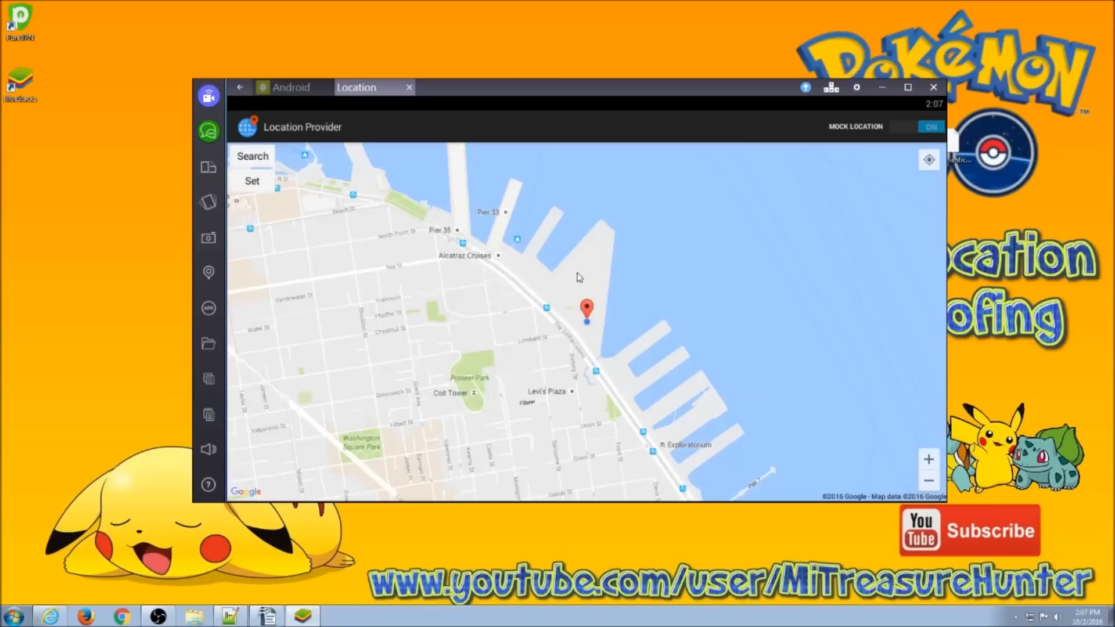
mouse_move(872, 158)
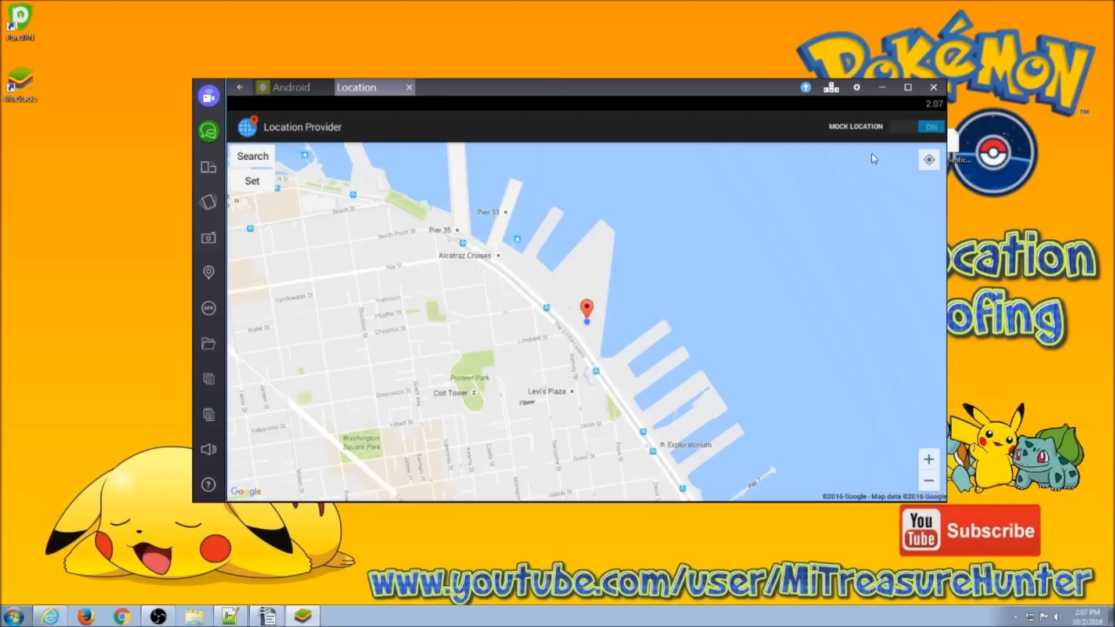
mouse_move(222, 165)
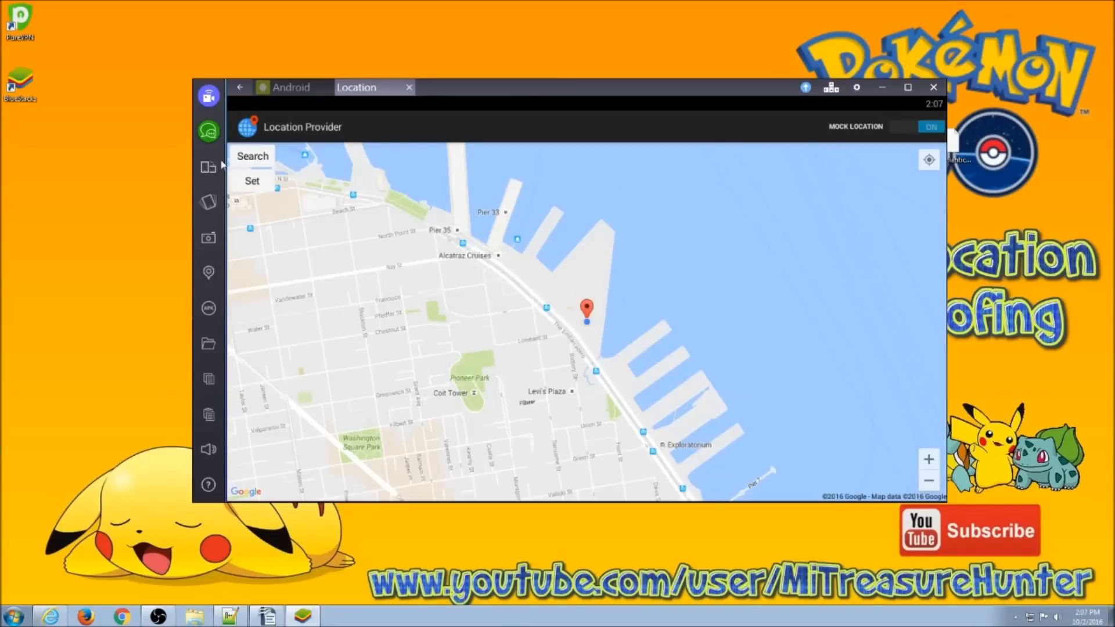
click(291, 87)
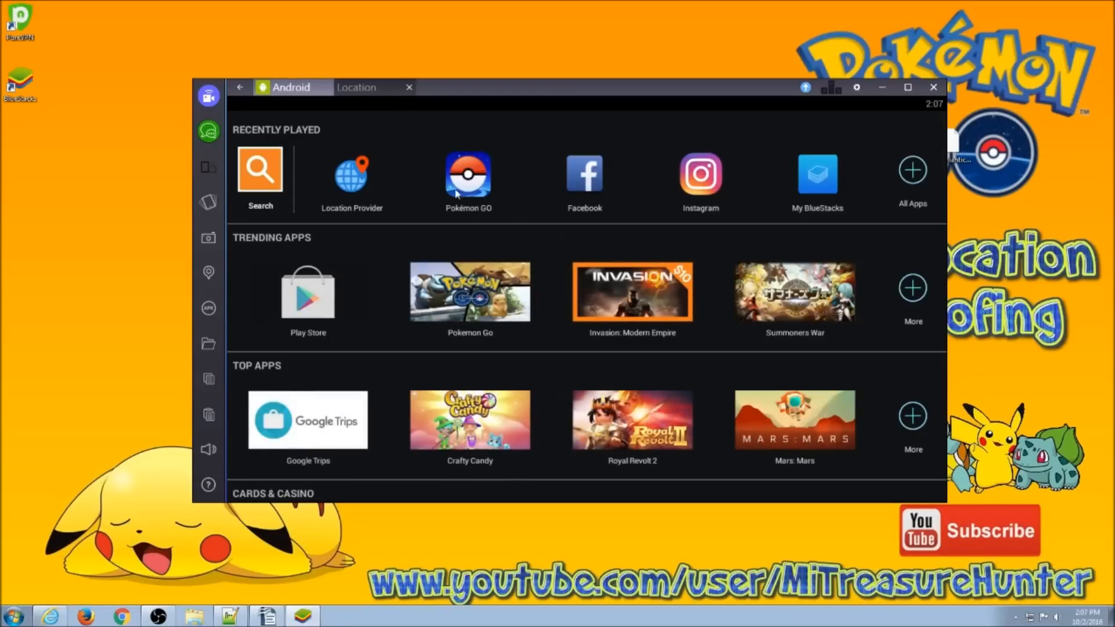
mouse_move(816, 188)
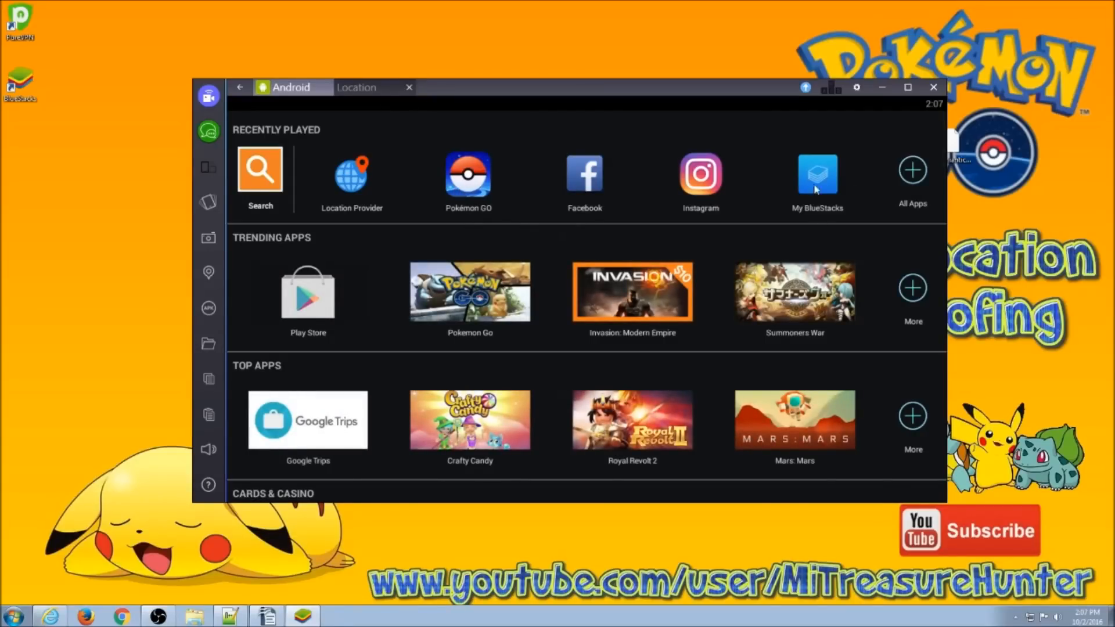
mouse_move(883, 189)
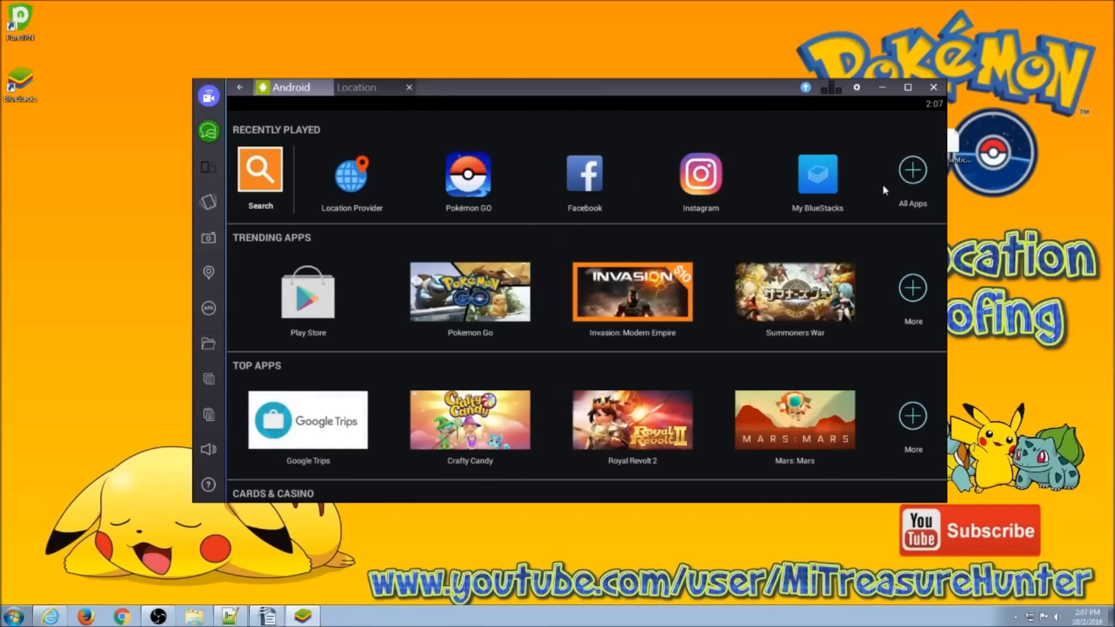
click(912, 172)
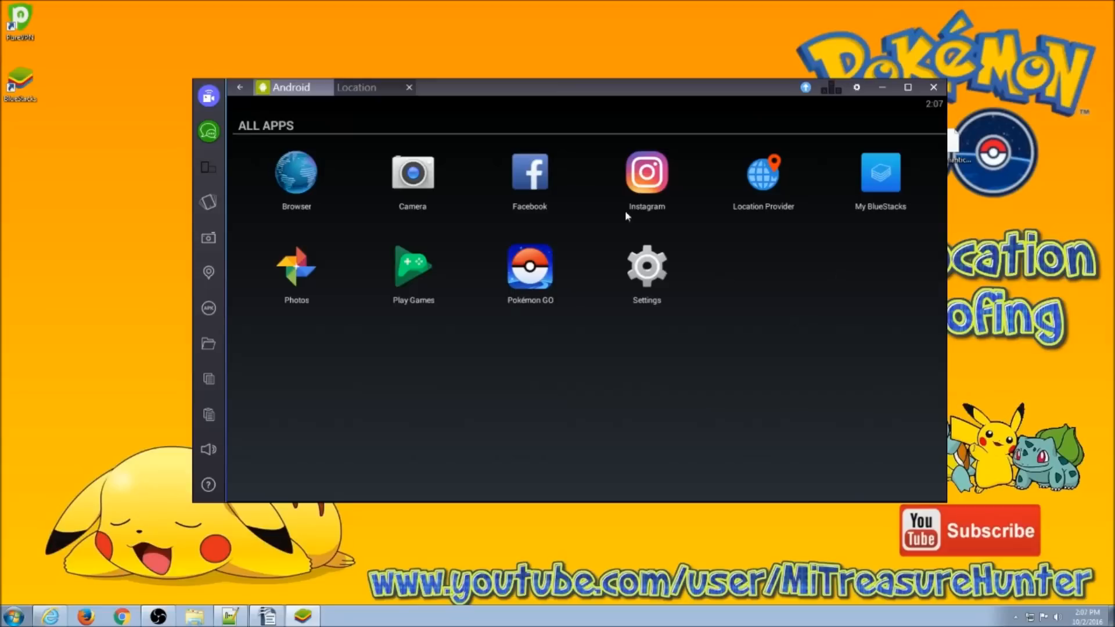
mouse_move(672, 109)
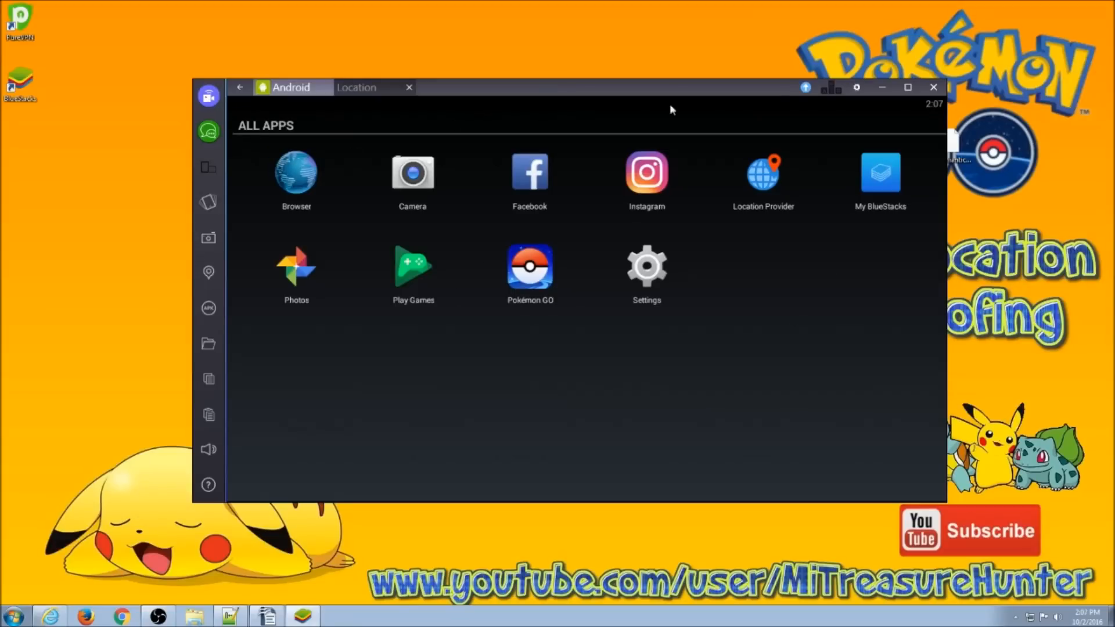
mouse_move(933, 87)
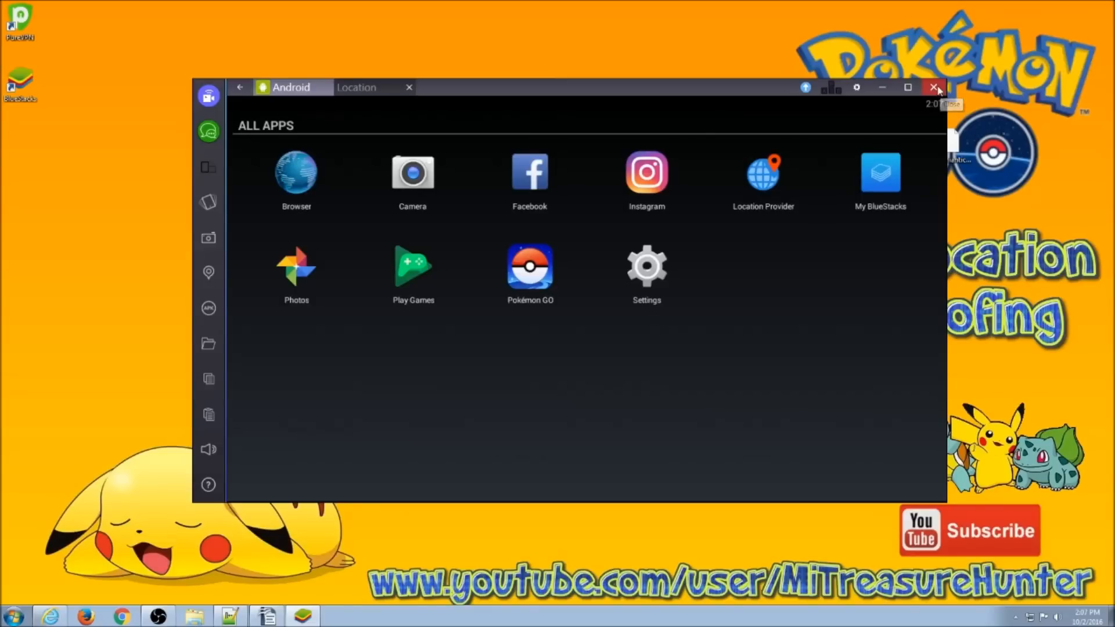
- Close the BlueStacks window to exit the emulator
click(933, 87)
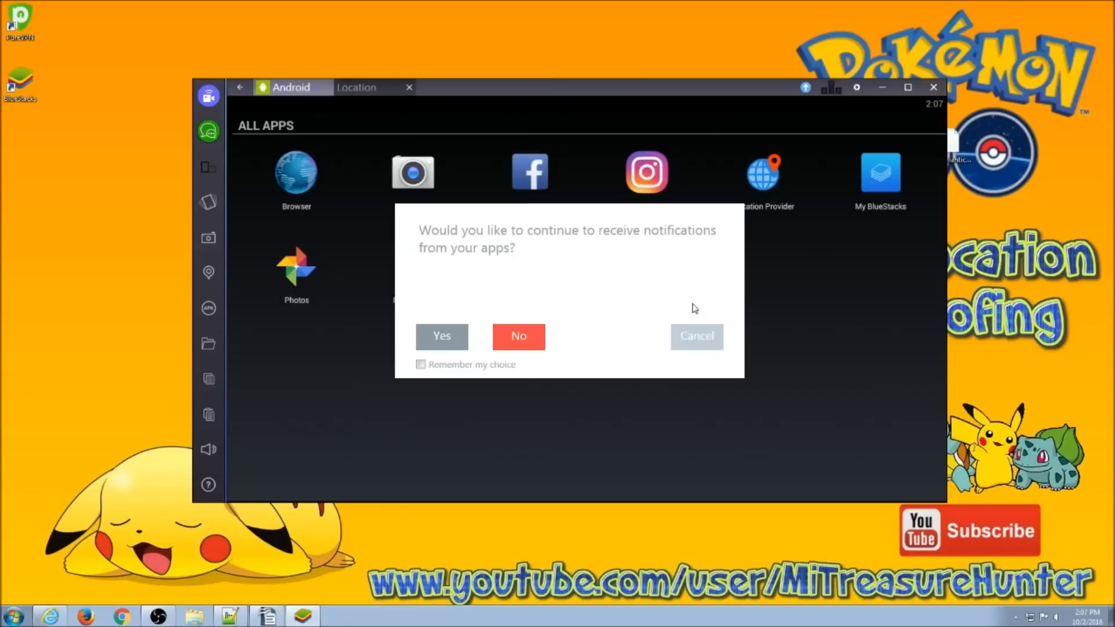
mouse_move(522, 343)
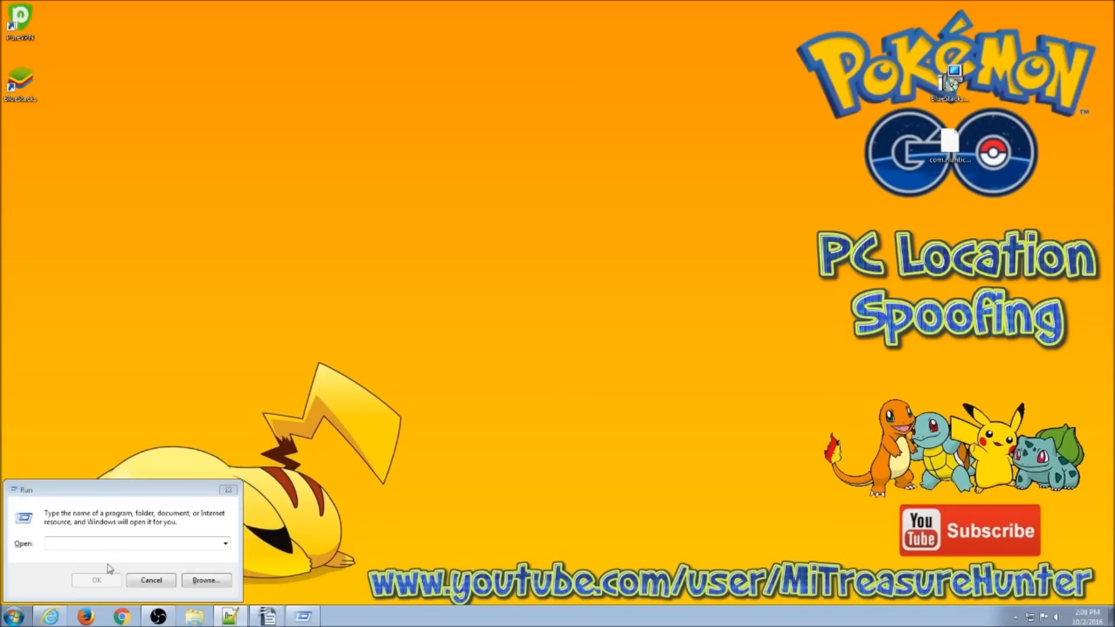
- Launch 'regedit' from the Windows Run dialog
text(regedit)
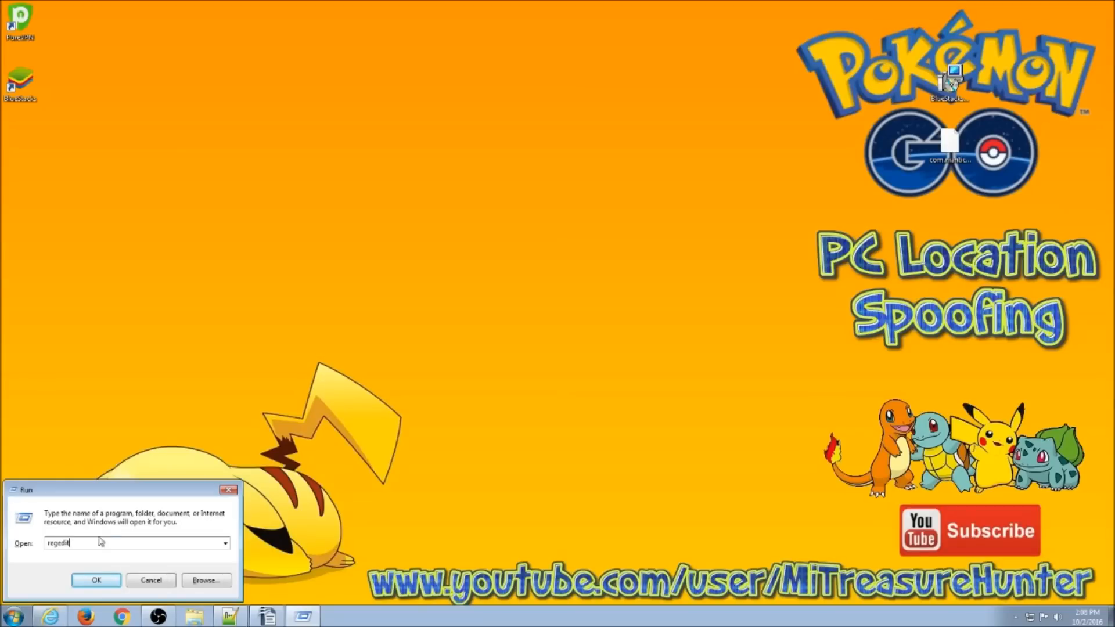
click(96, 580)
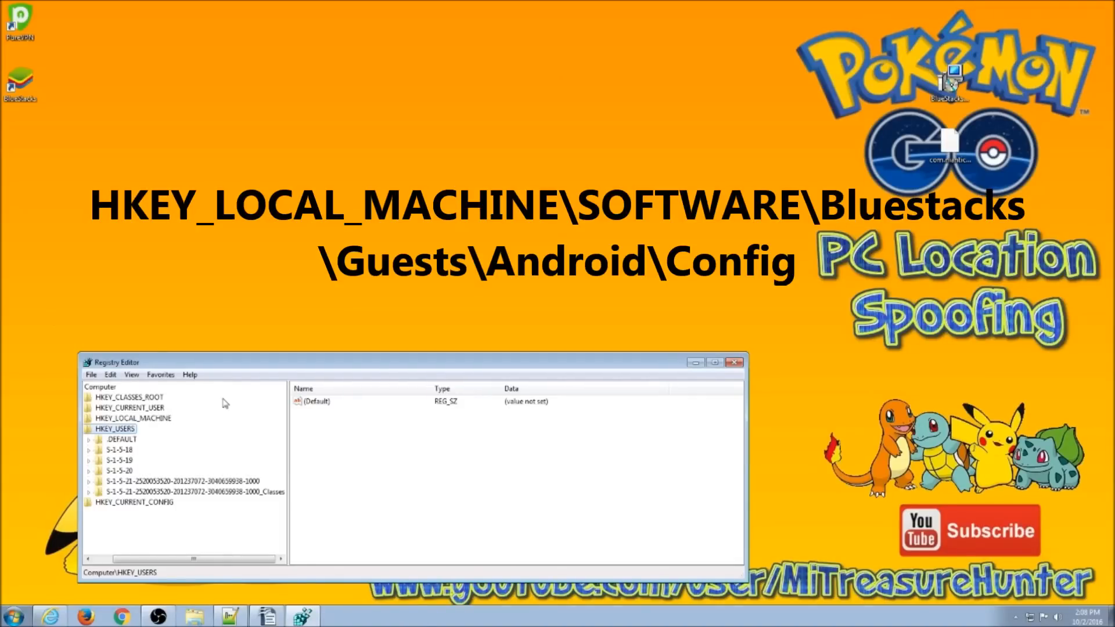
mouse_move(203, 420)
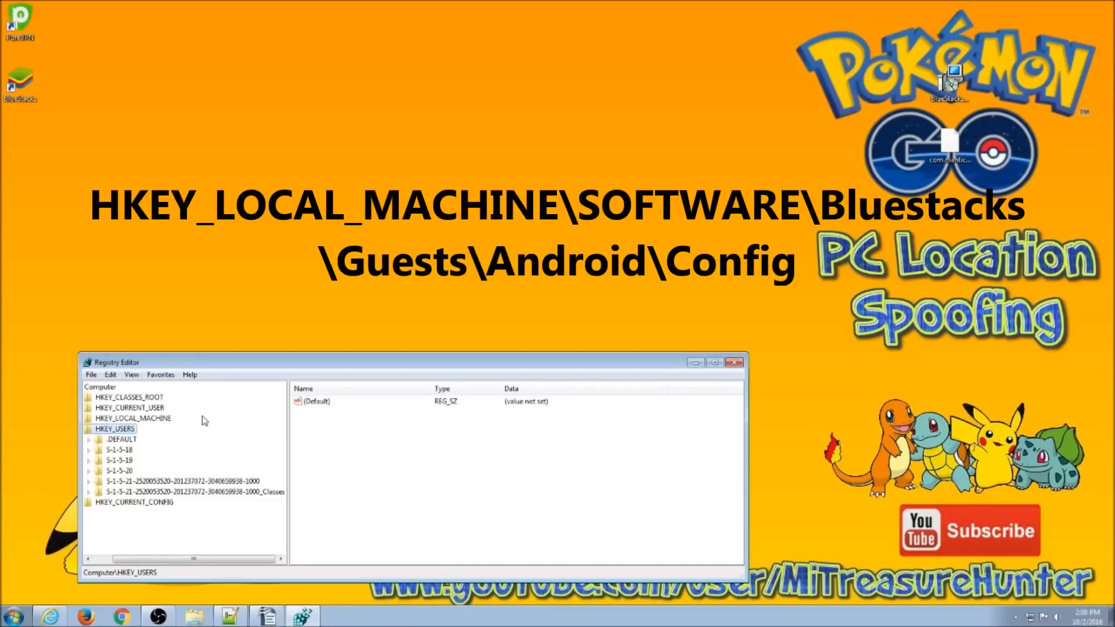
mouse_move(35, 416)
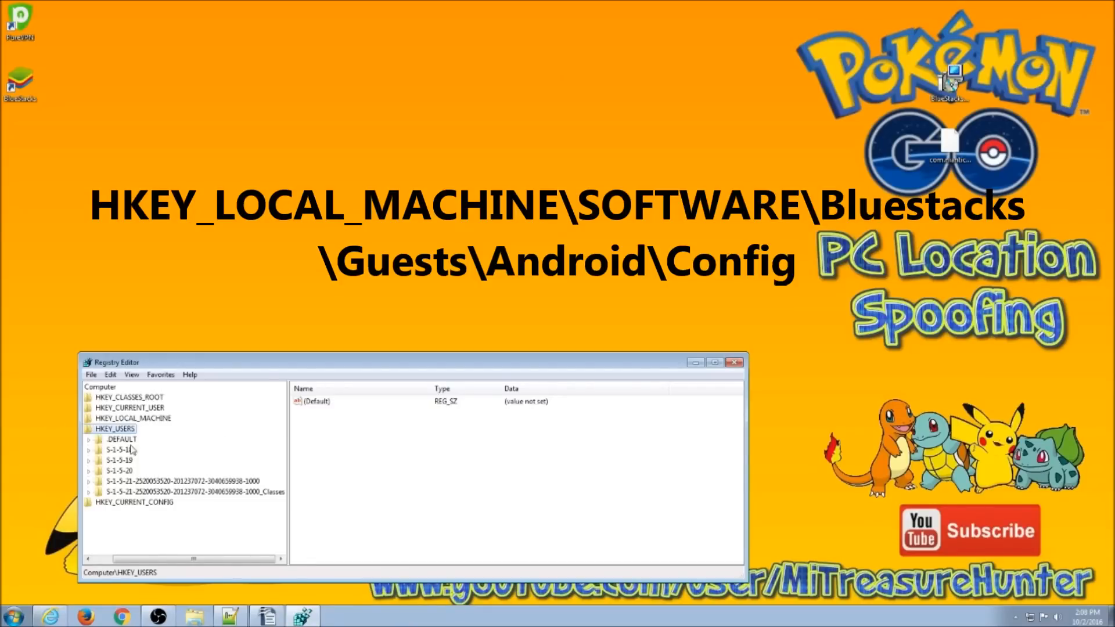
mouse_move(161, 439)
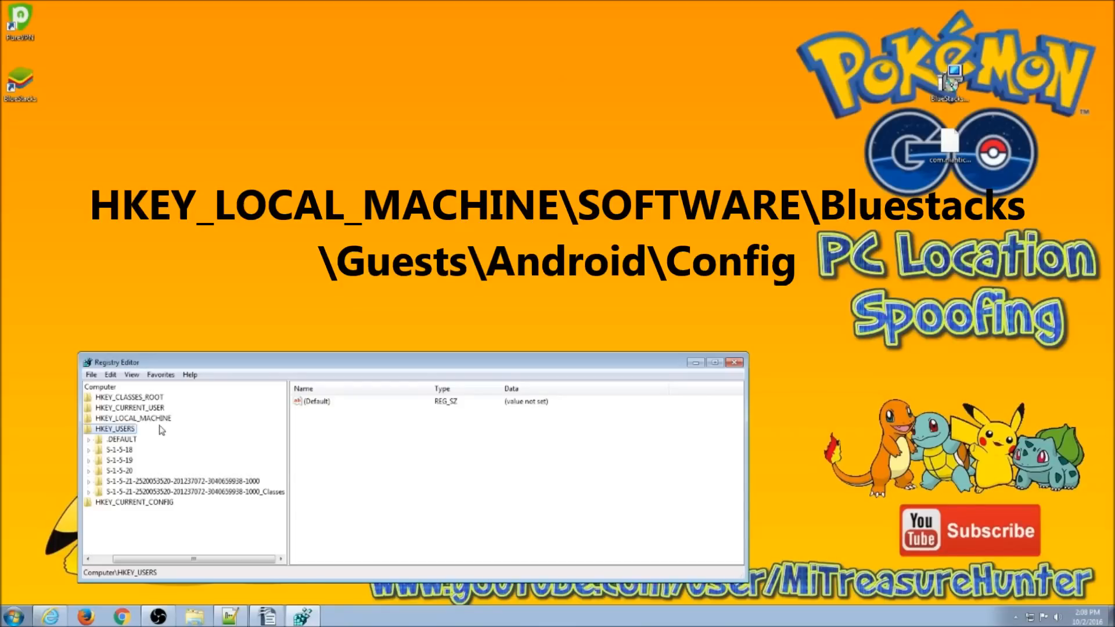
- Navigate to HKEY_LOCAL_MACHINE\SOFTWARE\BlueStacks\Guests\Android\Config to show its values
click(131, 418)
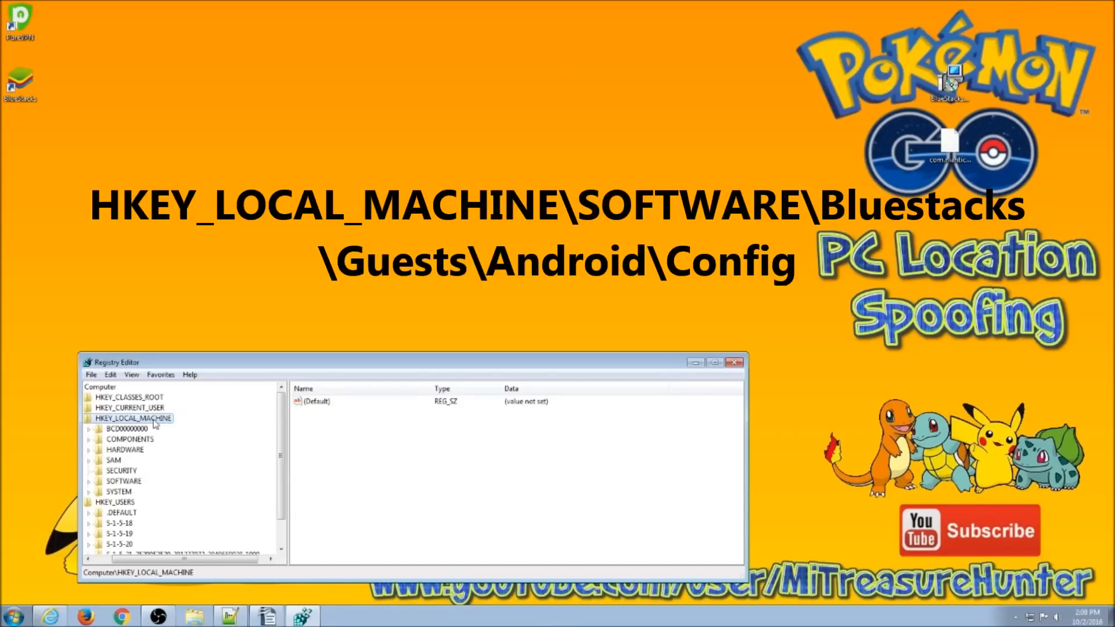
mouse_move(187, 451)
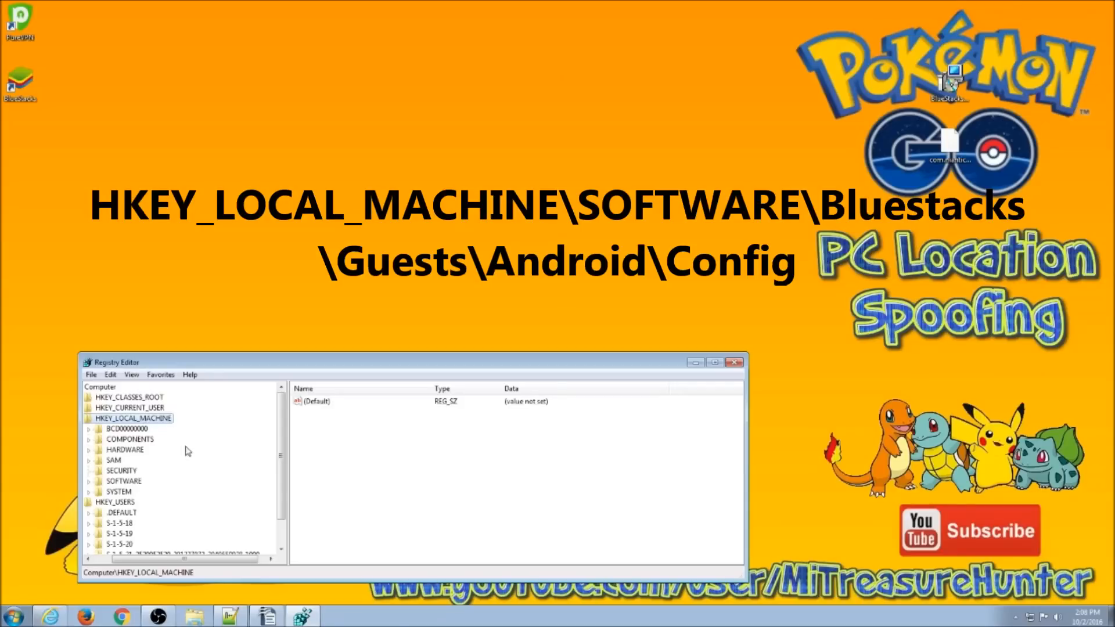
mouse_move(183, 463)
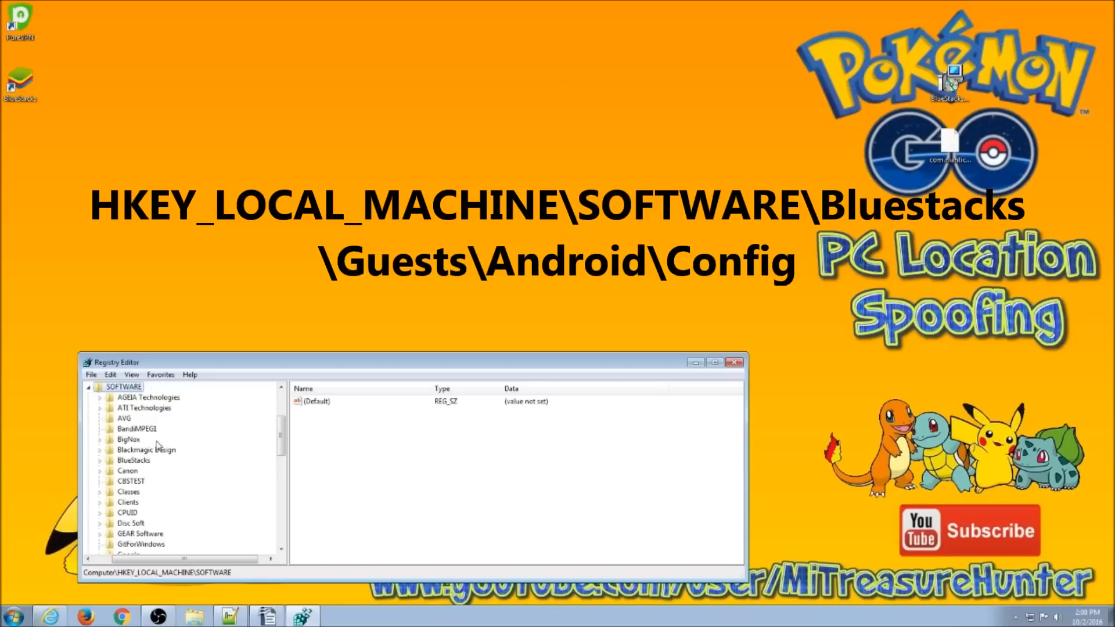
mouse_move(142, 467)
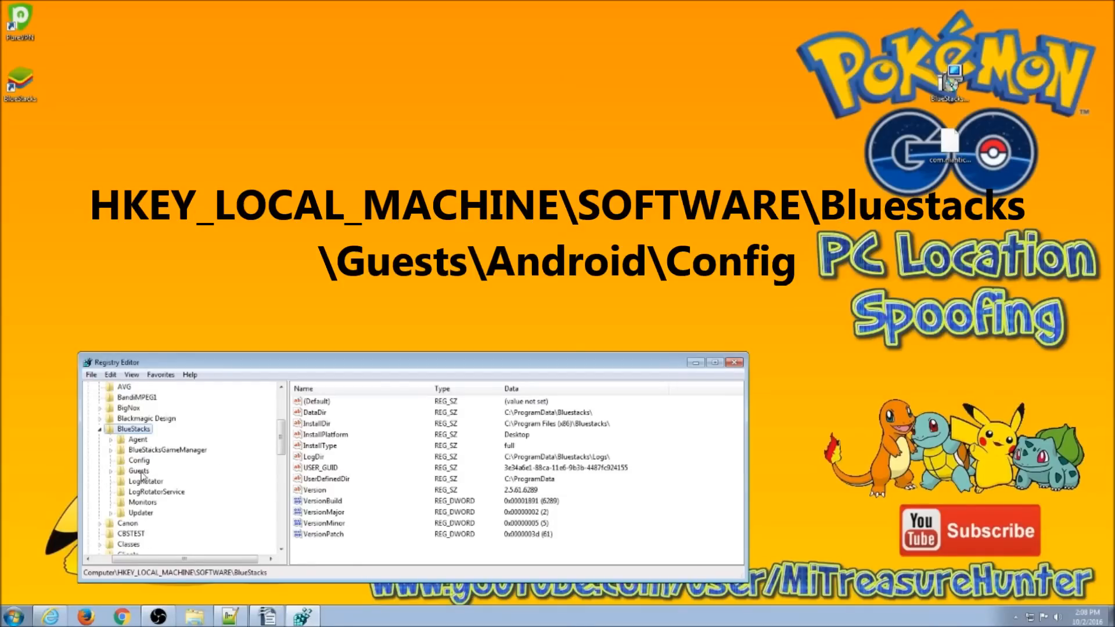
click(138, 471)
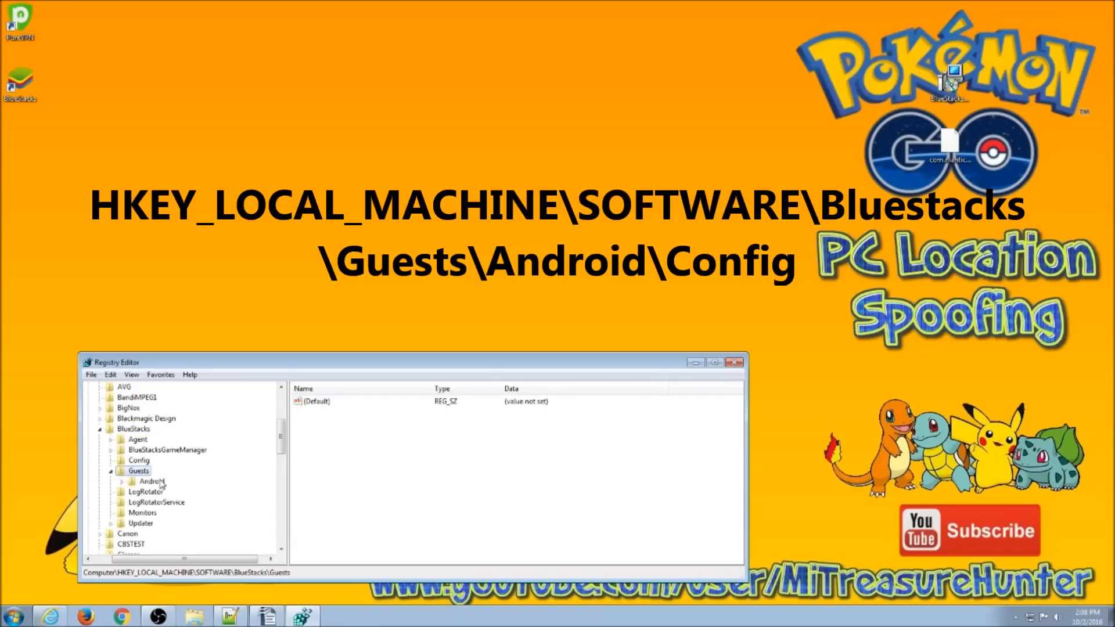
click(150, 481)
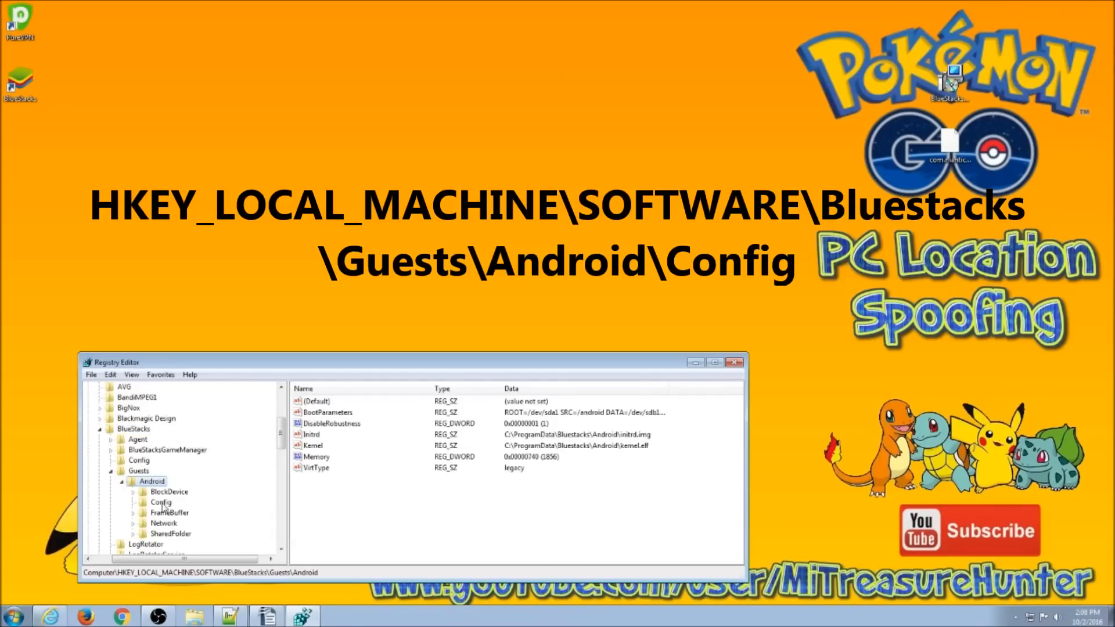
click(160, 502)
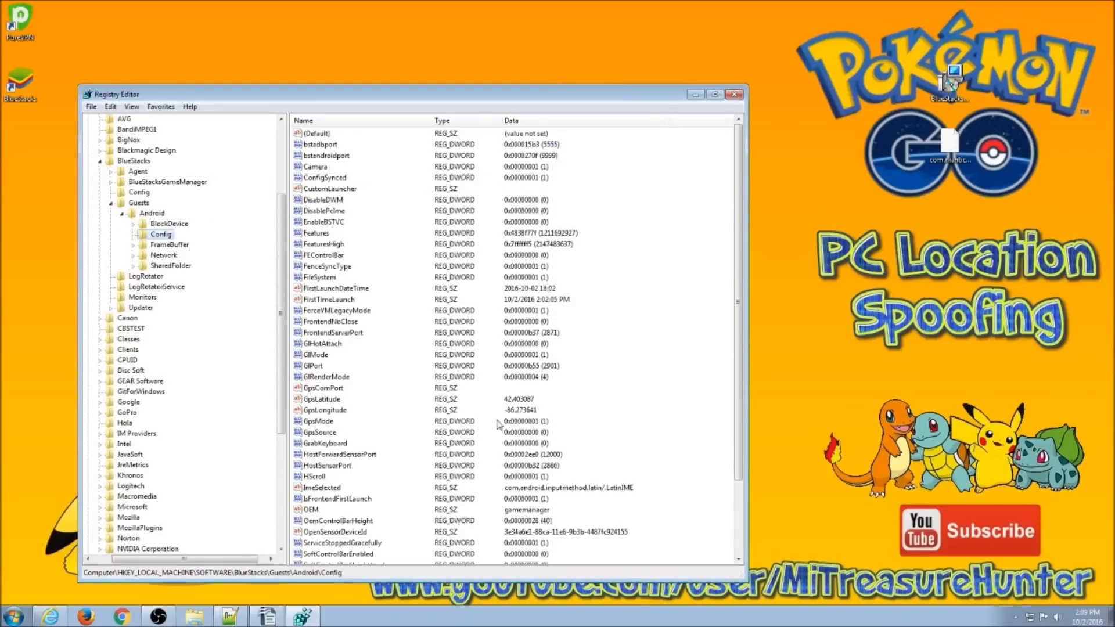
mouse_move(331, 138)
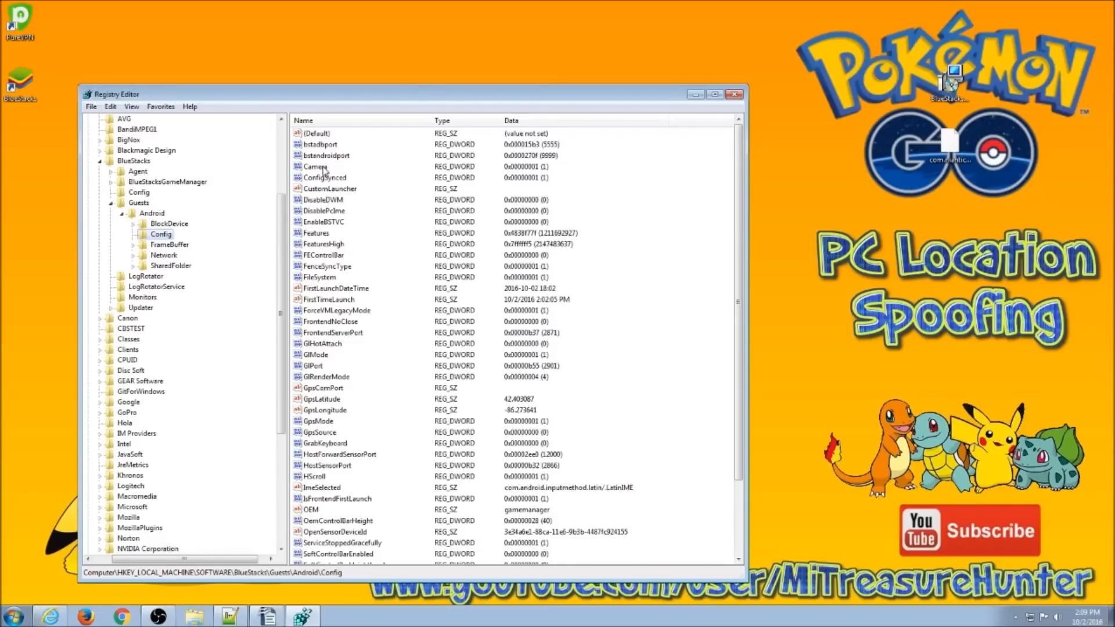
- Change the Config key's Camera value data to 0 and exit Registry Editor
double_click(316, 166)
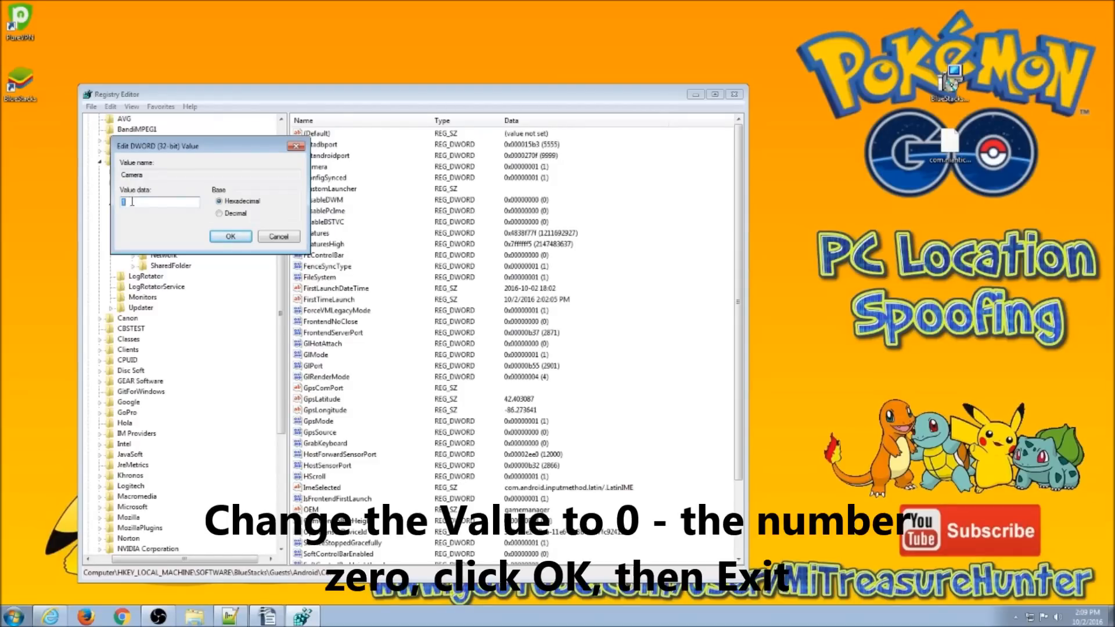
text(0)
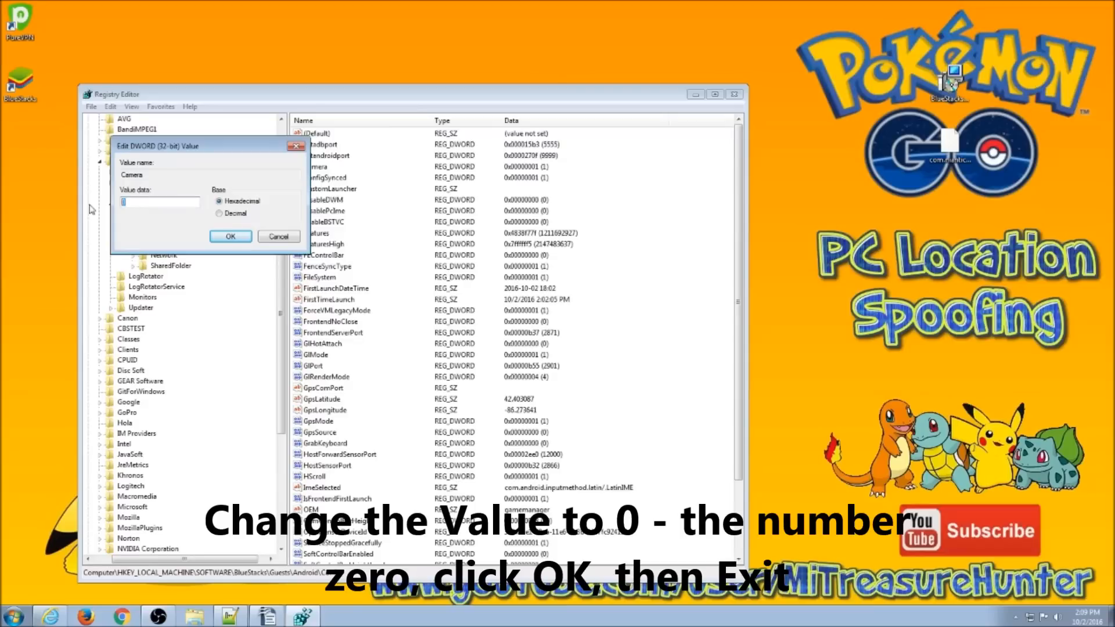
text(0)
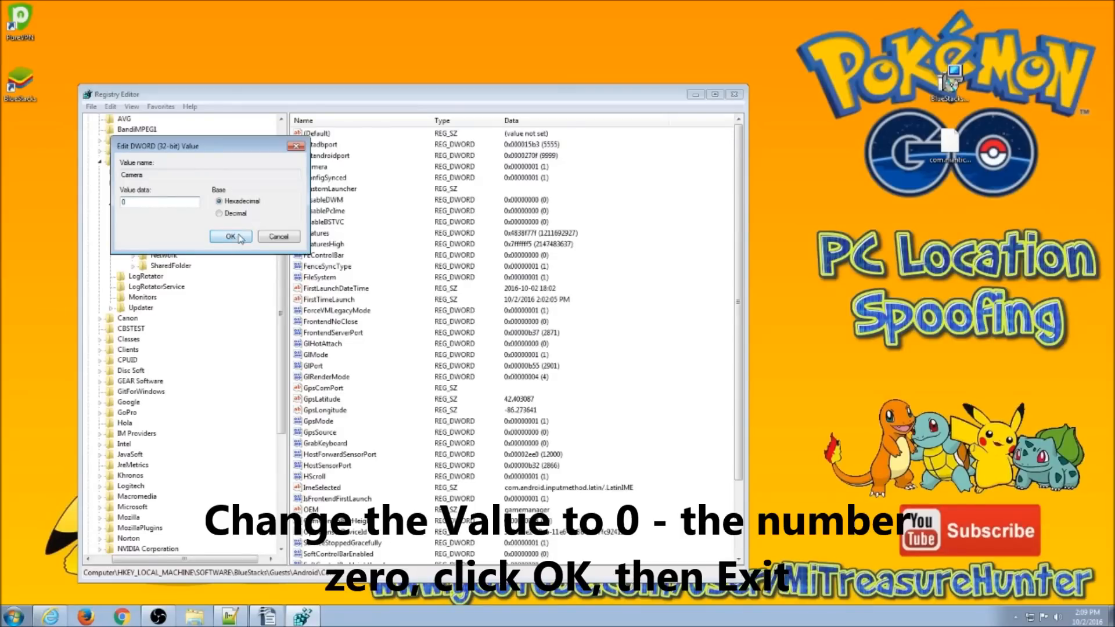
click(231, 236)
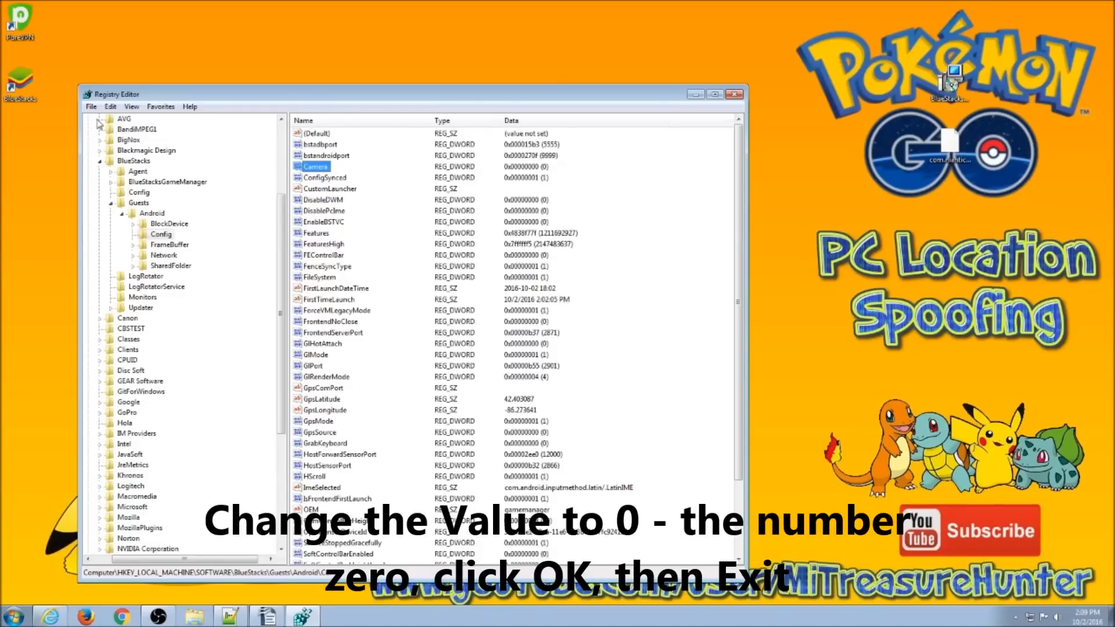
click(91, 106)
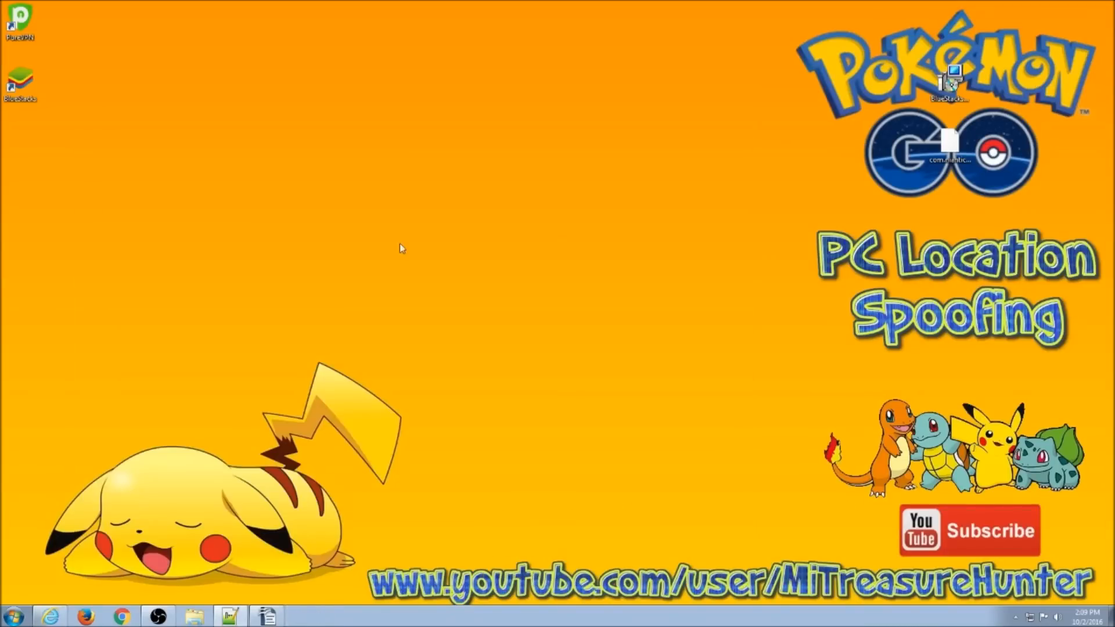
mouse_move(109, 614)
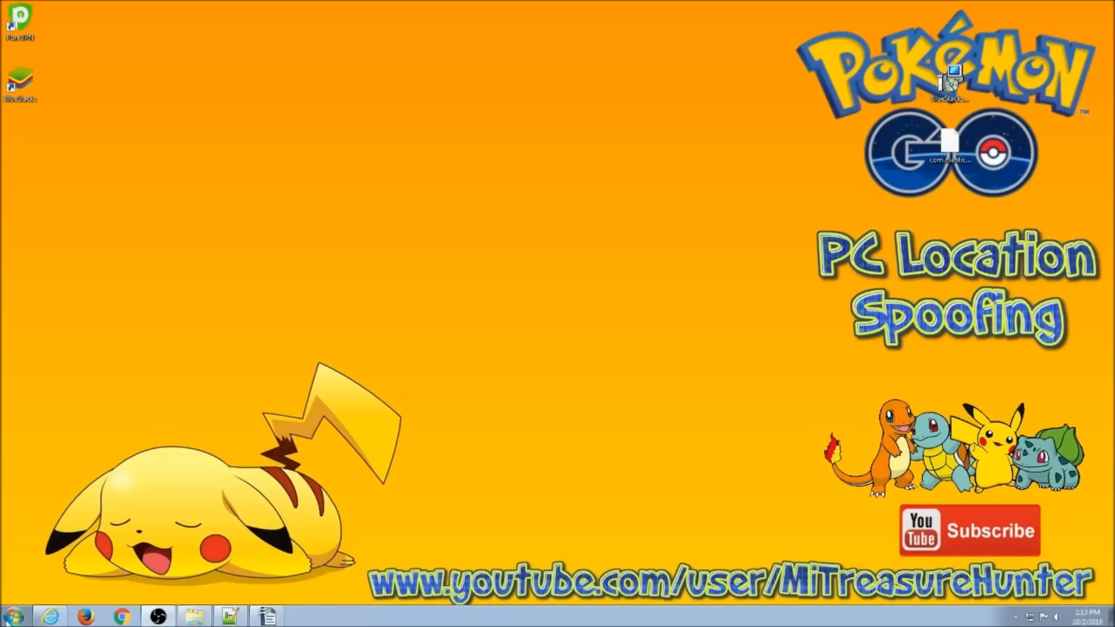
- Relaunch BlueStacks from the Start menu, dismiss BlueStacks TV, and open Set Location
click(20, 620)
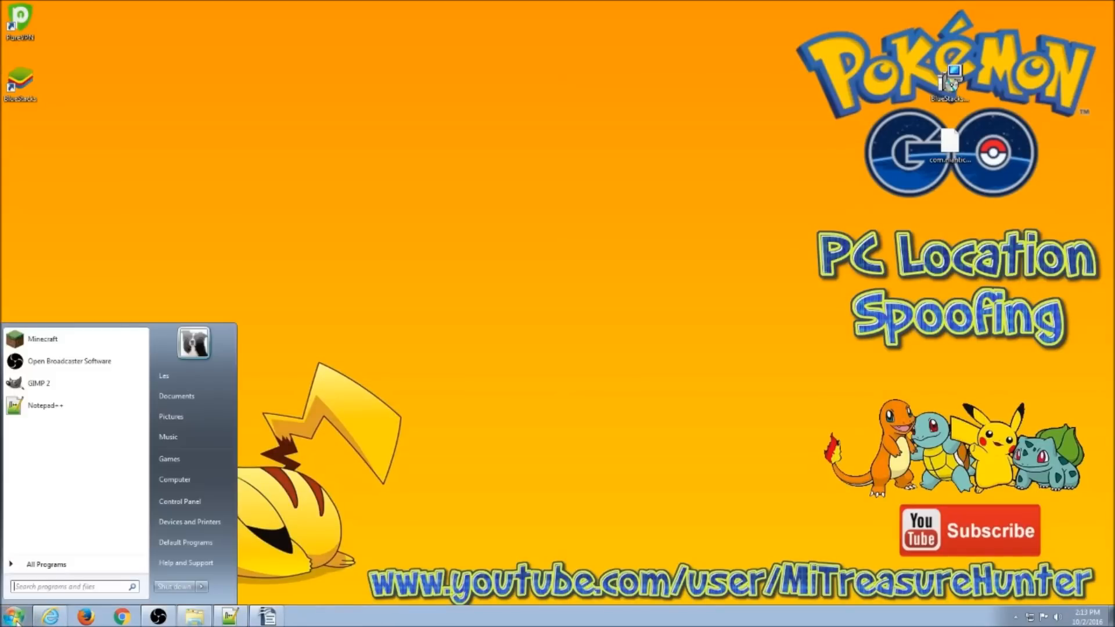
click(45, 564)
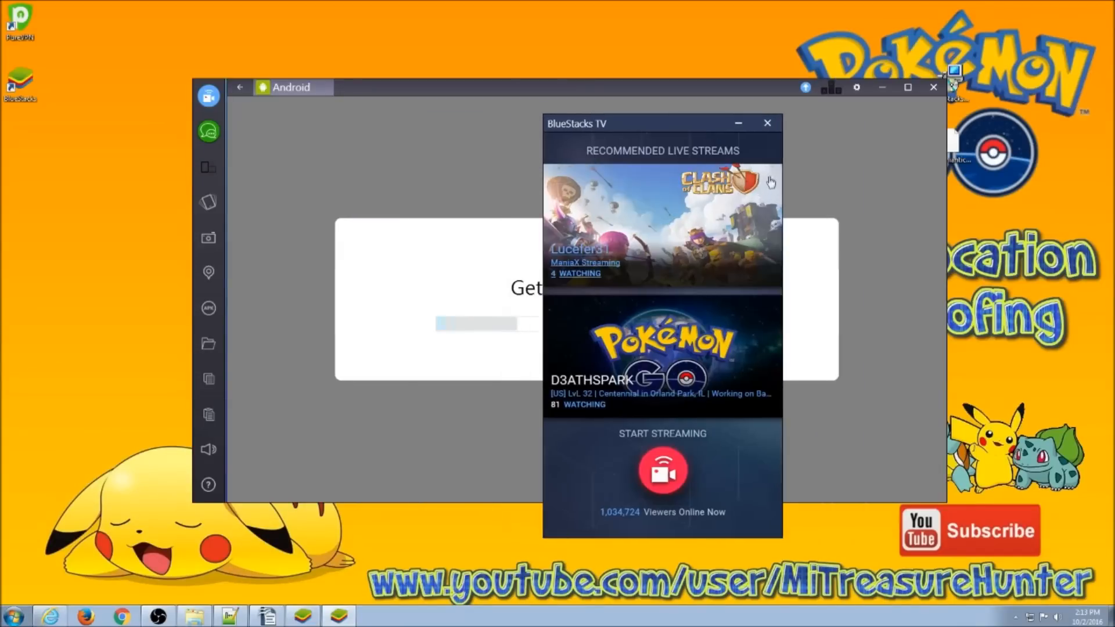
click(767, 122)
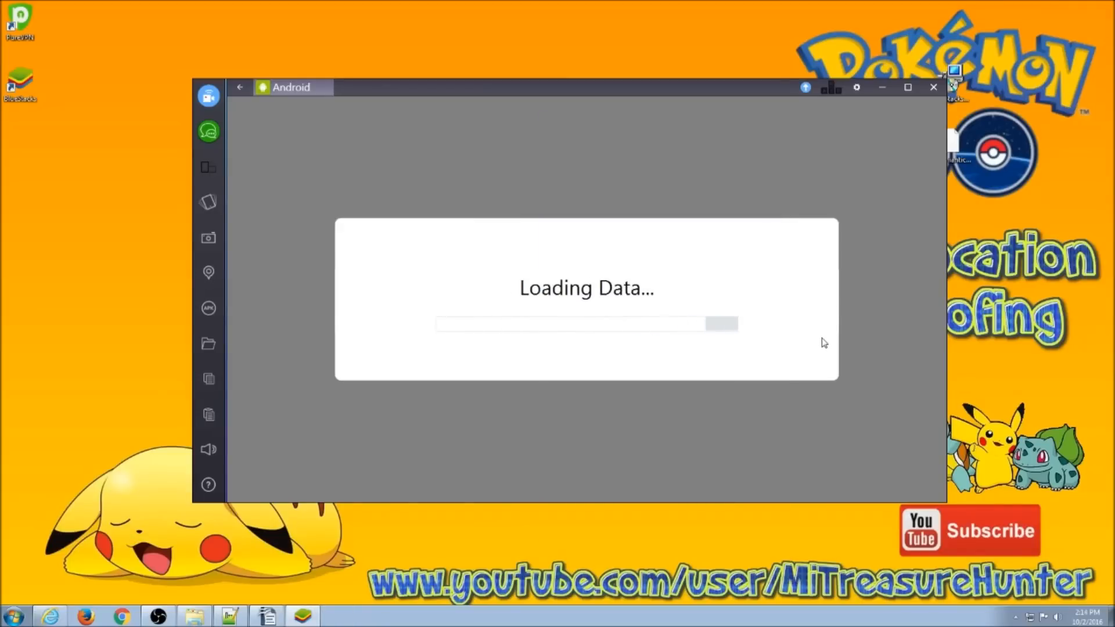
mouse_move(644, 309)
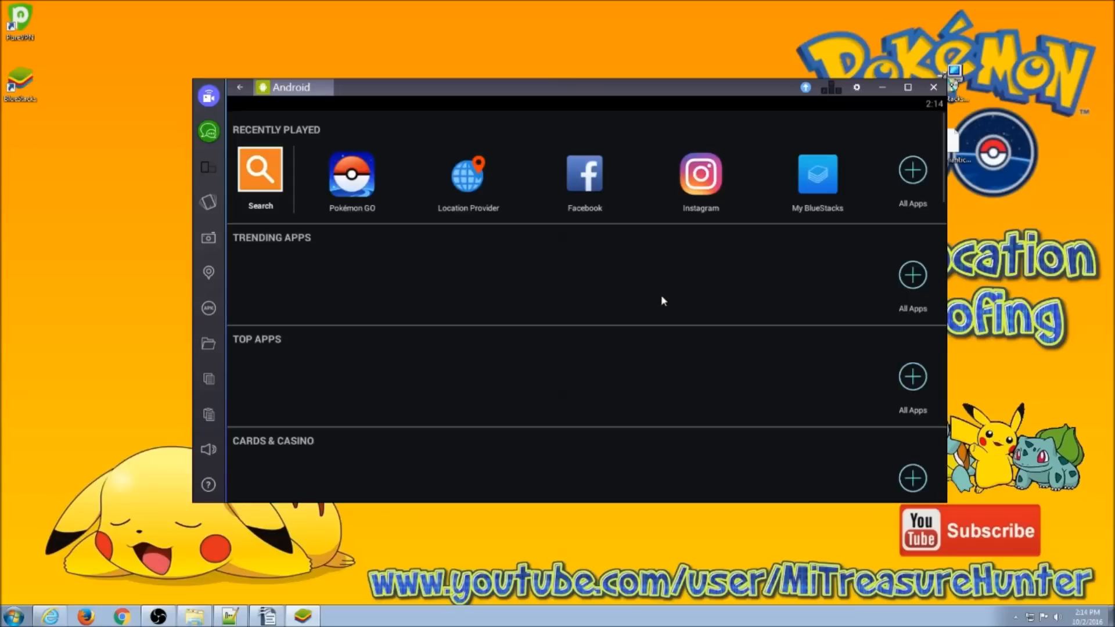
mouse_move(363, 185)
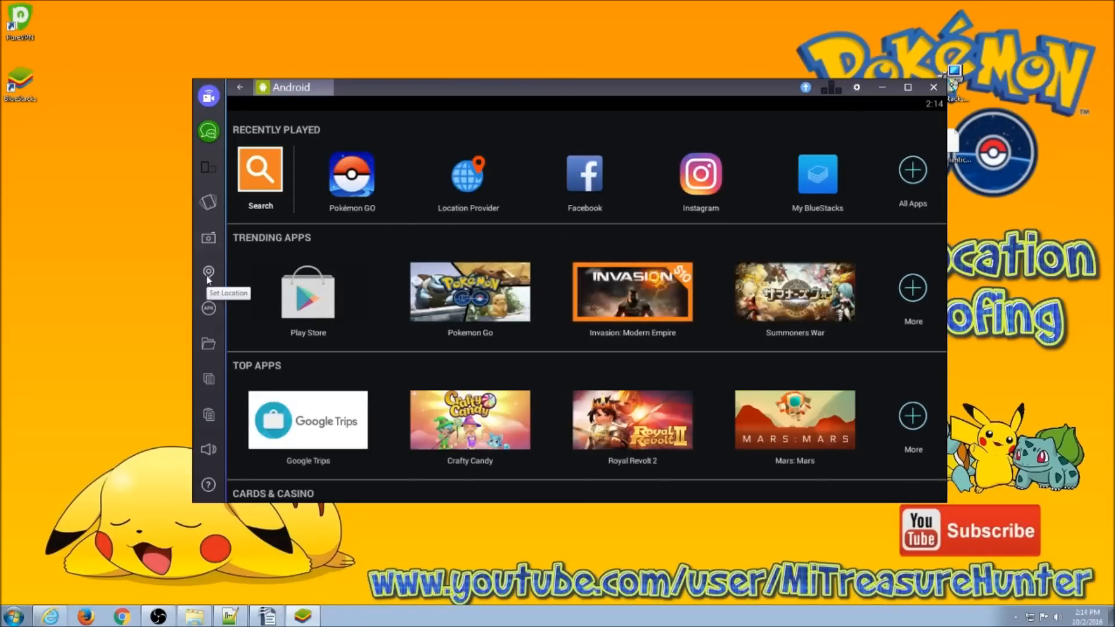
click(207, 273)
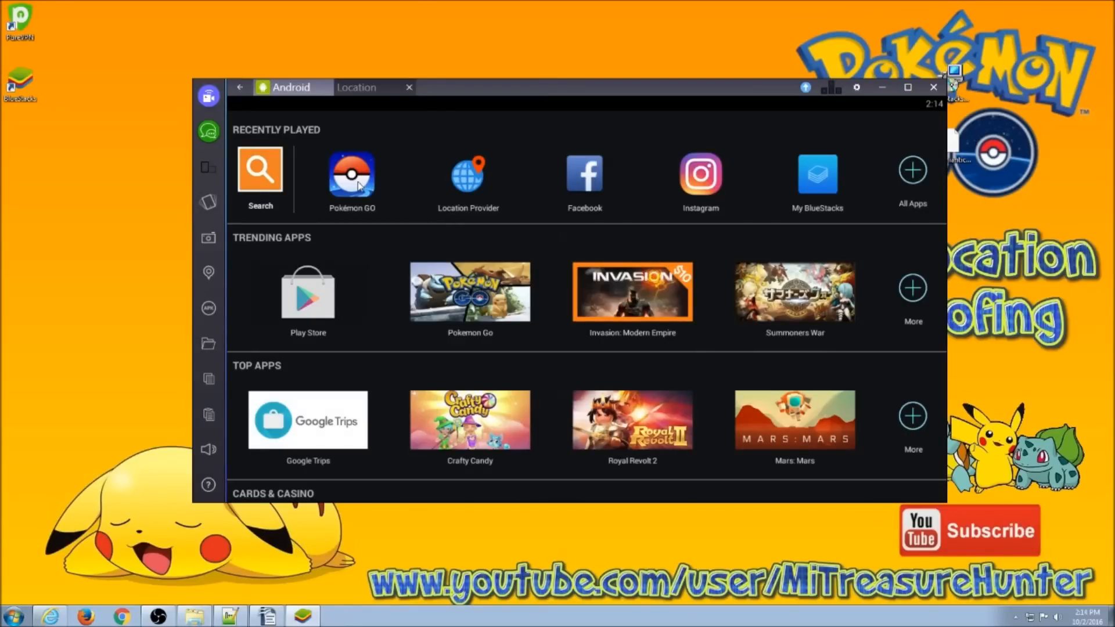
mouse_move(517, 263)
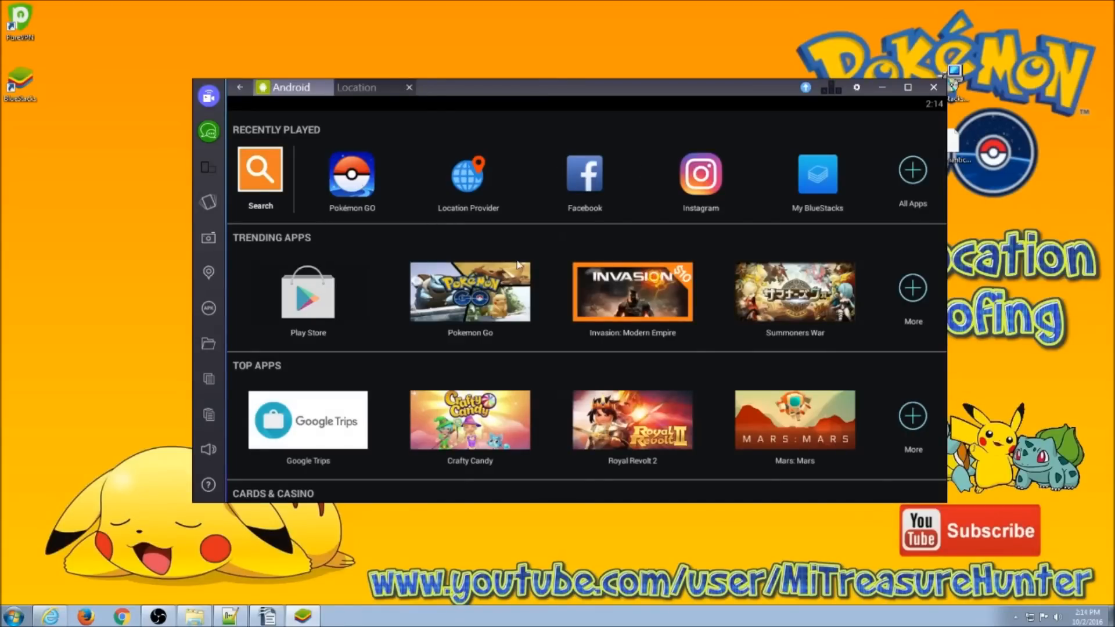
mouse_move(508, 254)
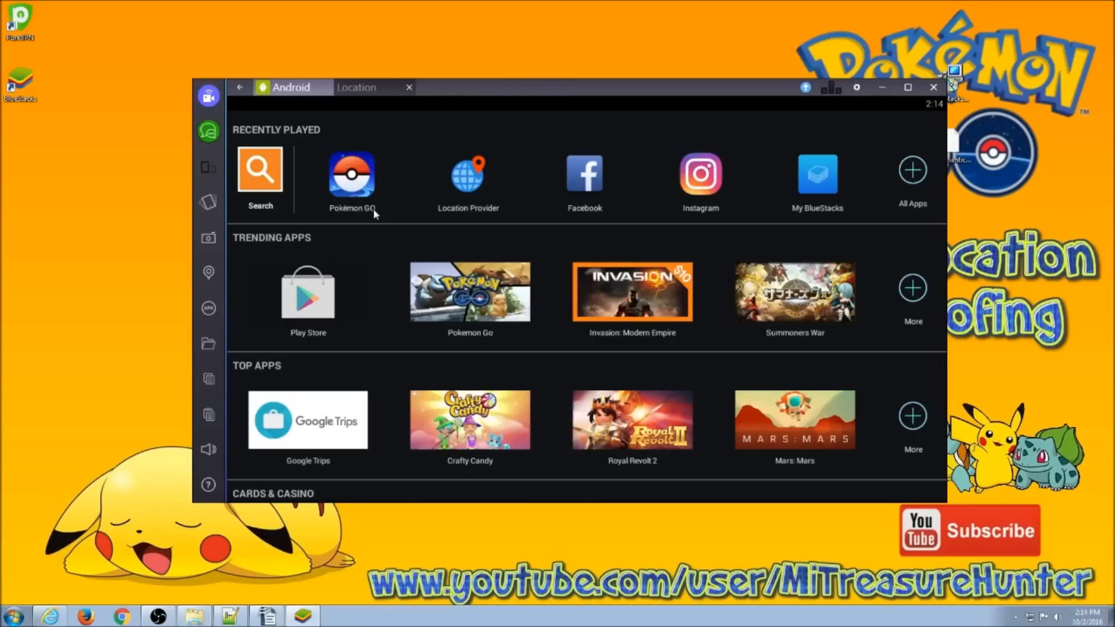
mouse_move(378, 212)
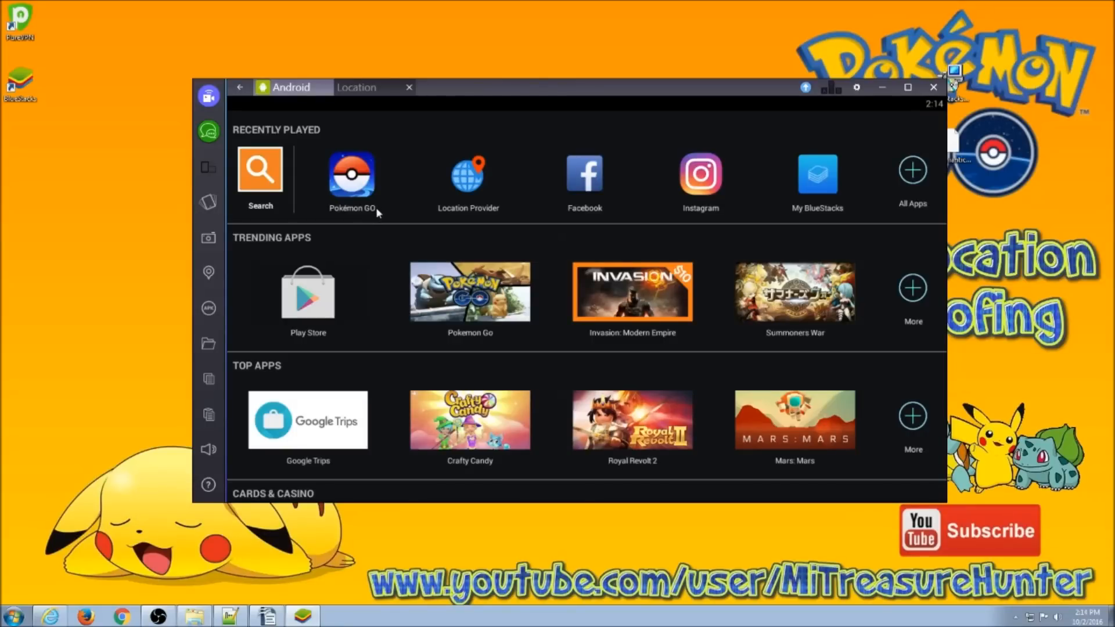
mouse_move(361, 197)
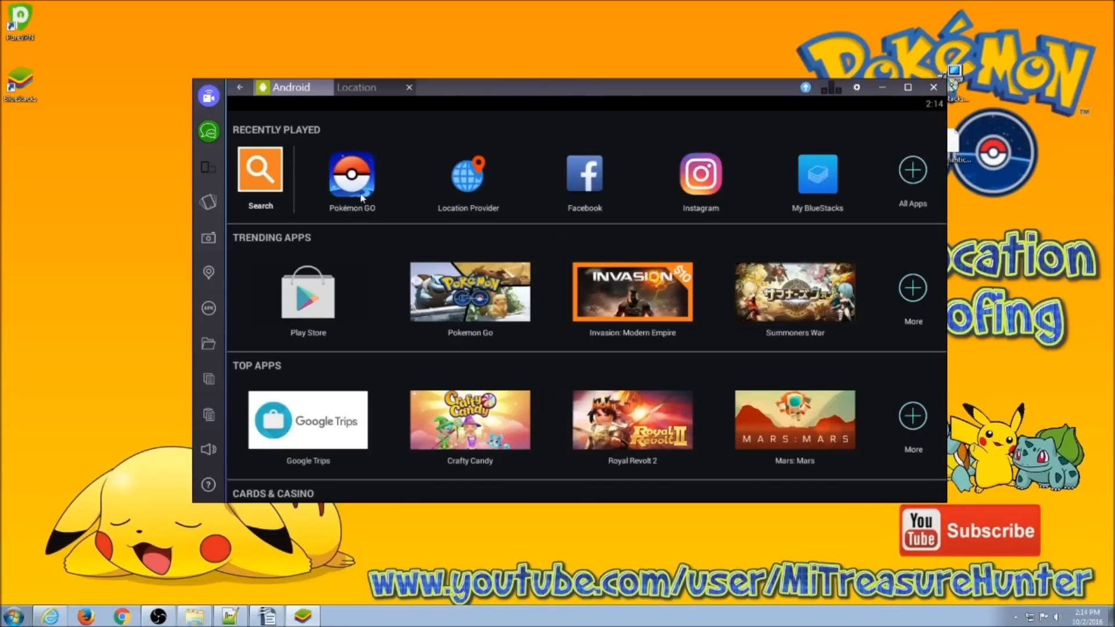
mouse_move(371, 199)
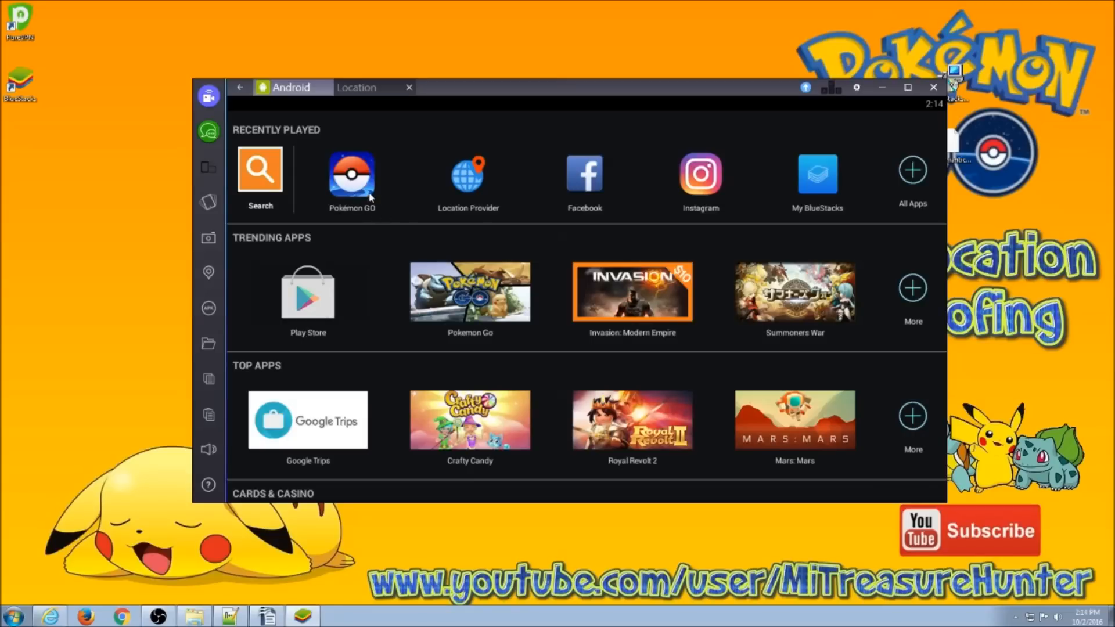
mouse_move(348, 196)
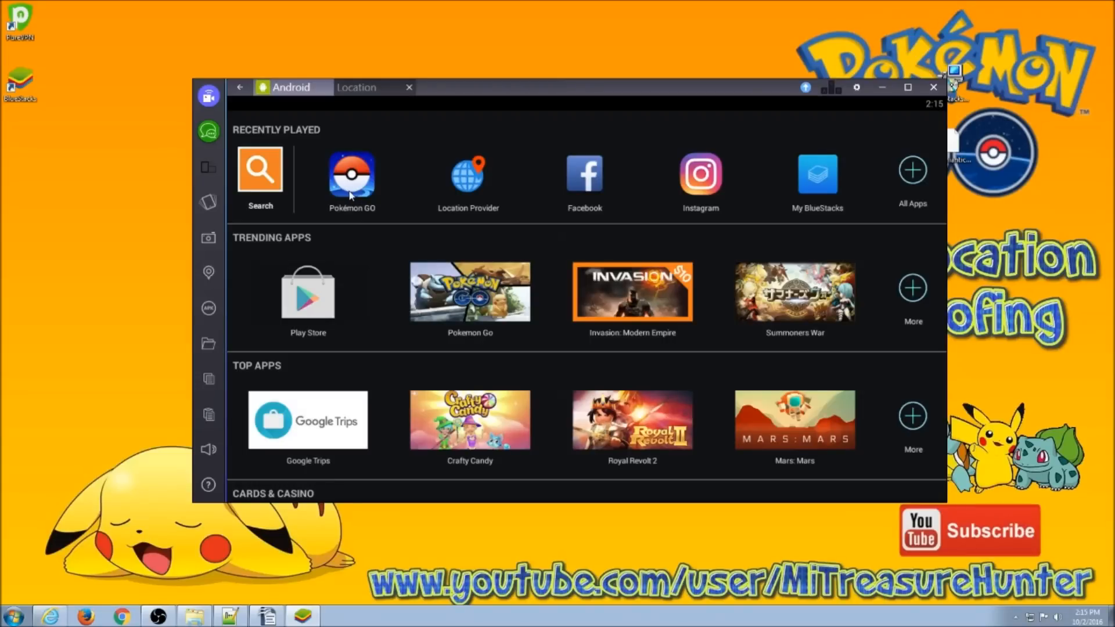
- Launch Pokémon GO and scroll the birth-year list on the date-of-birth screen
click(352, 174)
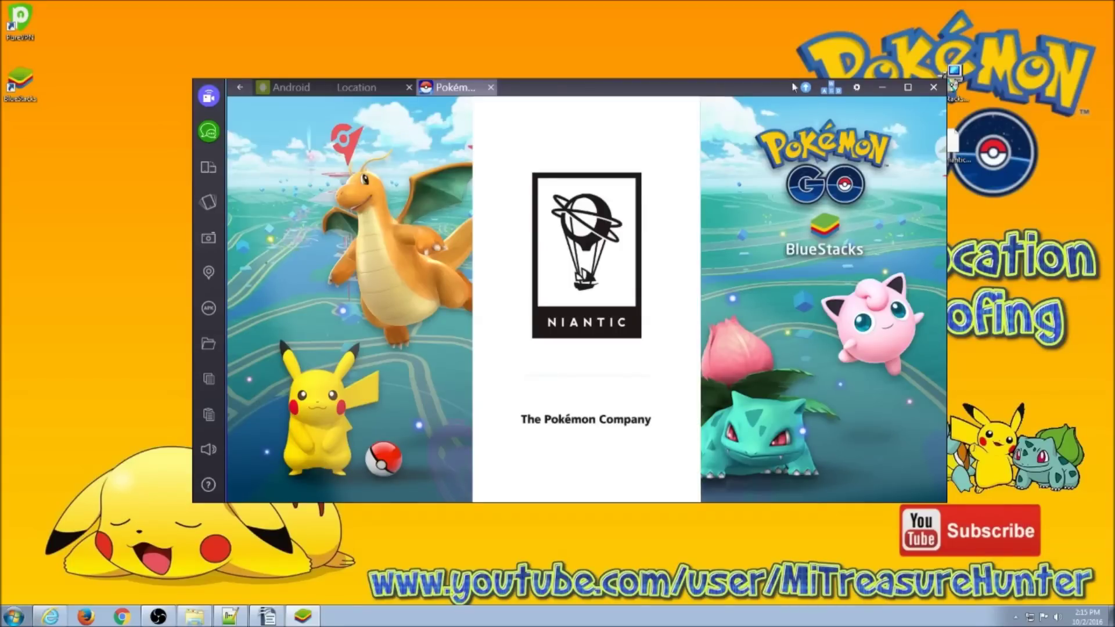
mouse_move(831, 90)
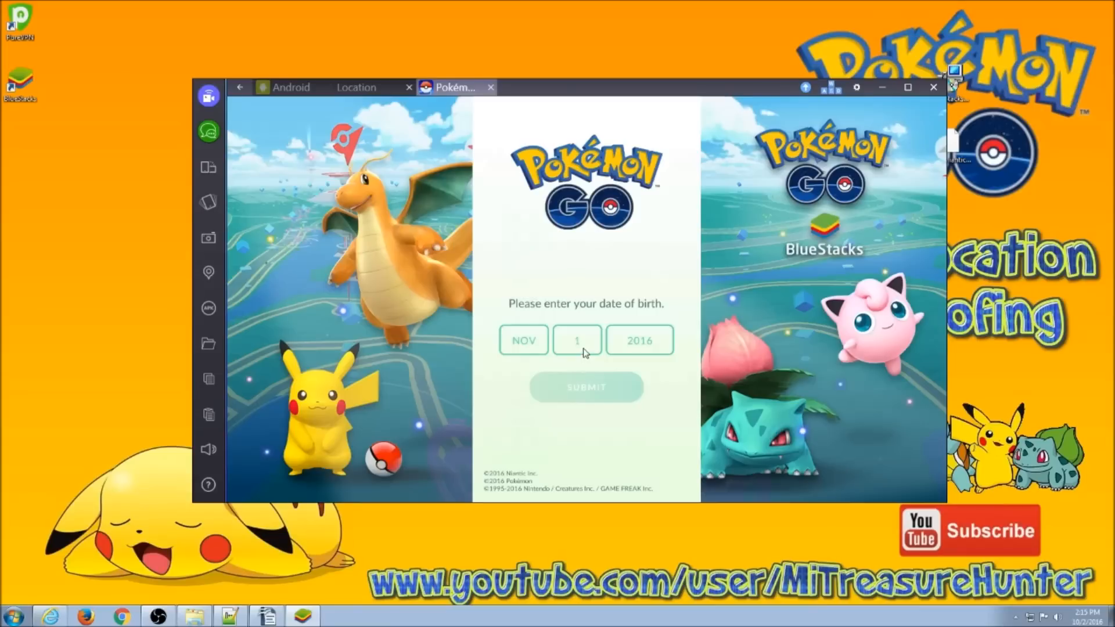
click(577, 340)
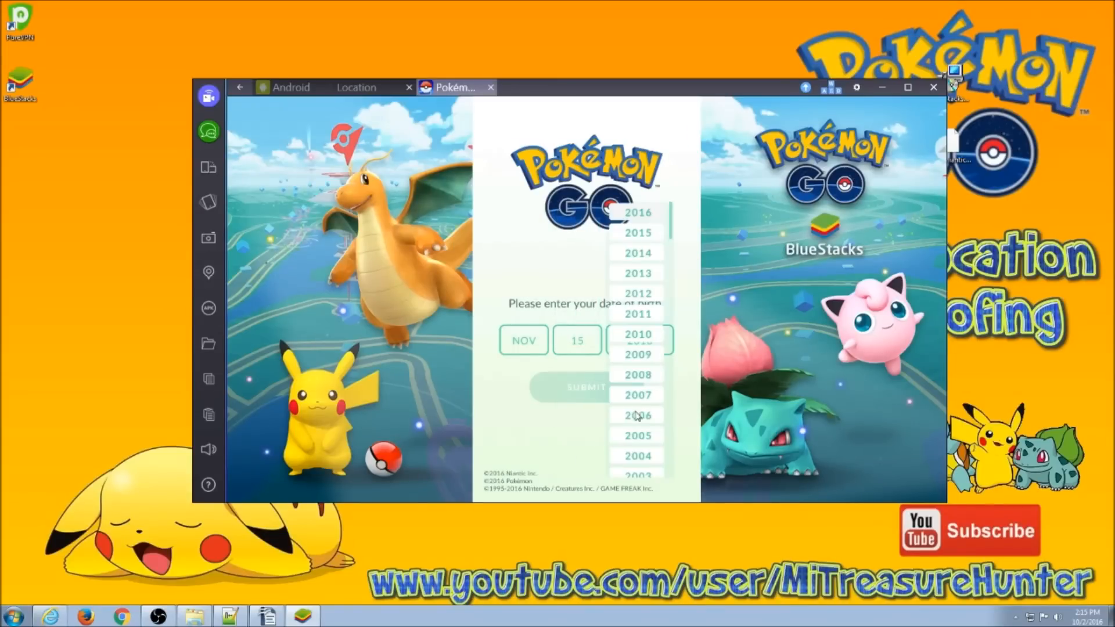
scroll(down, 3)
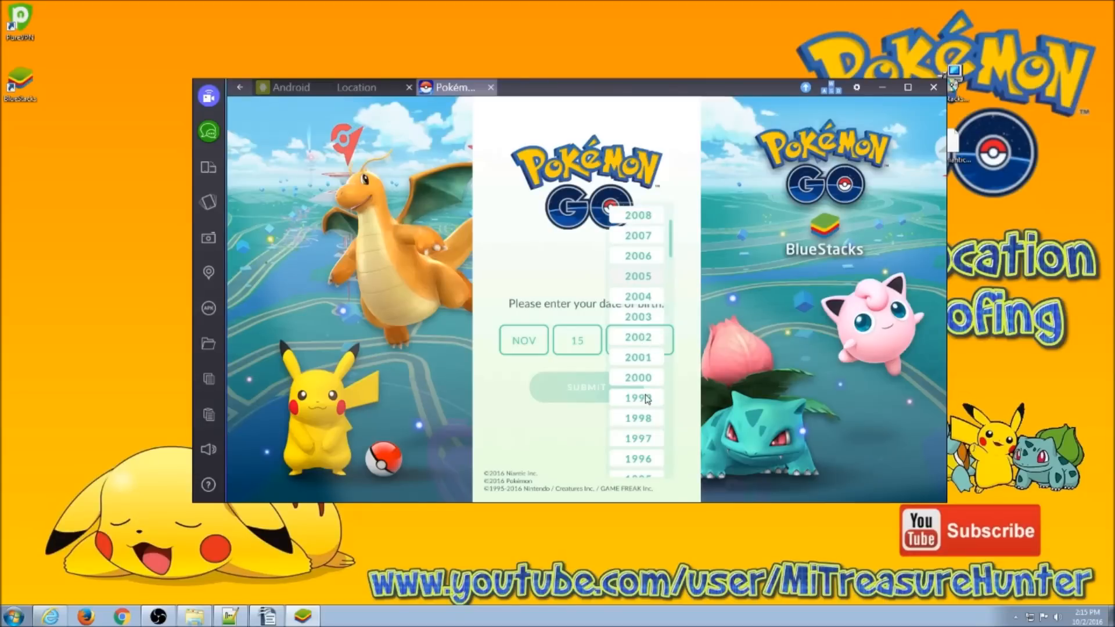
mouse_move(643, 413)
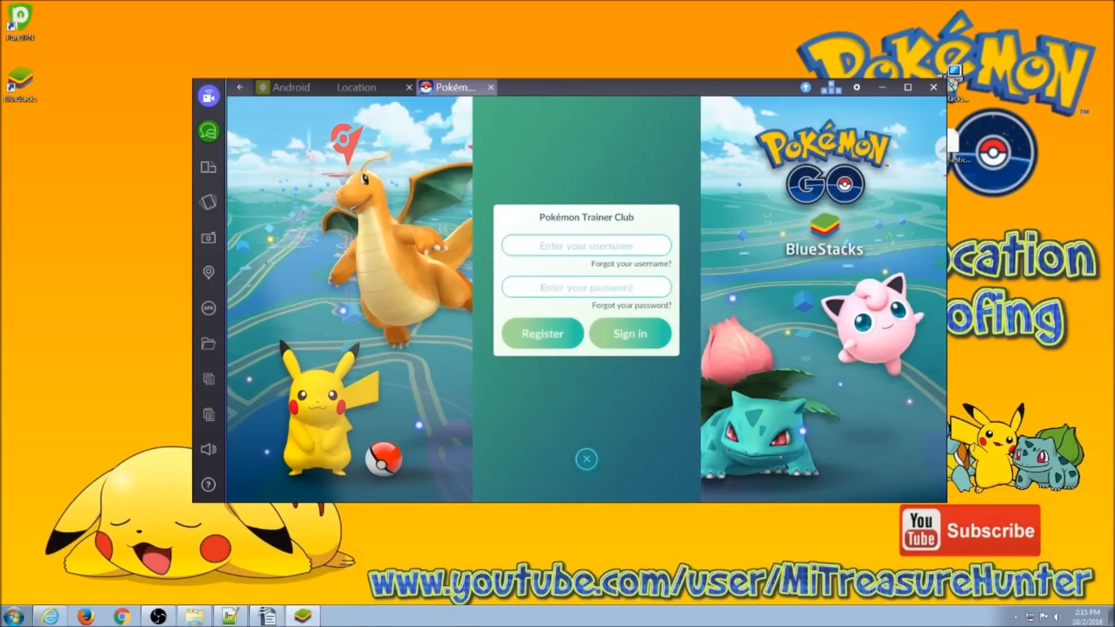
- Sign in with the trainer account, dismiss the warning, and reach Settings via the Poké Ball menu
click(630, 333)
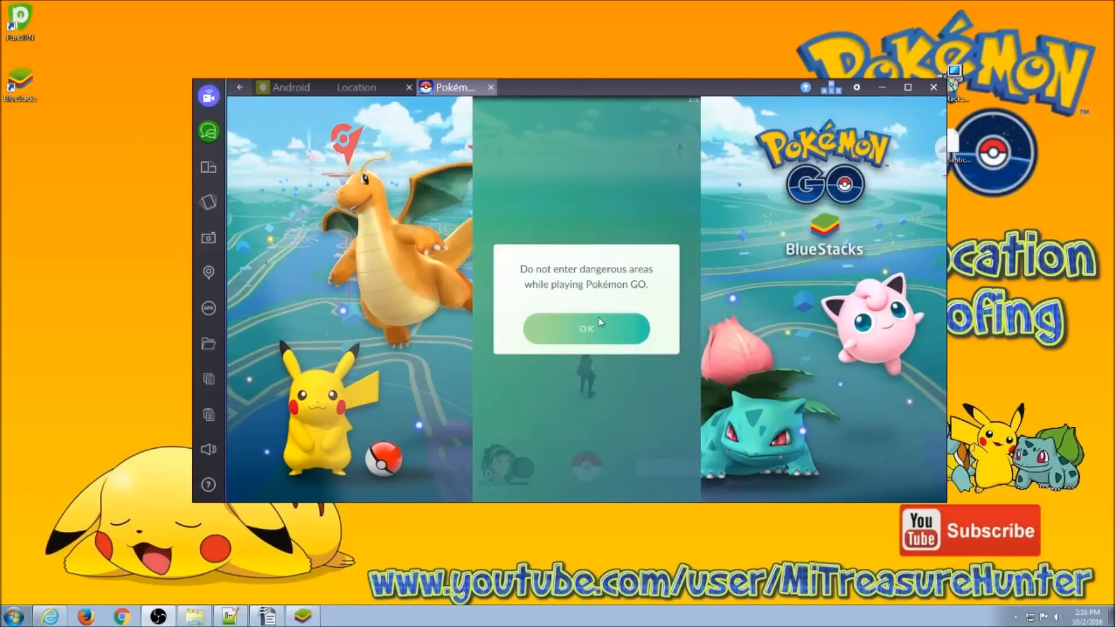
click(587, 329)
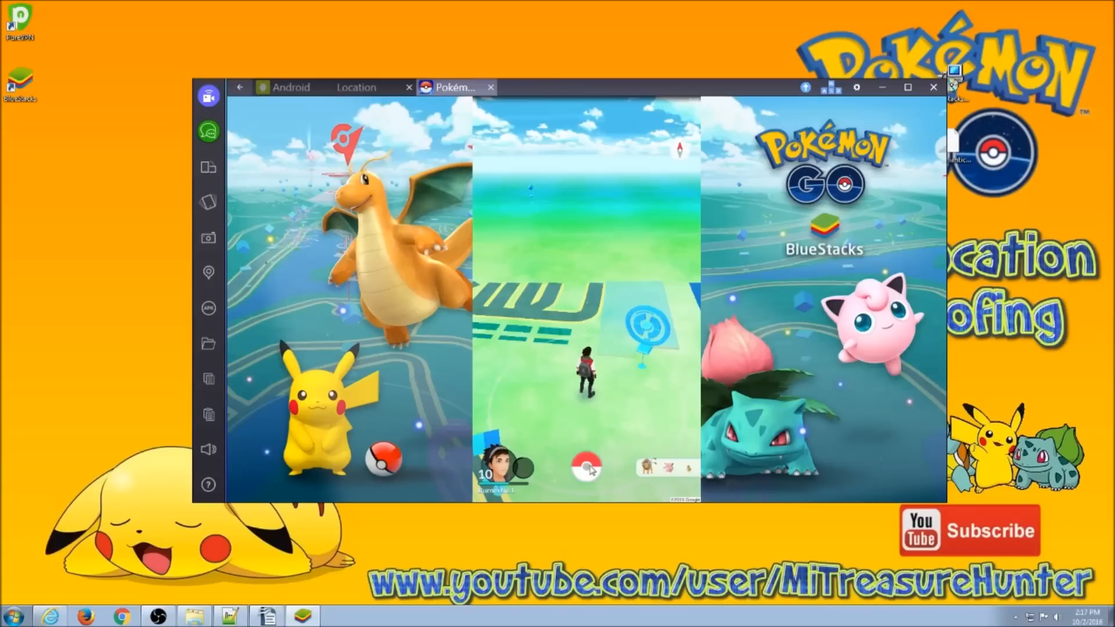
click(588, 469)
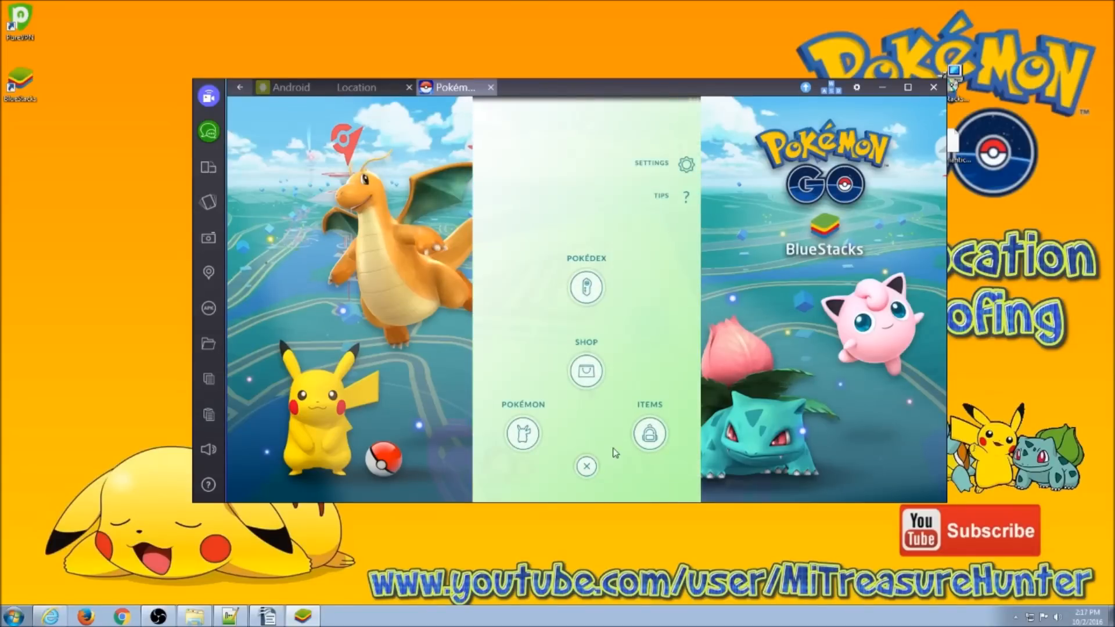
click(687, 164)
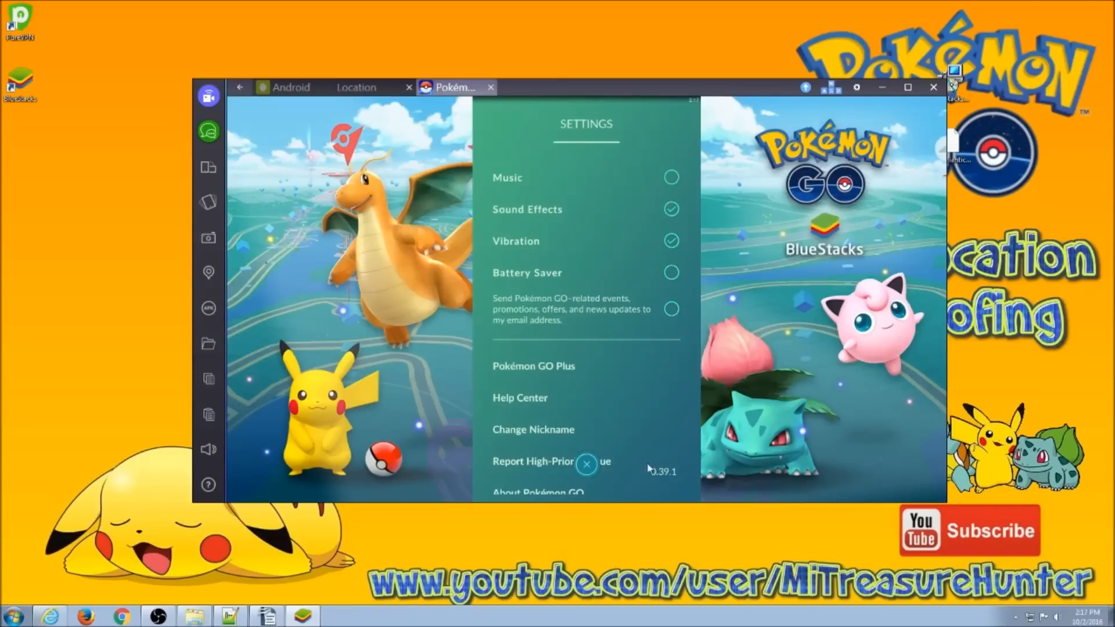
mouse_move(659, 497)
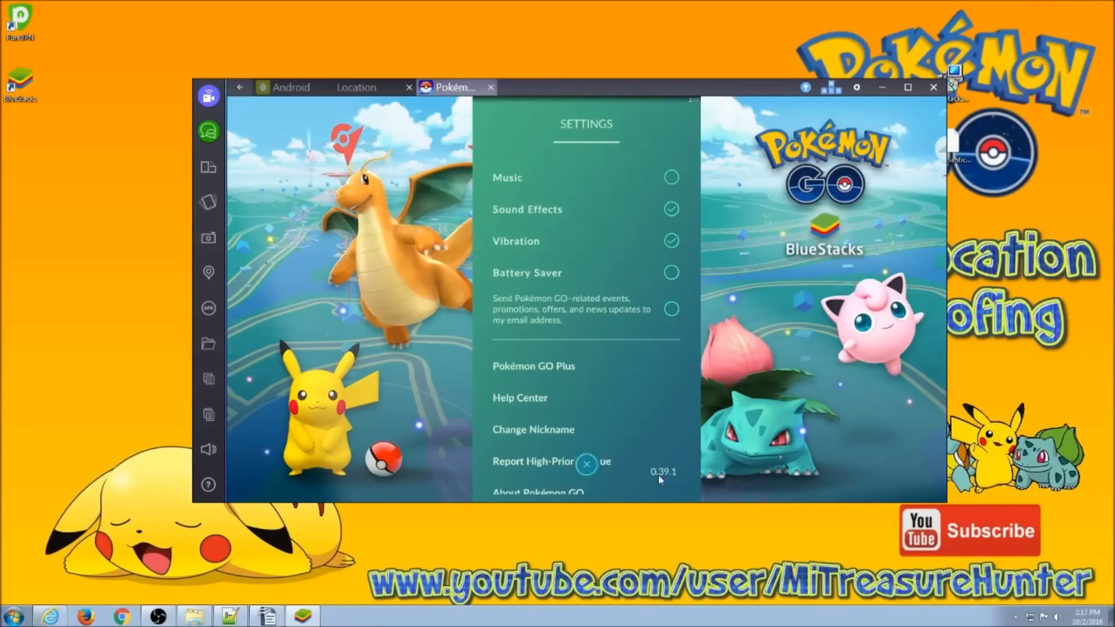
mouse_move(672, 478)
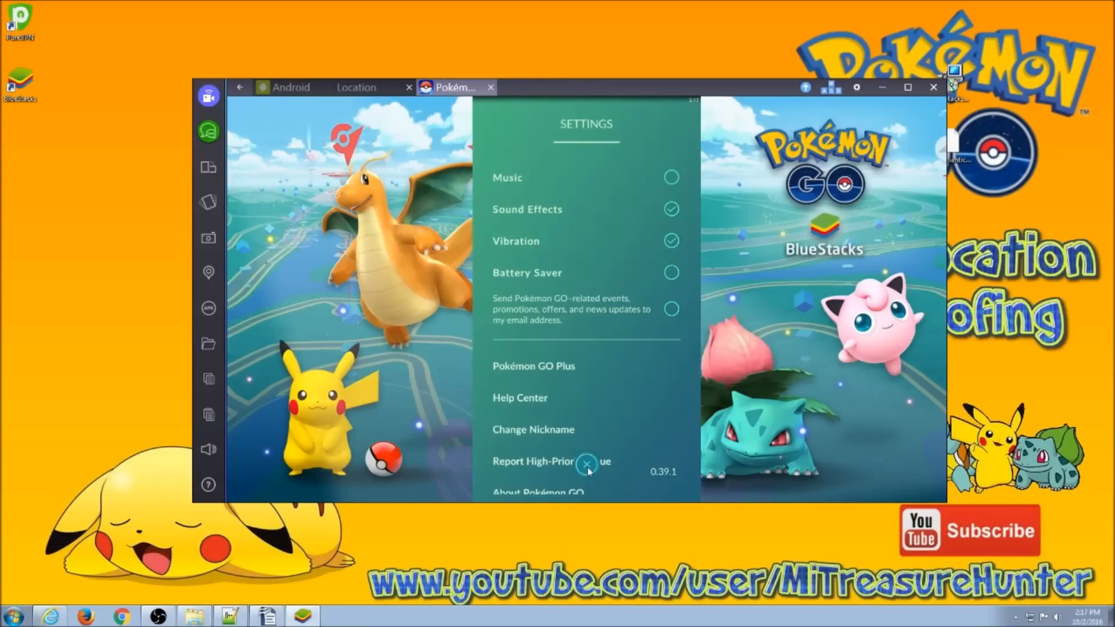
mouse_move(597, 463)
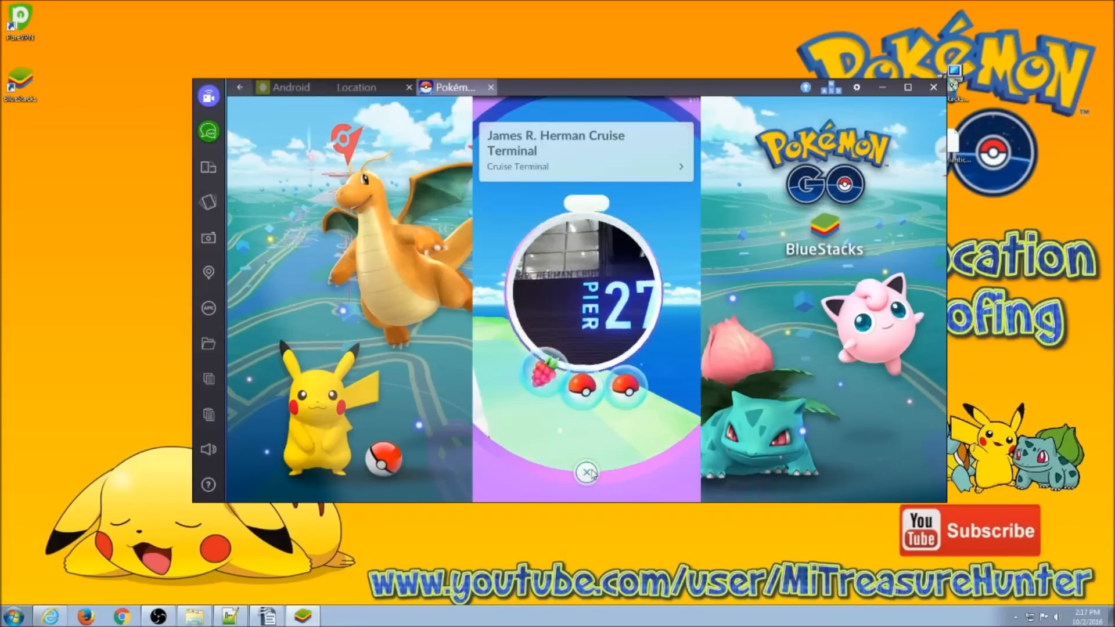
- Collect items at the Cruise Terminal PokéStop and throw a Poké Ball at CP 23 Tauros
click(585, 470)
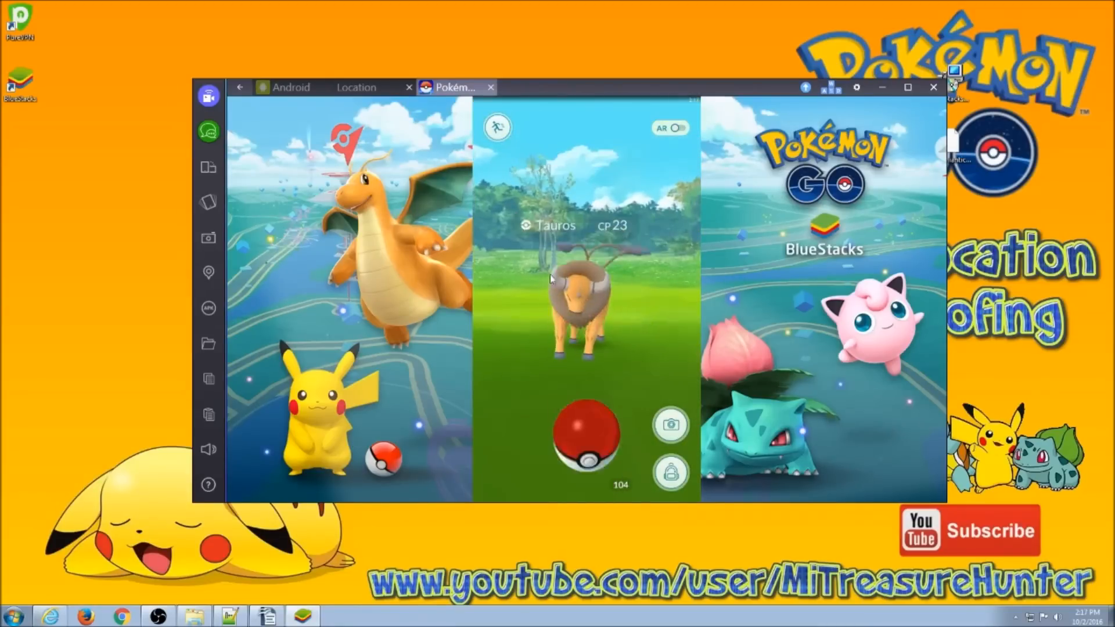
click(591, 442)
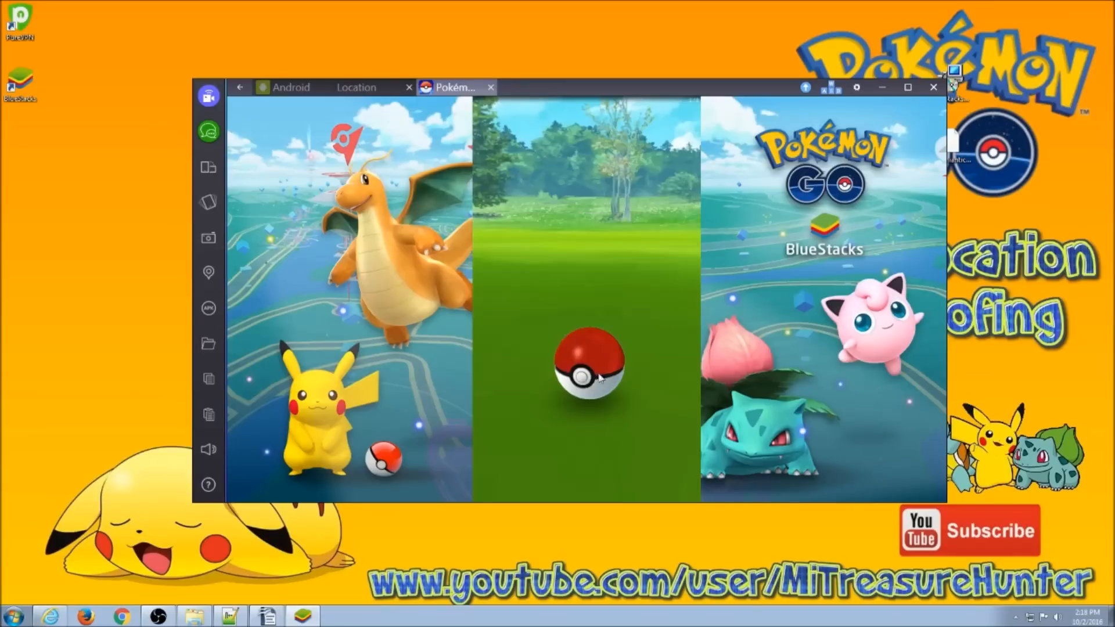
- Return to the map after catching Tauros, then open and close BlueStacks Preferences
click(587, 375)
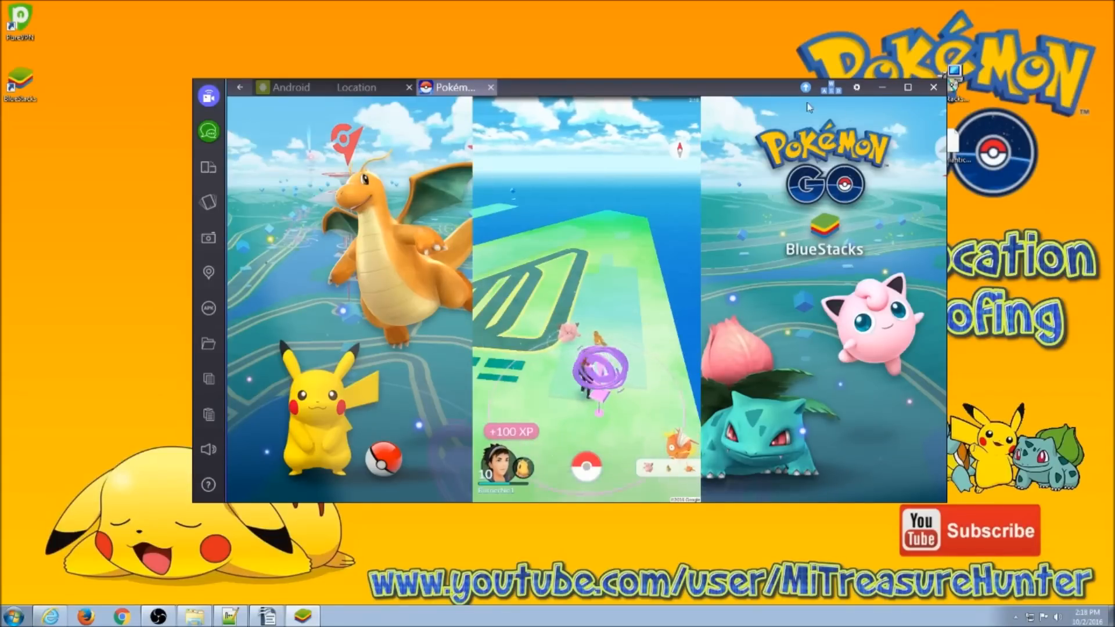
click(857, 87)
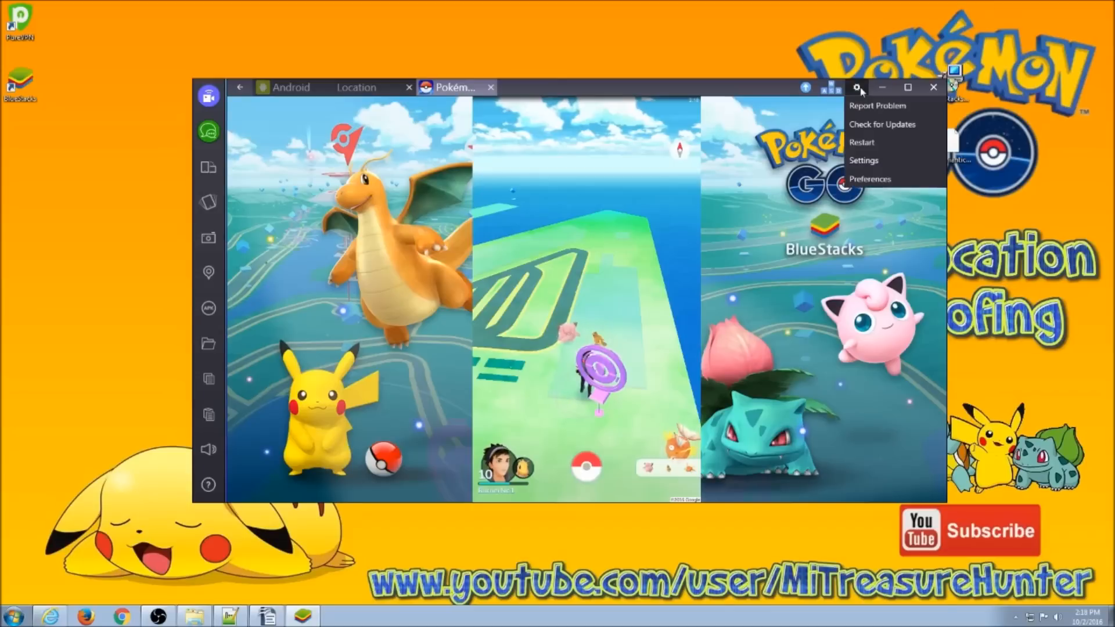
mouse_move(870, 179)
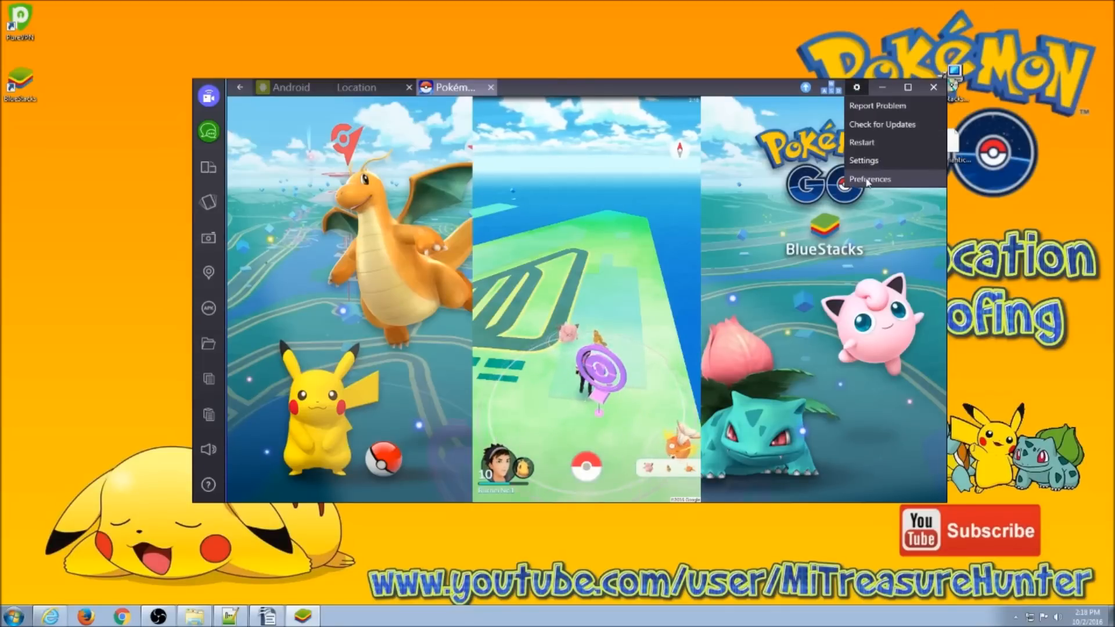
click(870, 178)
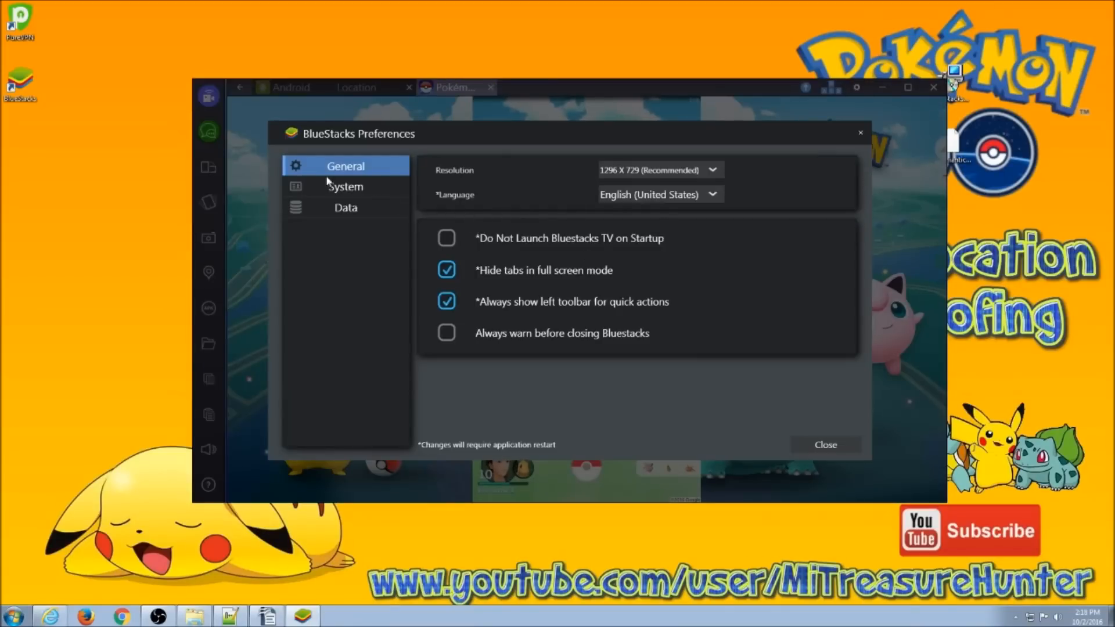
click(825, 444)
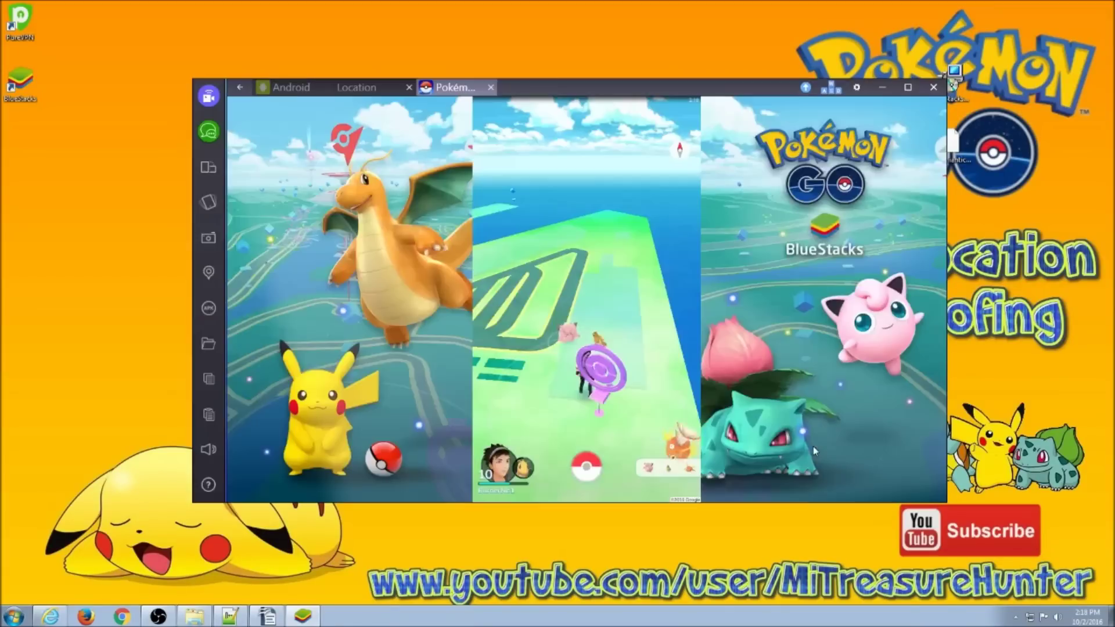
mouse_move(637, 387)
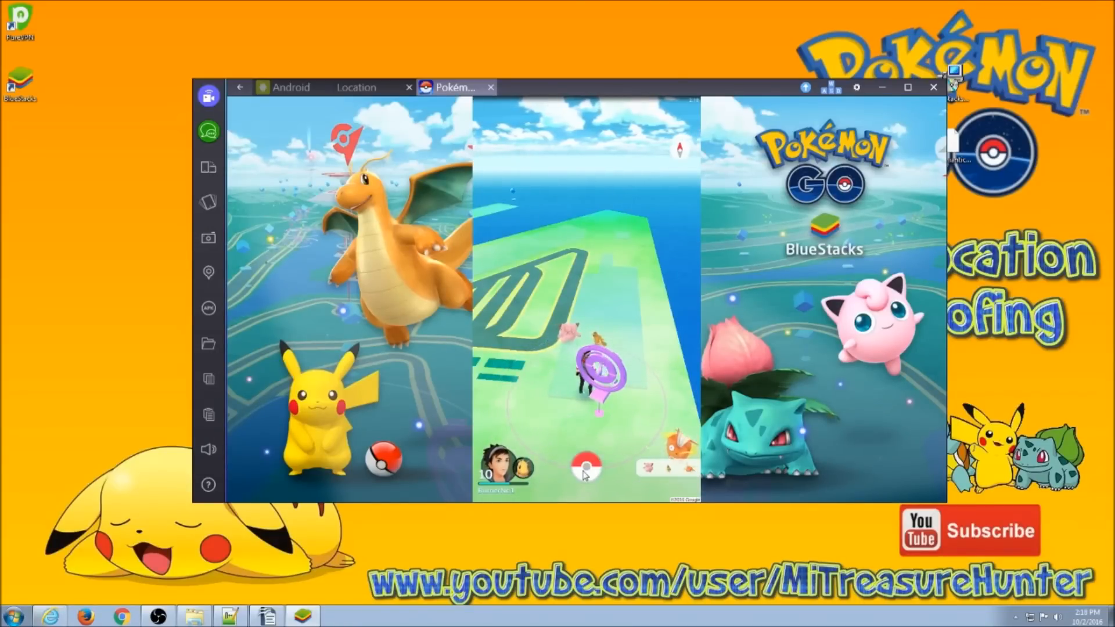
click(586, 471)
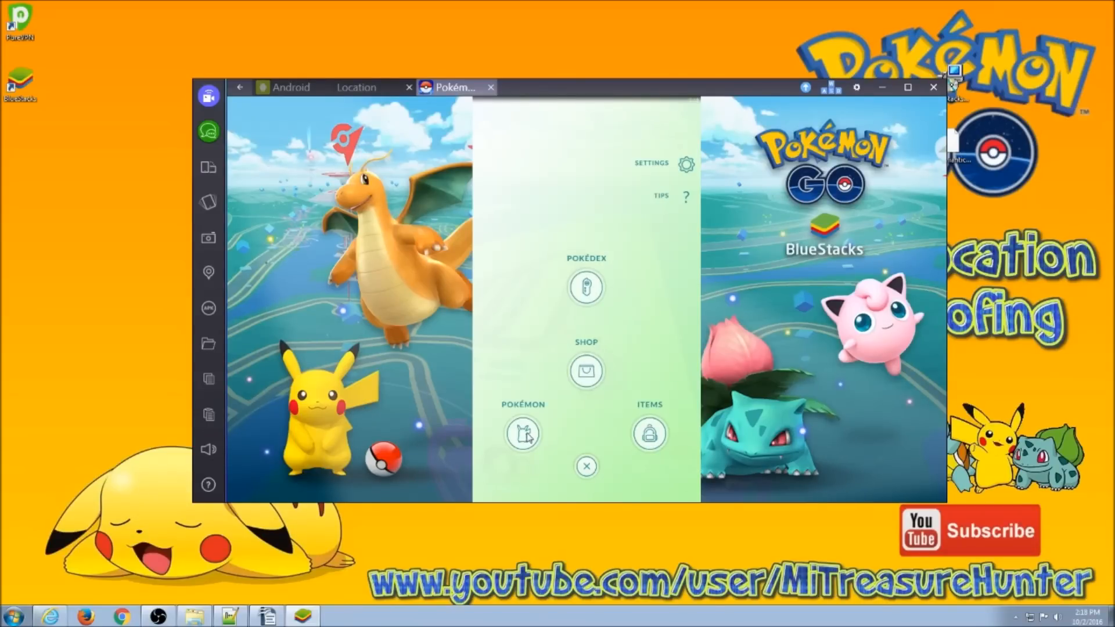
mouse_move(788, 273)
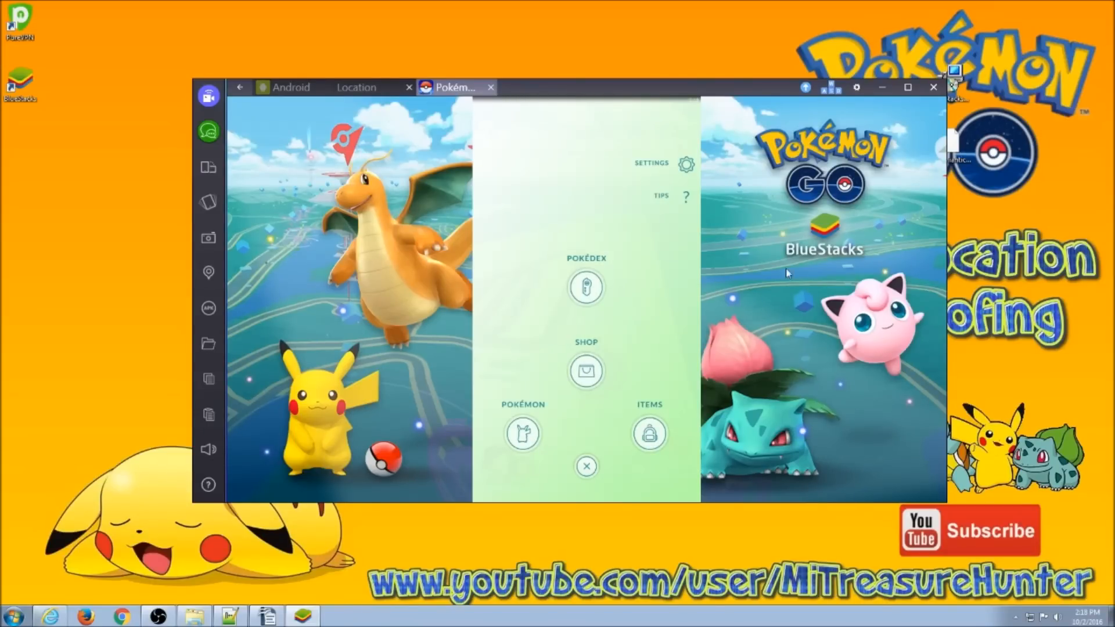
mouse_move(595, 375)
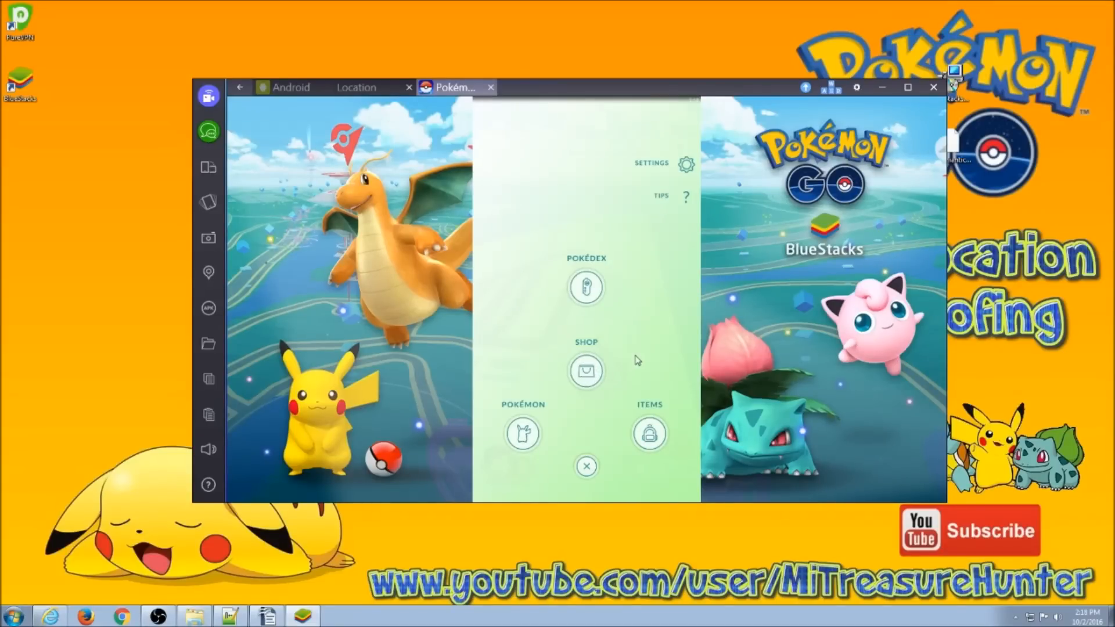
mouse_move(632, 394)
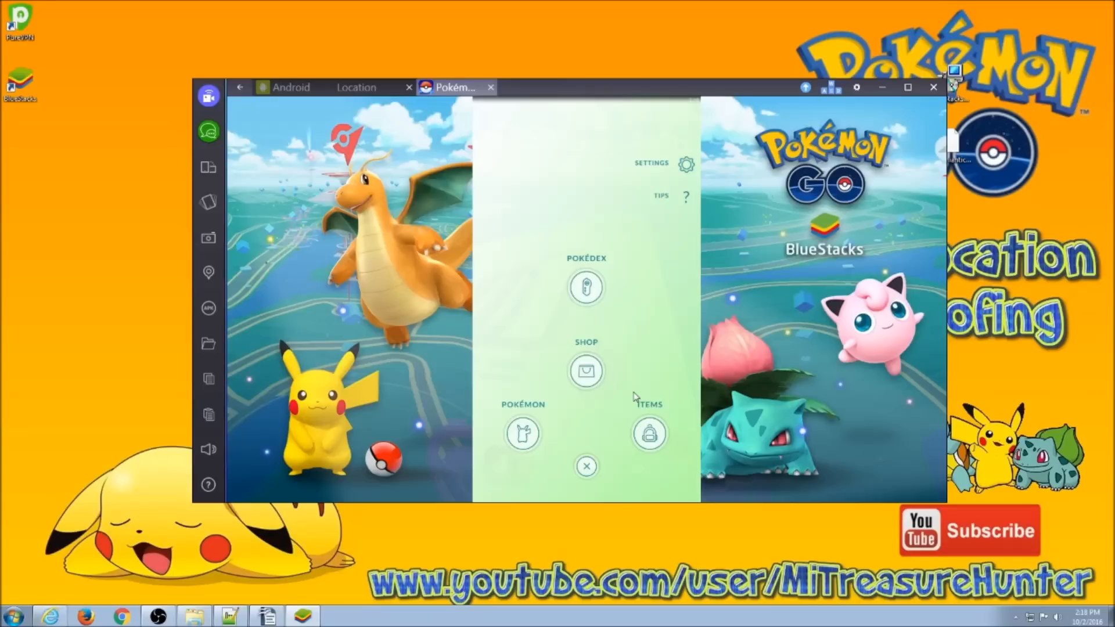
mouse_move(627, 408)
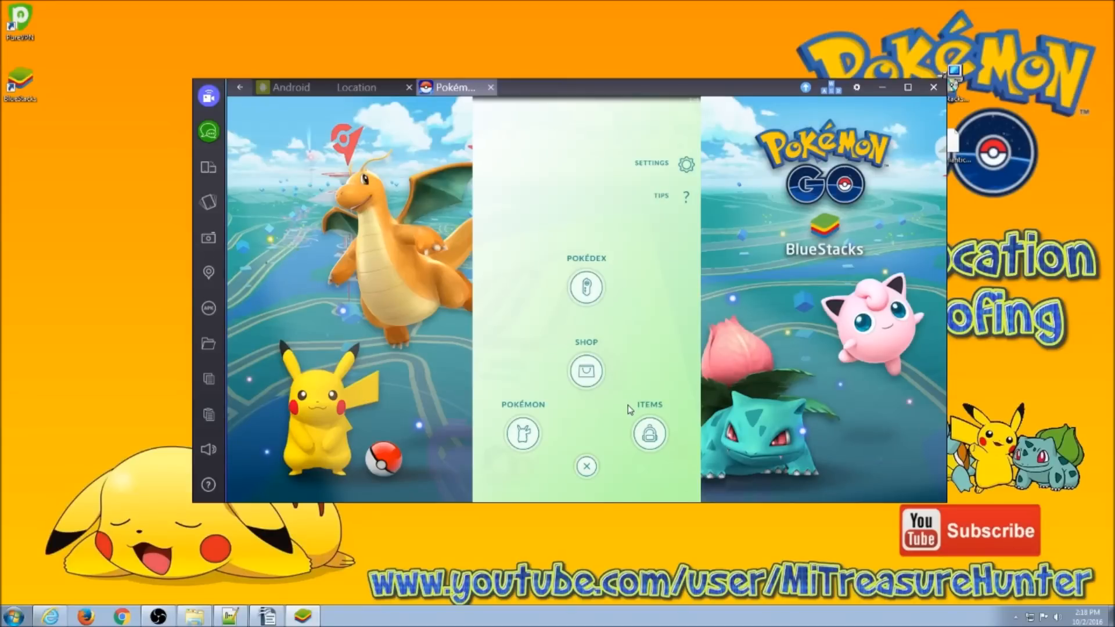
mouse_move(624, 418)
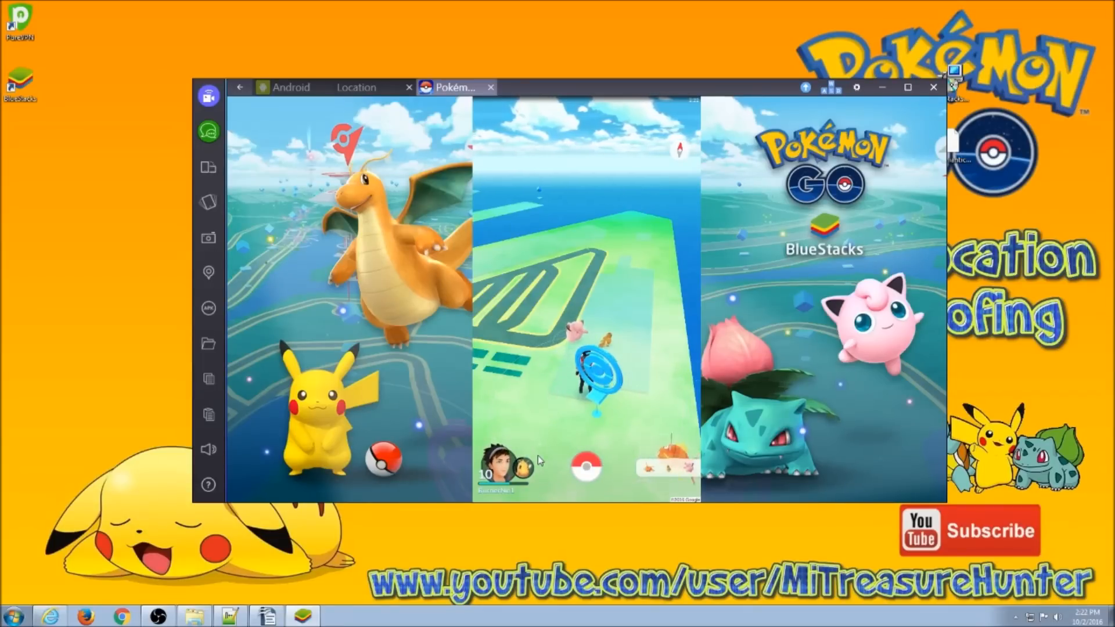
mouse_move(317, 489)
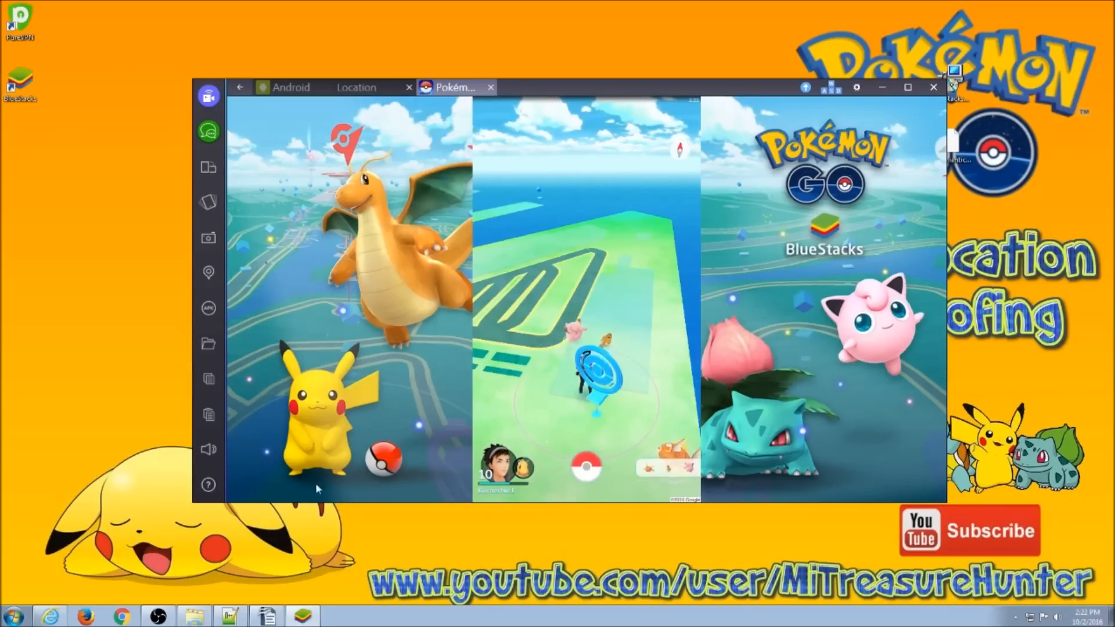